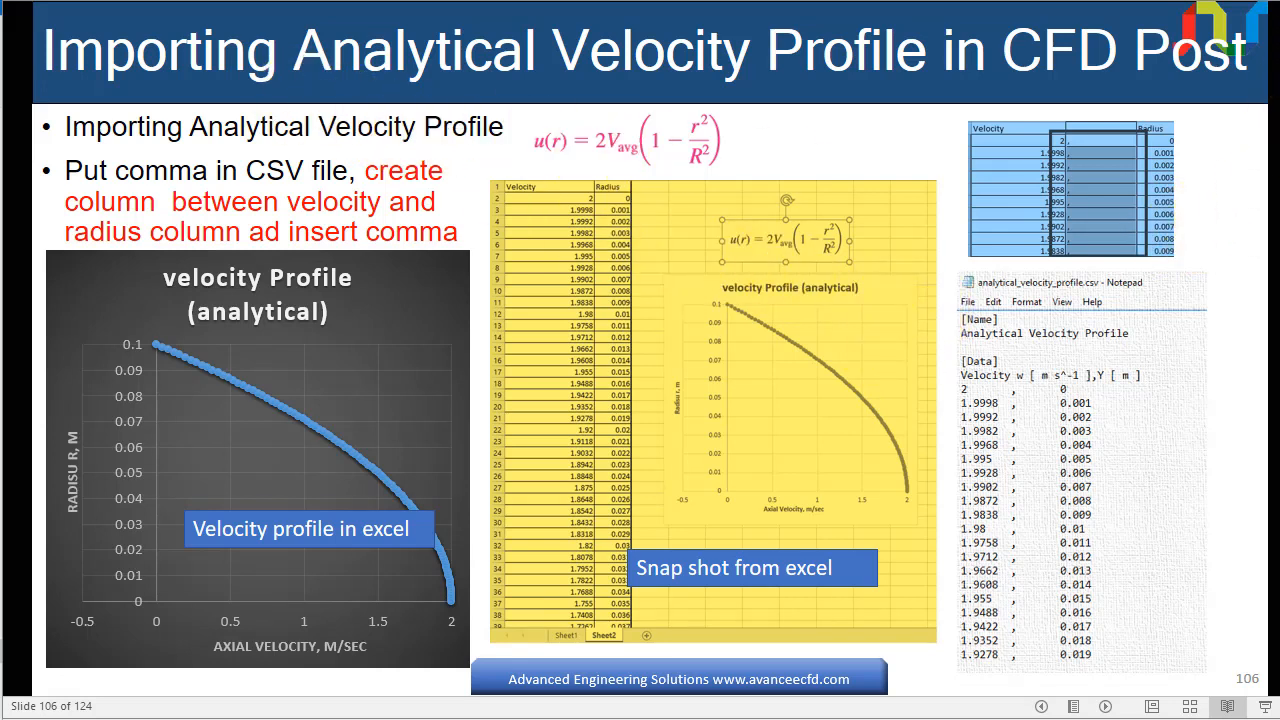
mouse_move(585, 60)
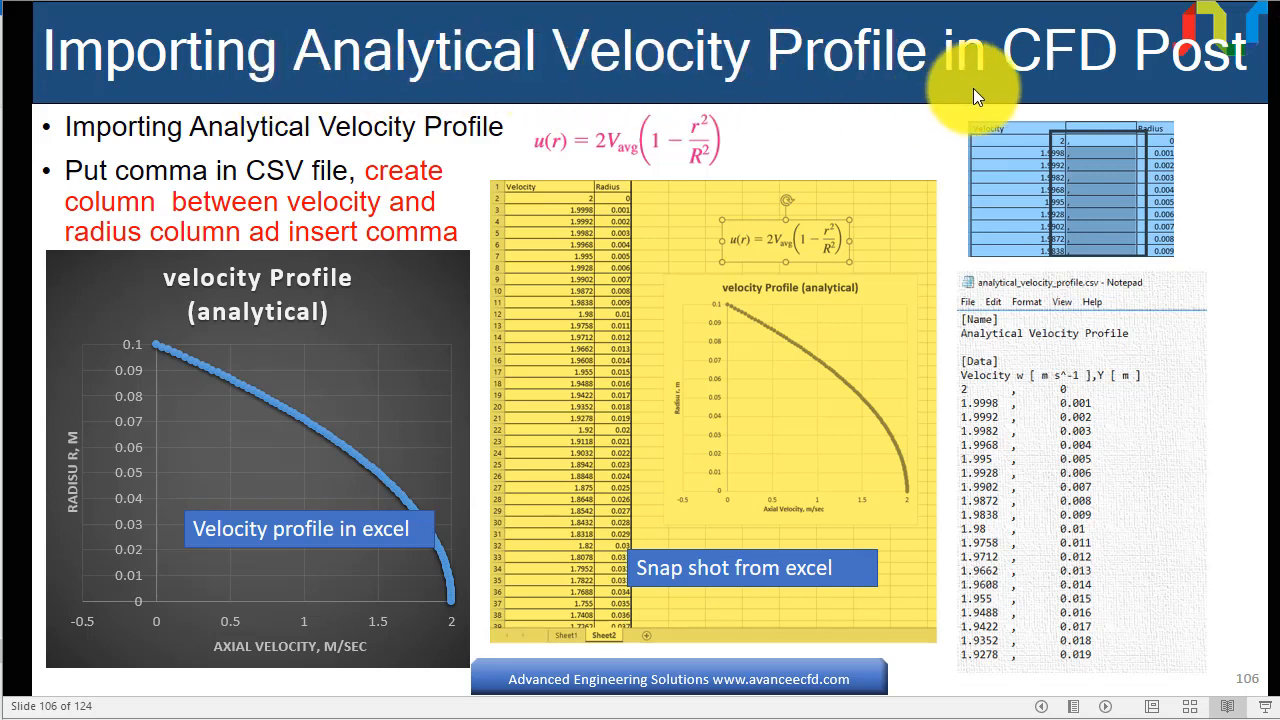
mouse_move(963, 86)
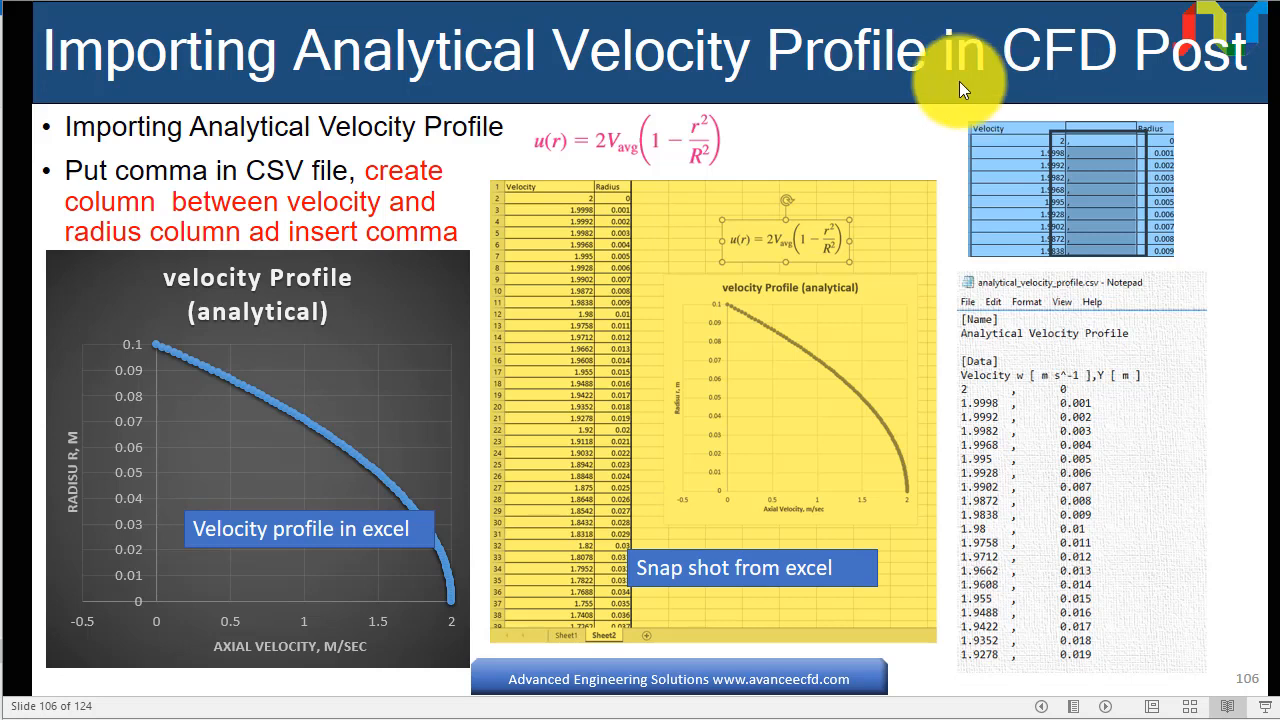
mouse_move(210, 55)
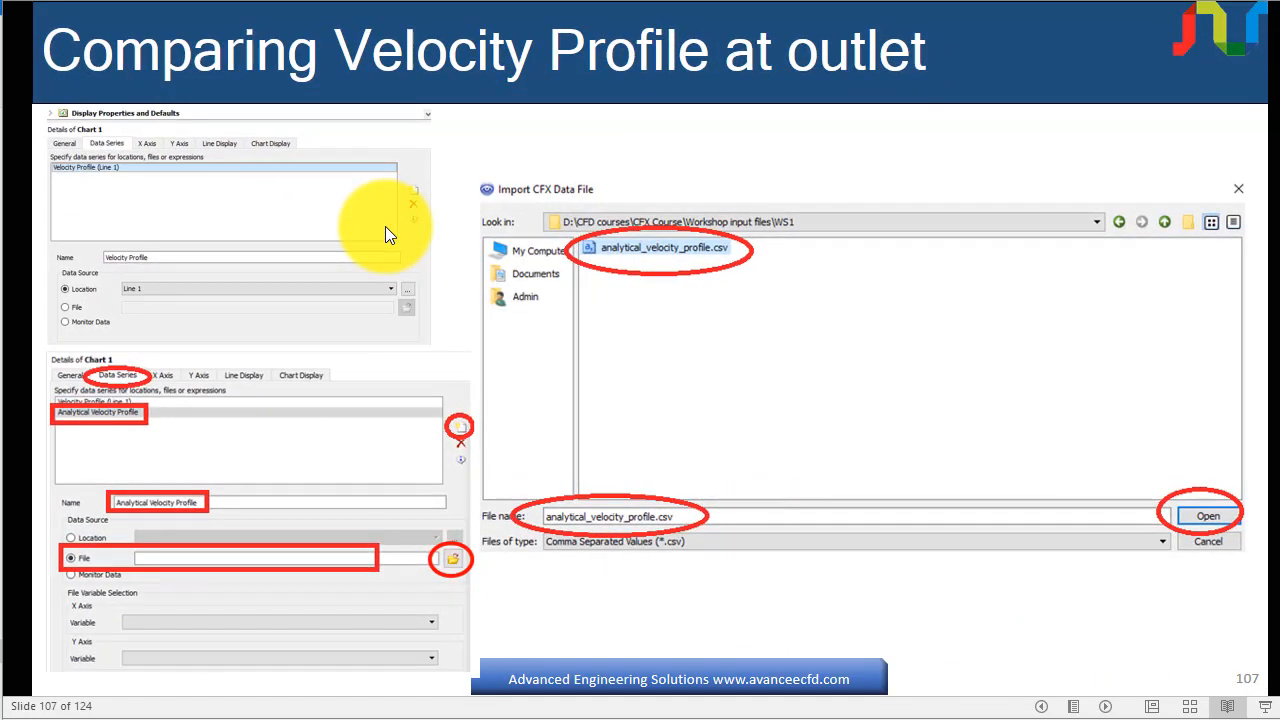
Advance through slides 106–108 on importing and comparing analytical velocity profiles
key(Right)
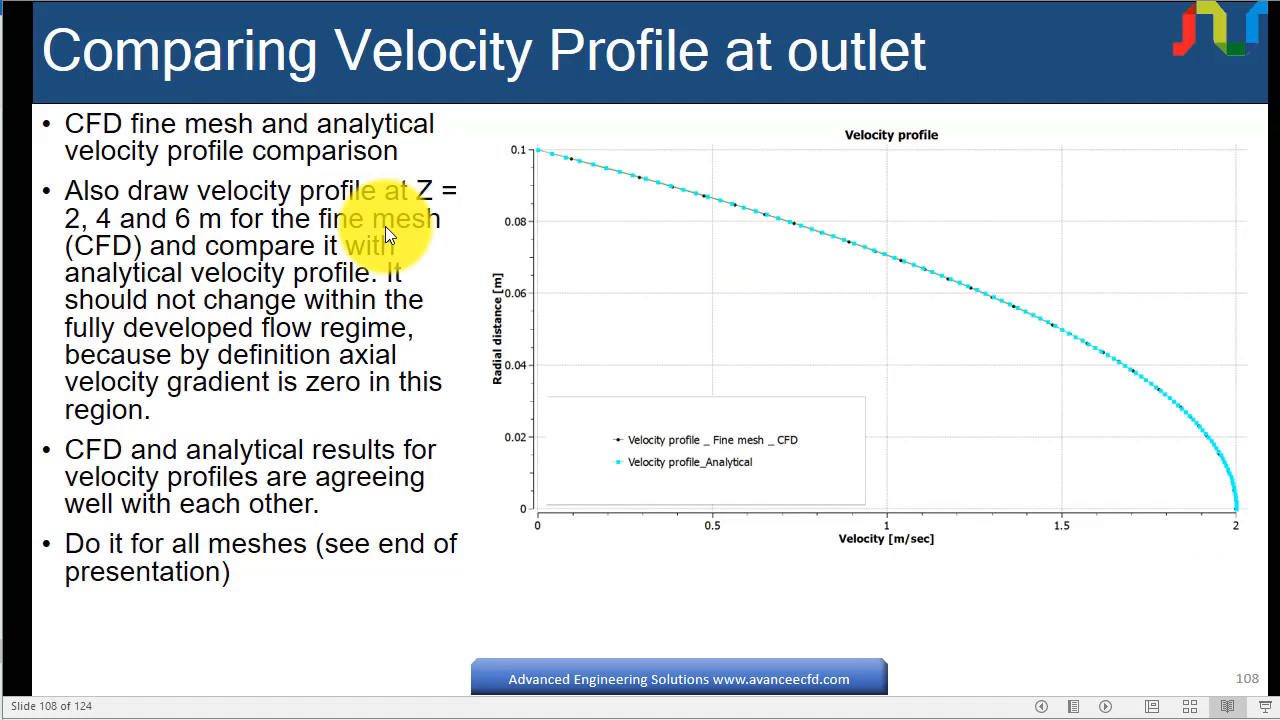
mouse_move(745, 450)
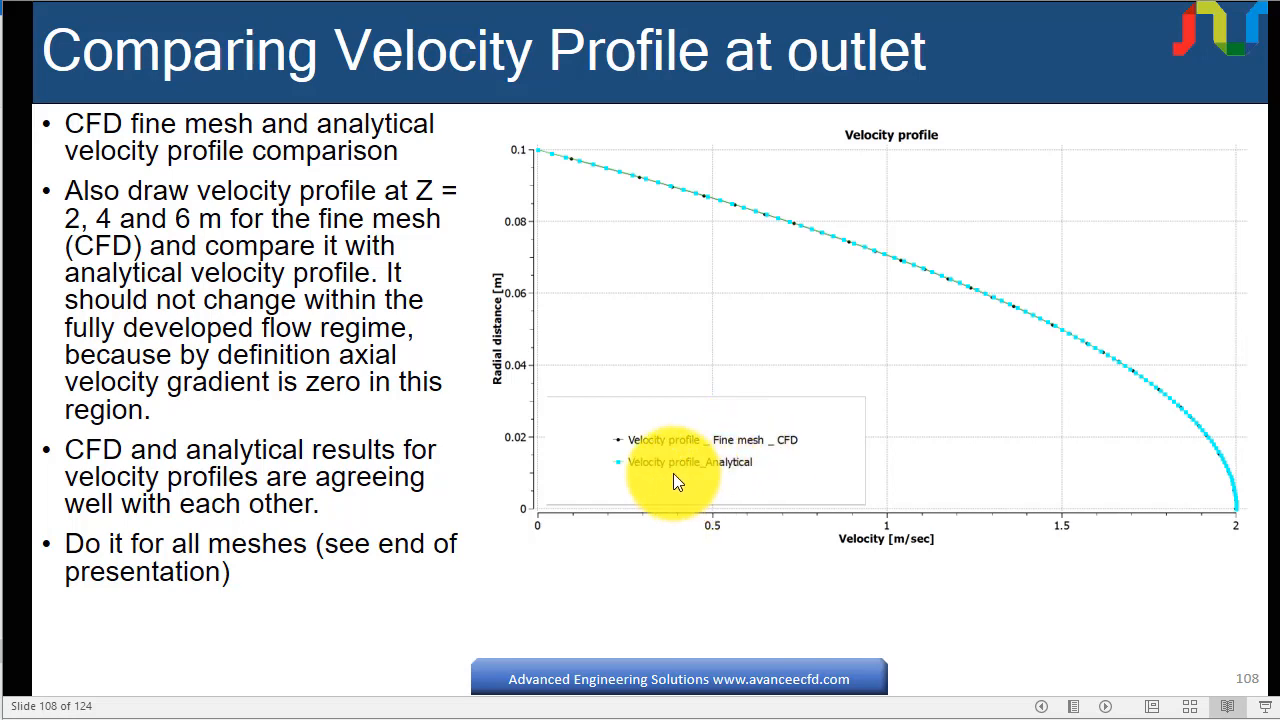
key(right)
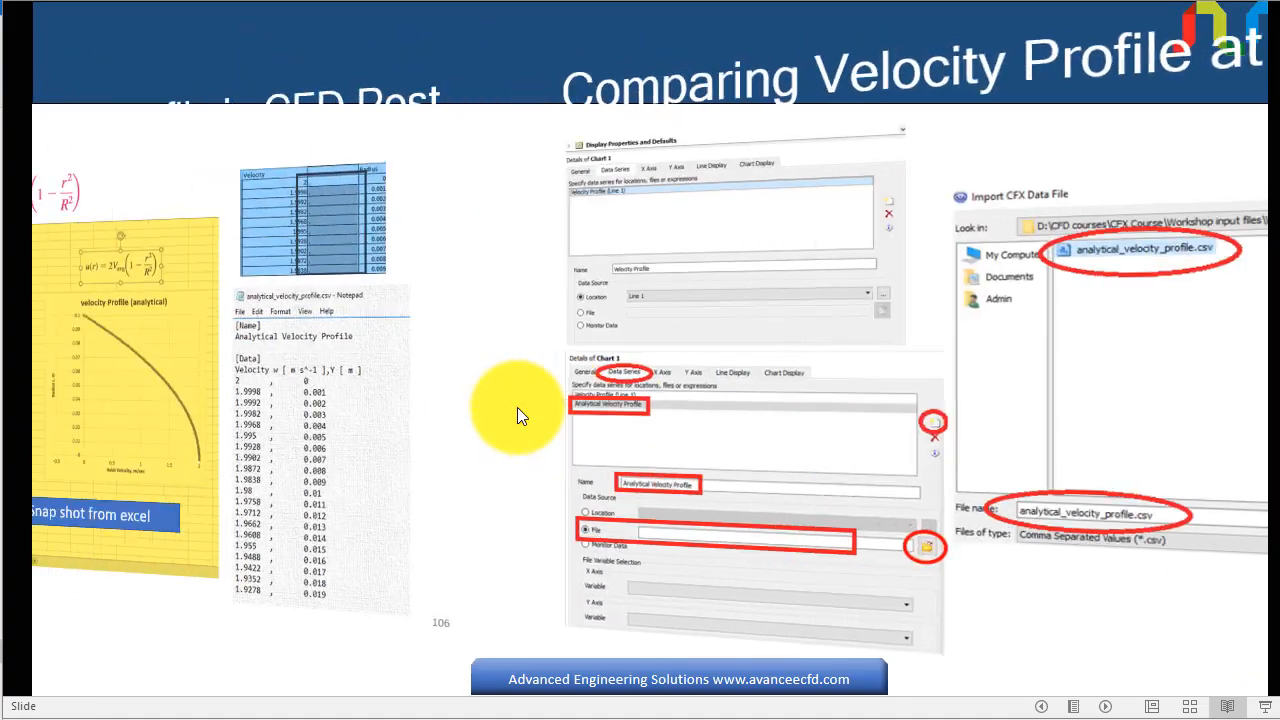
key(right)
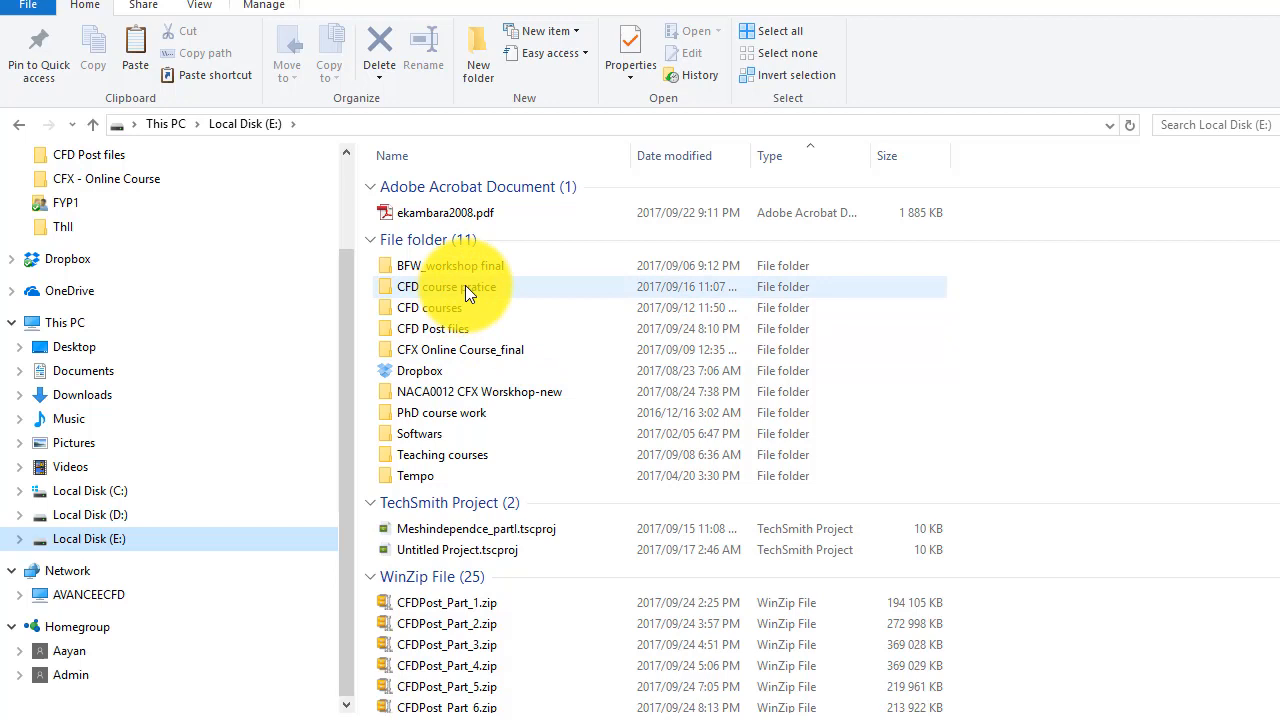
mouse_move(595, 370)
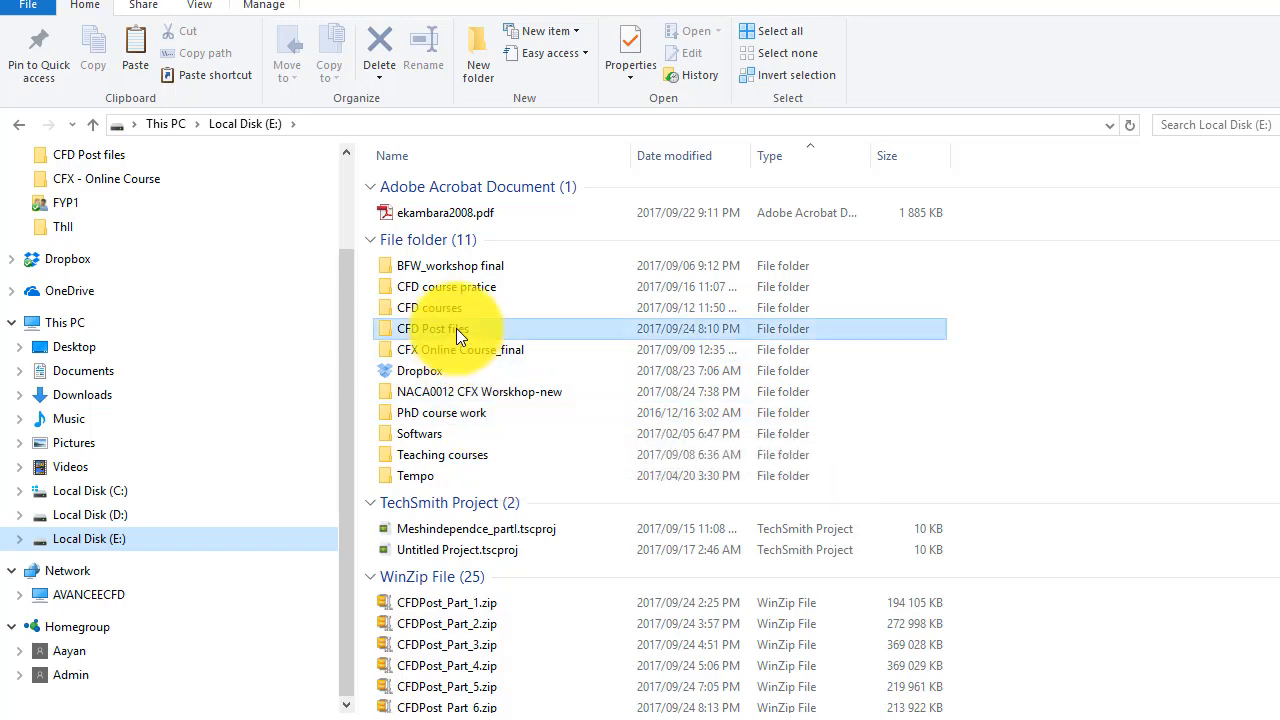
Open analytical_velocity_profile.xlsx in Excel from the CFD Post files folder on drive E
double_click(432, 328)
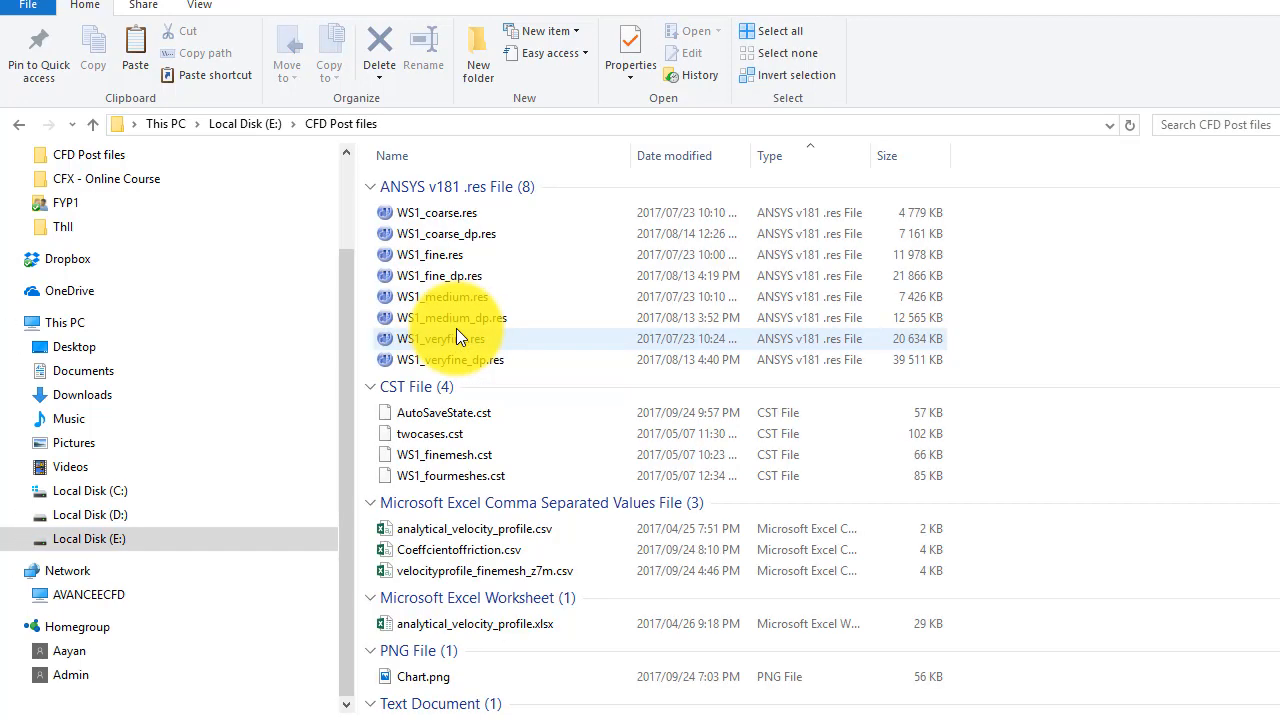
click(450, 338)
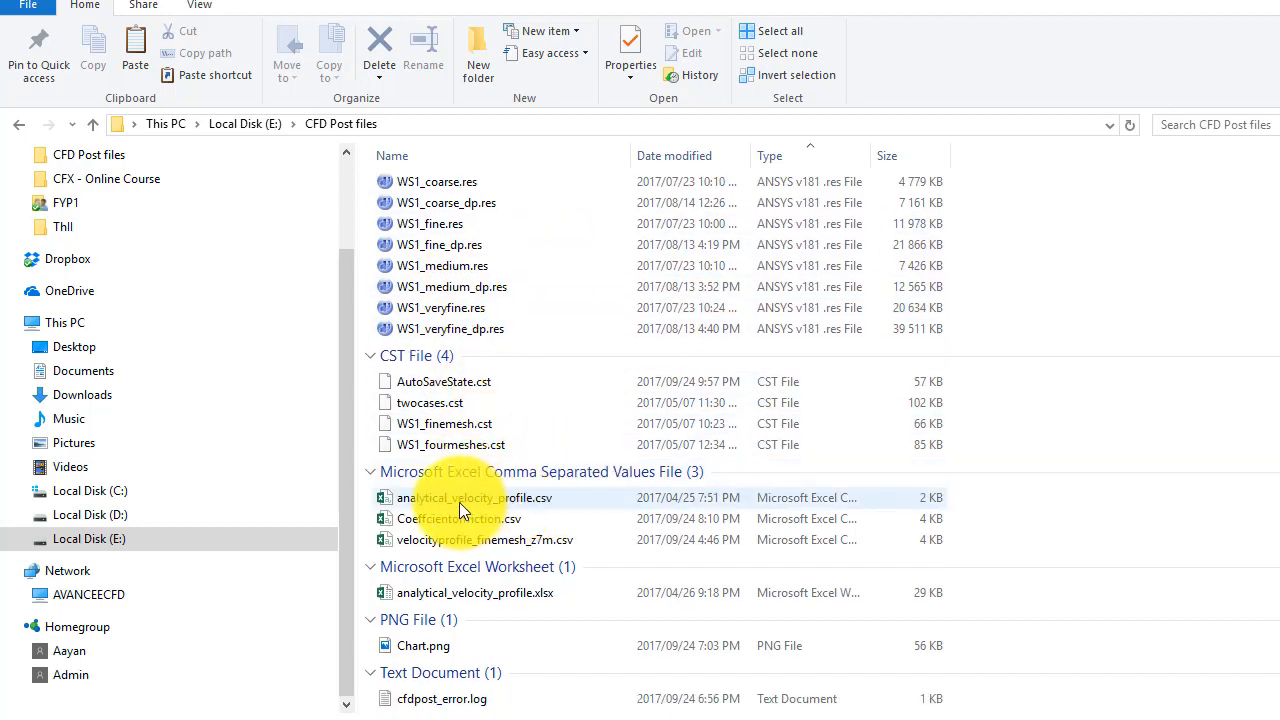
click(475, 497)
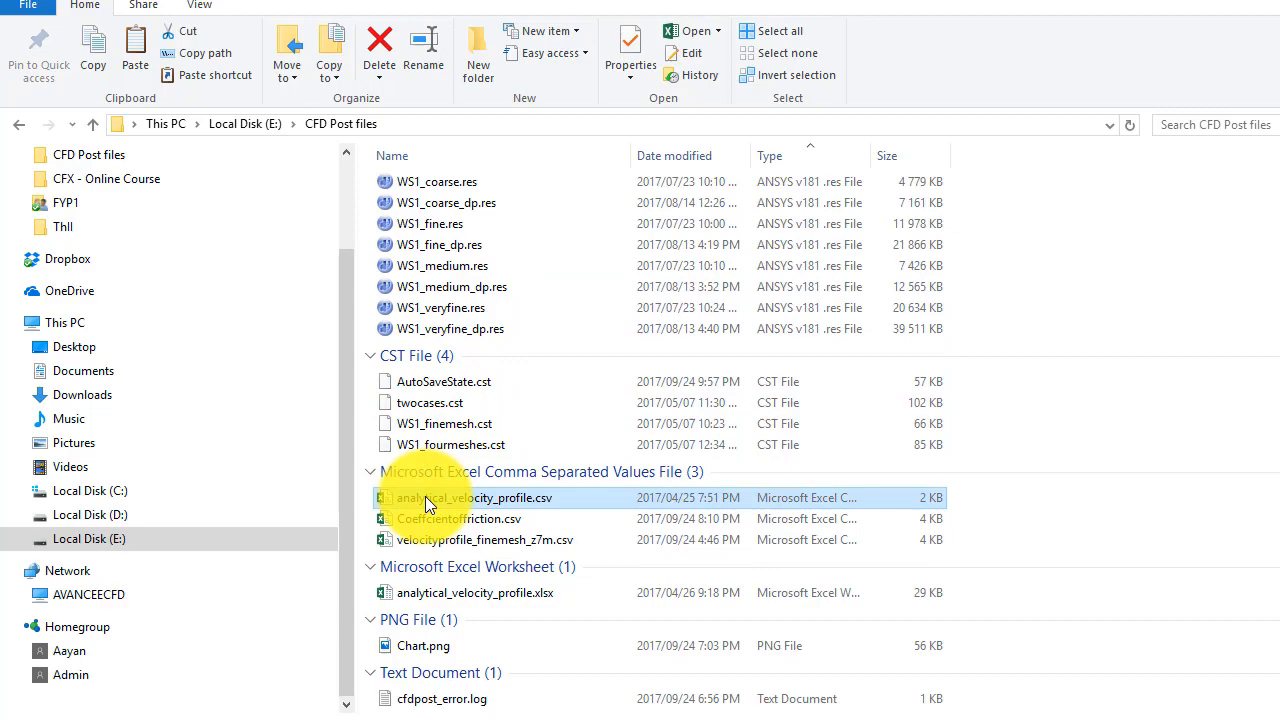
click(475, 592)
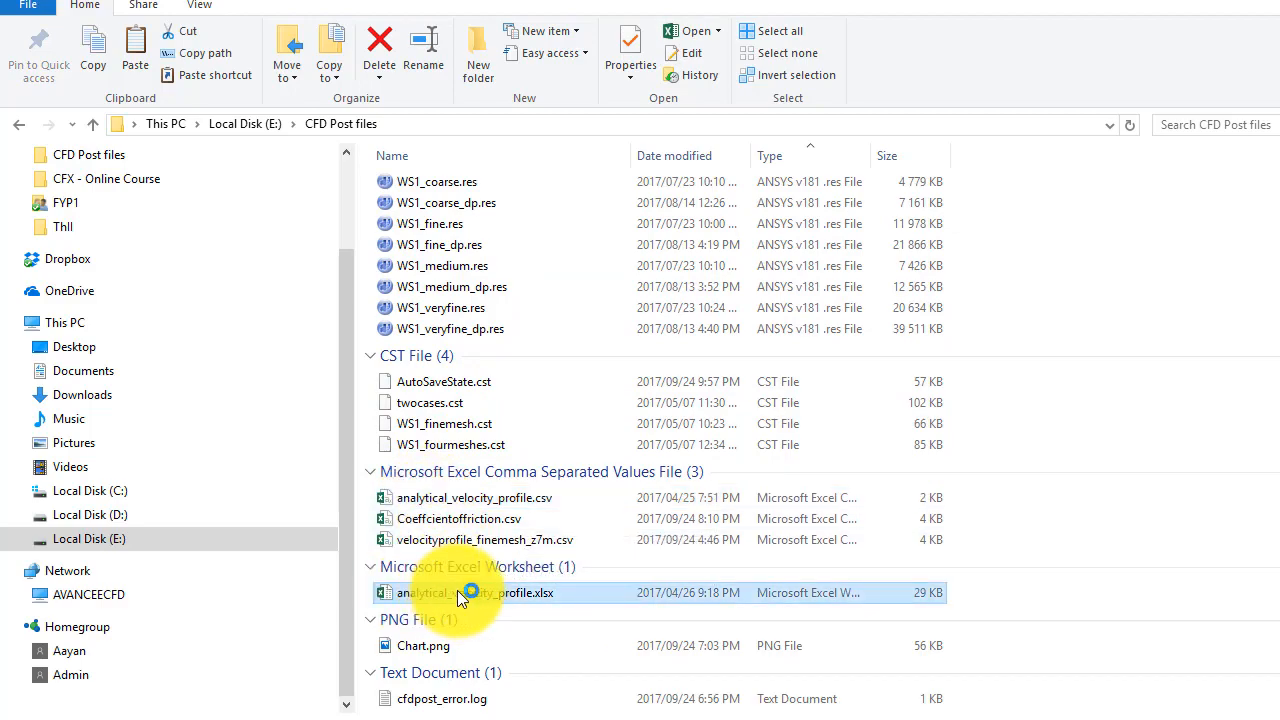
double_click(471, 592)
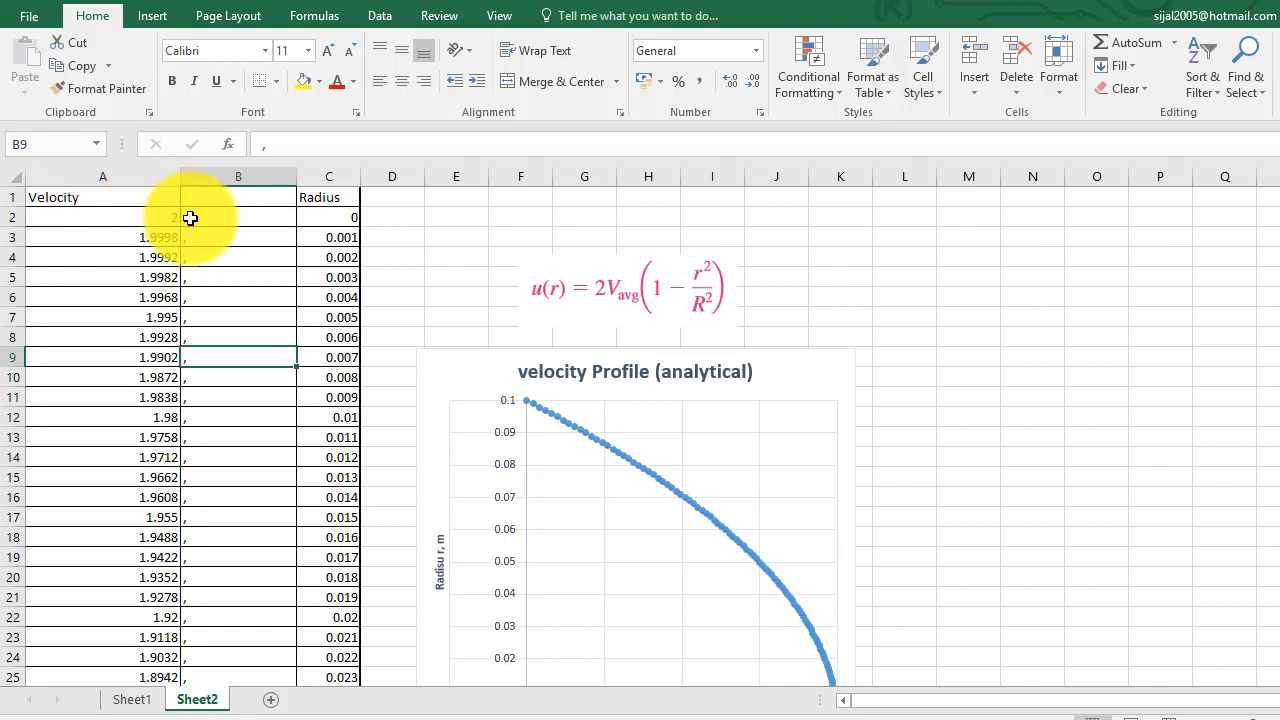
Widen column B between Velocity and Radius and center-align its commas and velocity values
click(237, 217)
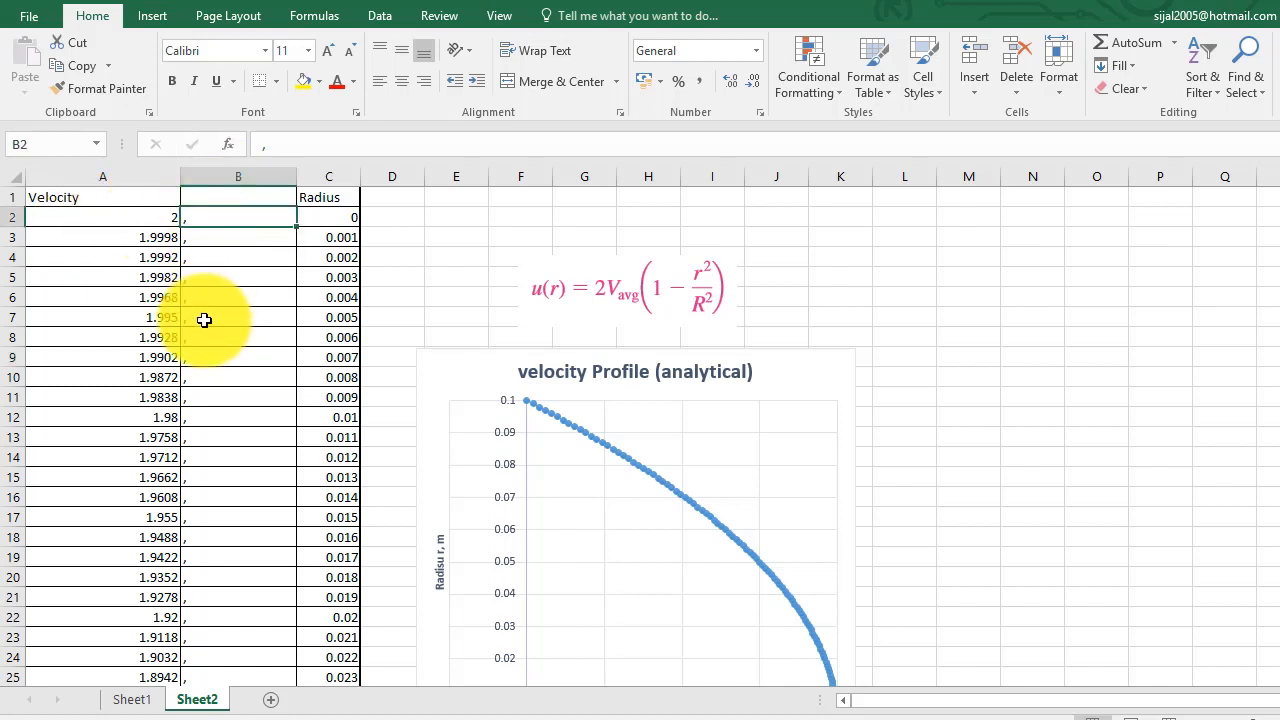
right_click(237, 176)
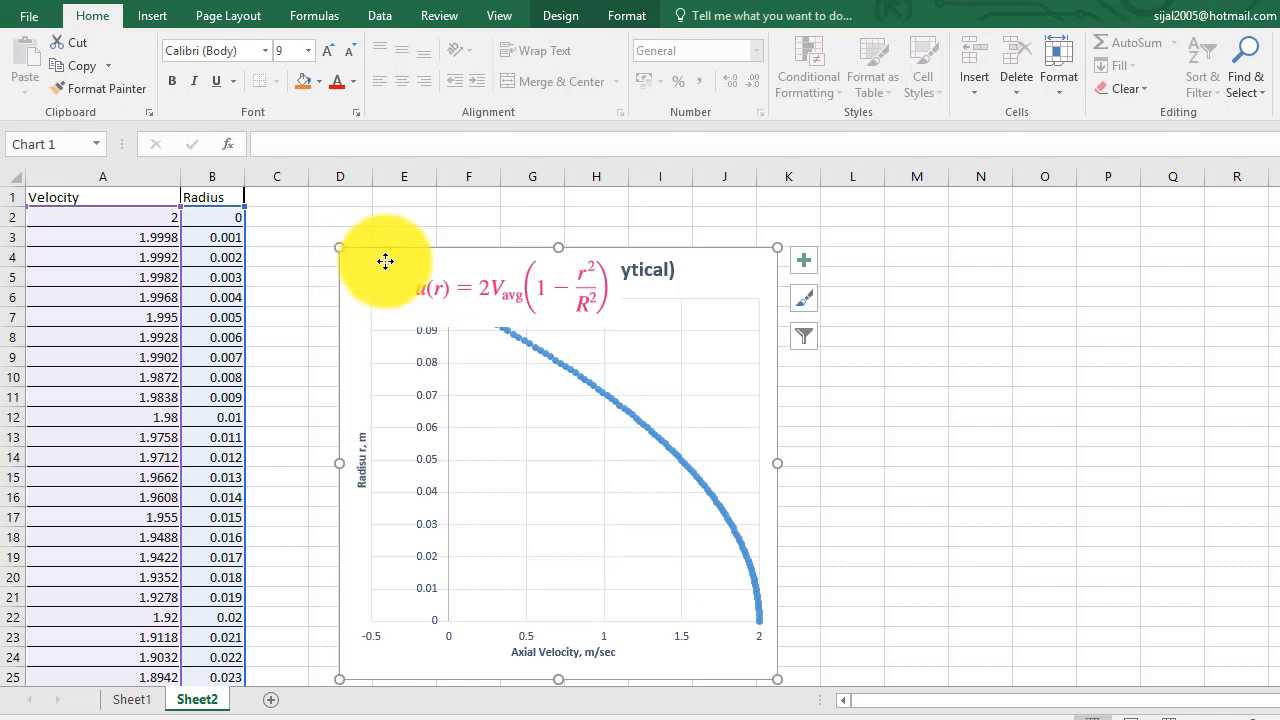
right_click(211, 197)
text(,)
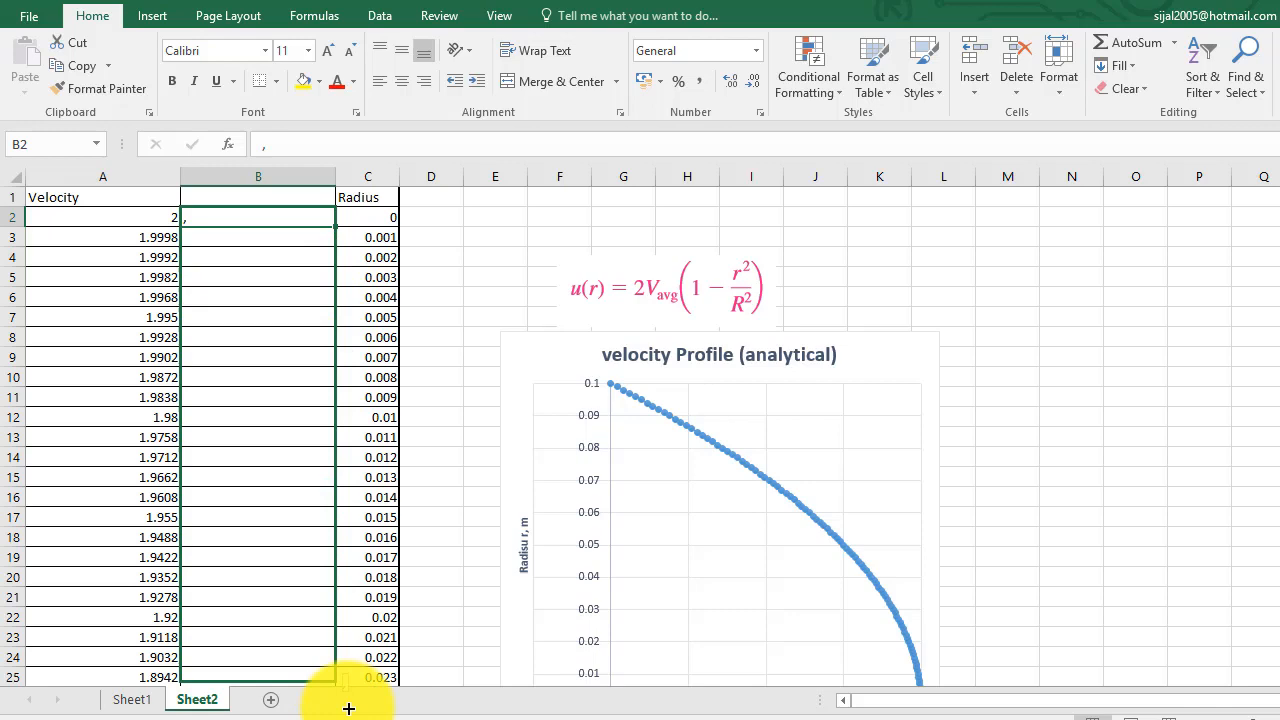
scroll(down, 3)
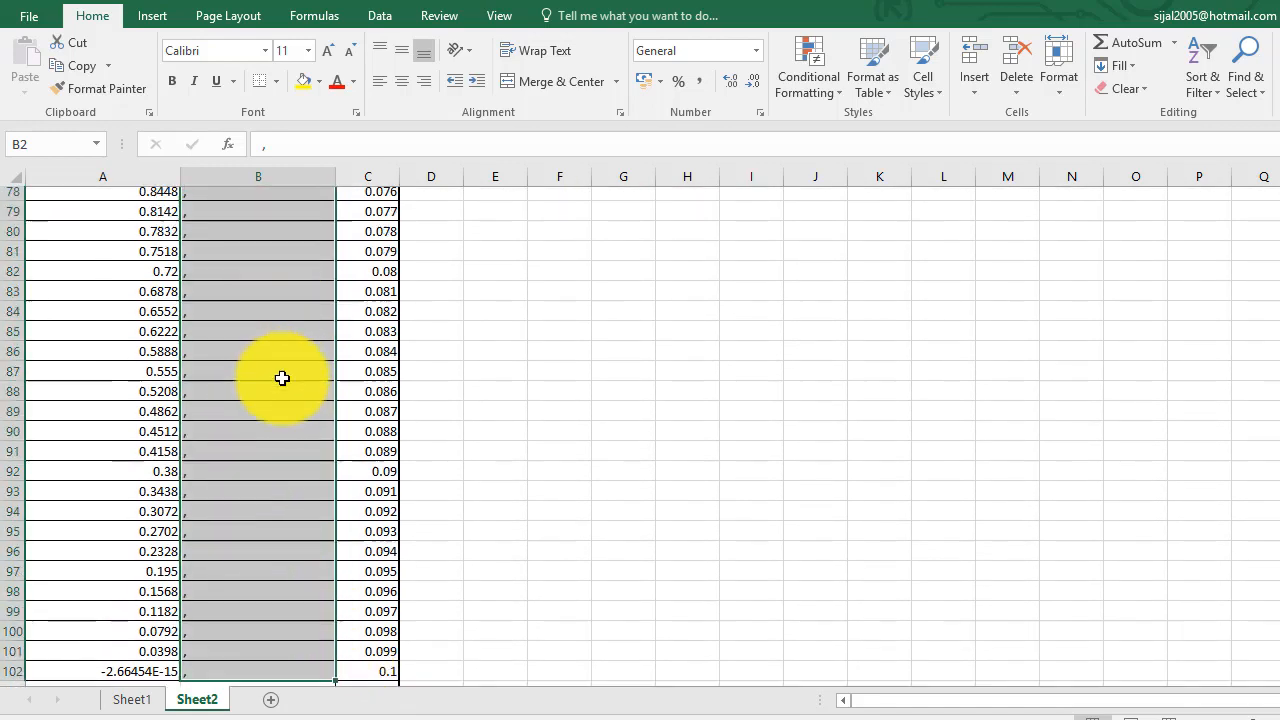
scroll(up, 3)
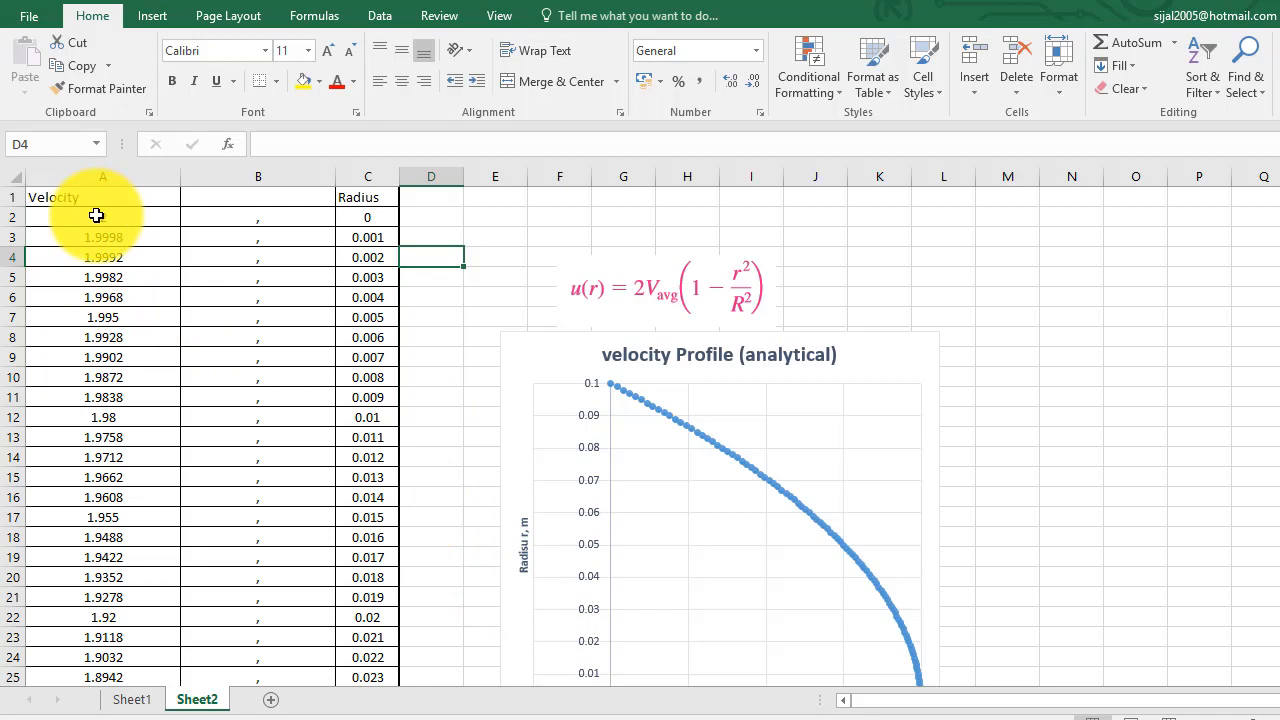
Show Line 1, the radial line at z = 7 m, in 3D, then return to the chart
click(103, 217)
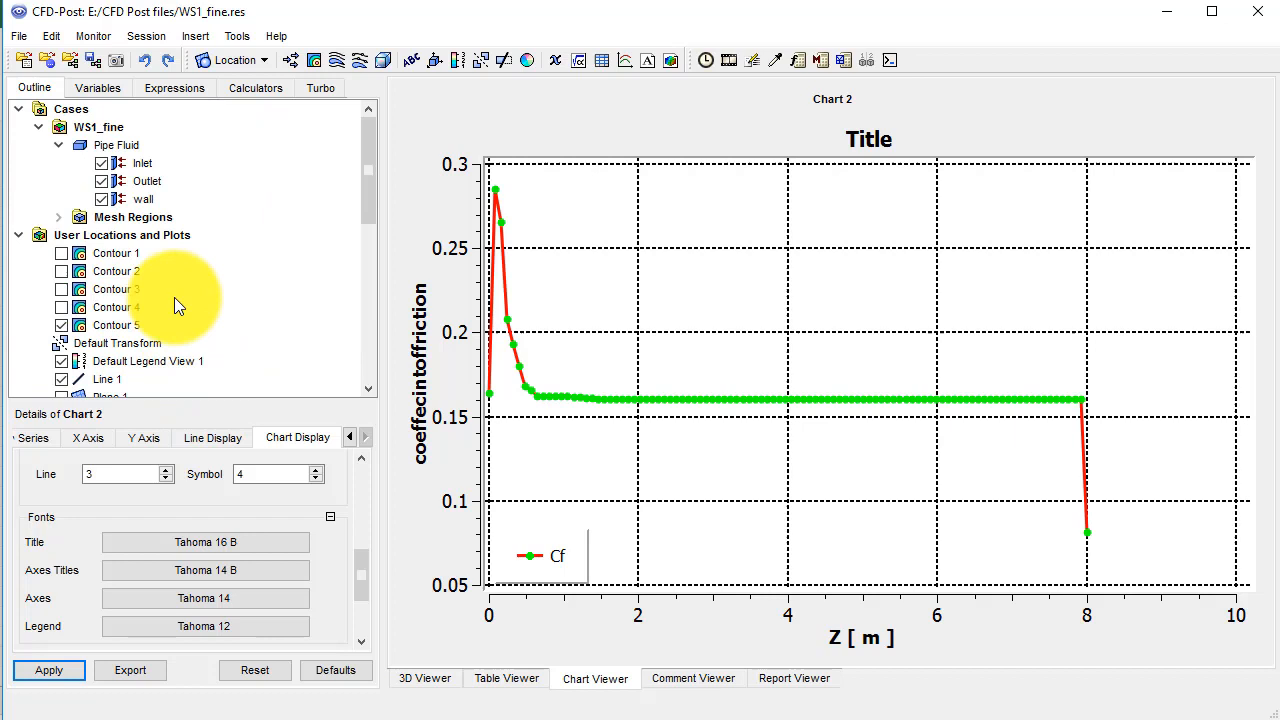
click(107, 378)
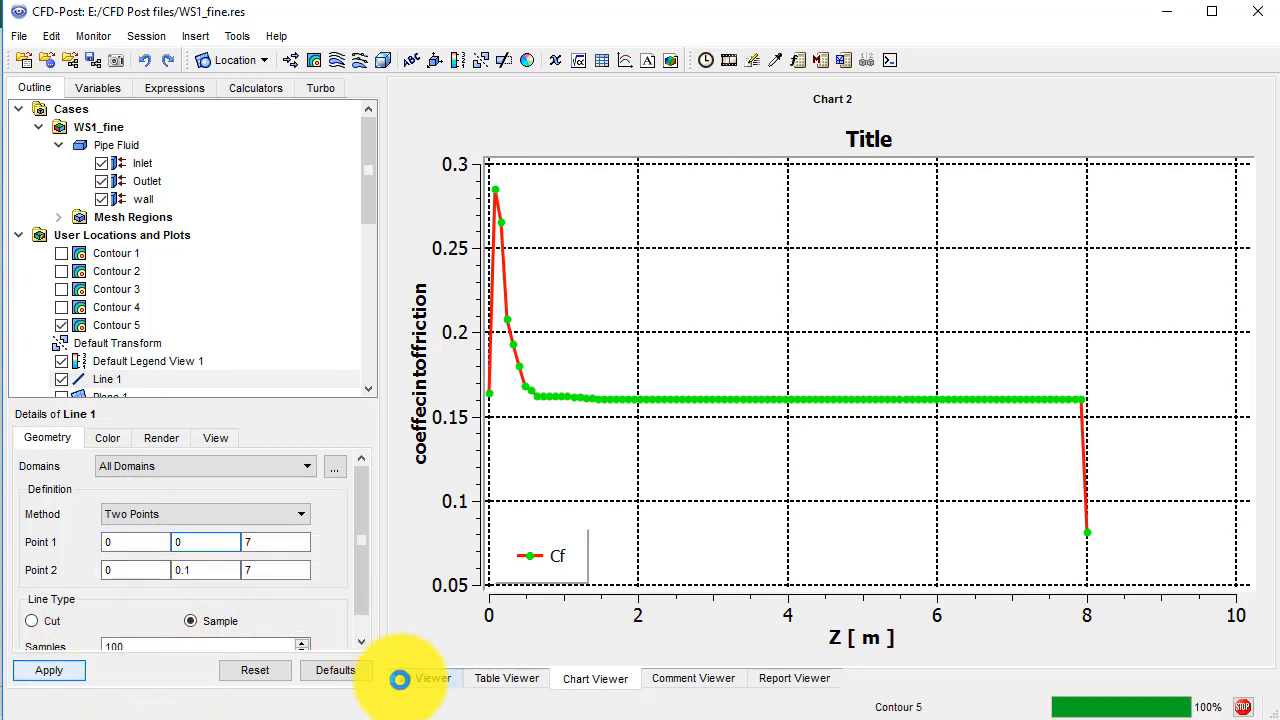
click(424, 678)
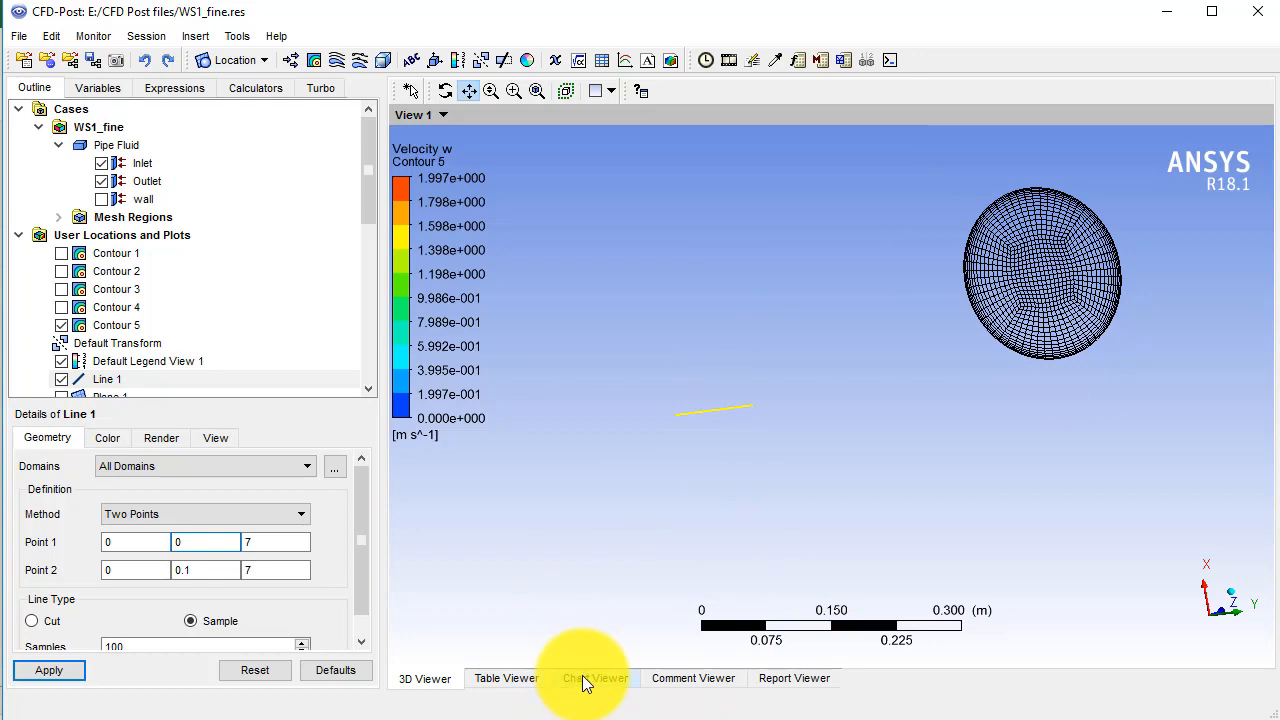
mouse_move(527, 690)
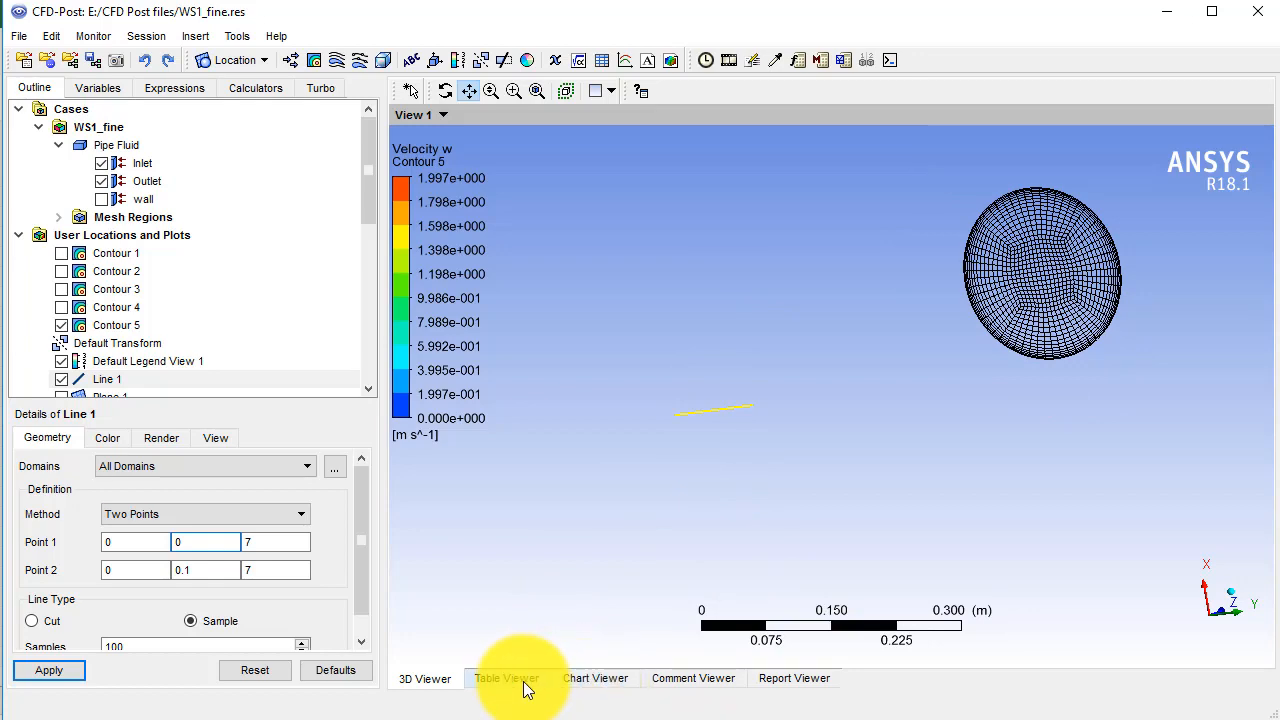
click(595, 678)
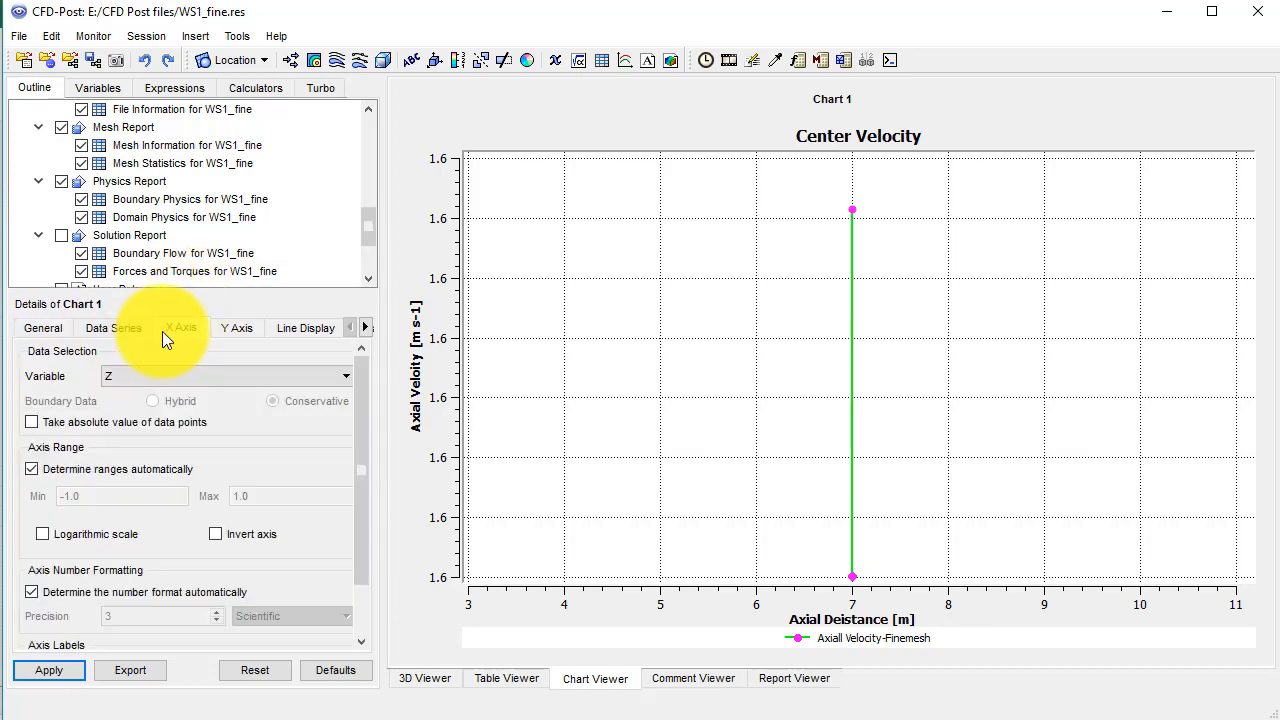
Review Chart 1's axis settings and title it 'Center Velocity _ Fine mesh'
click(181, 327)
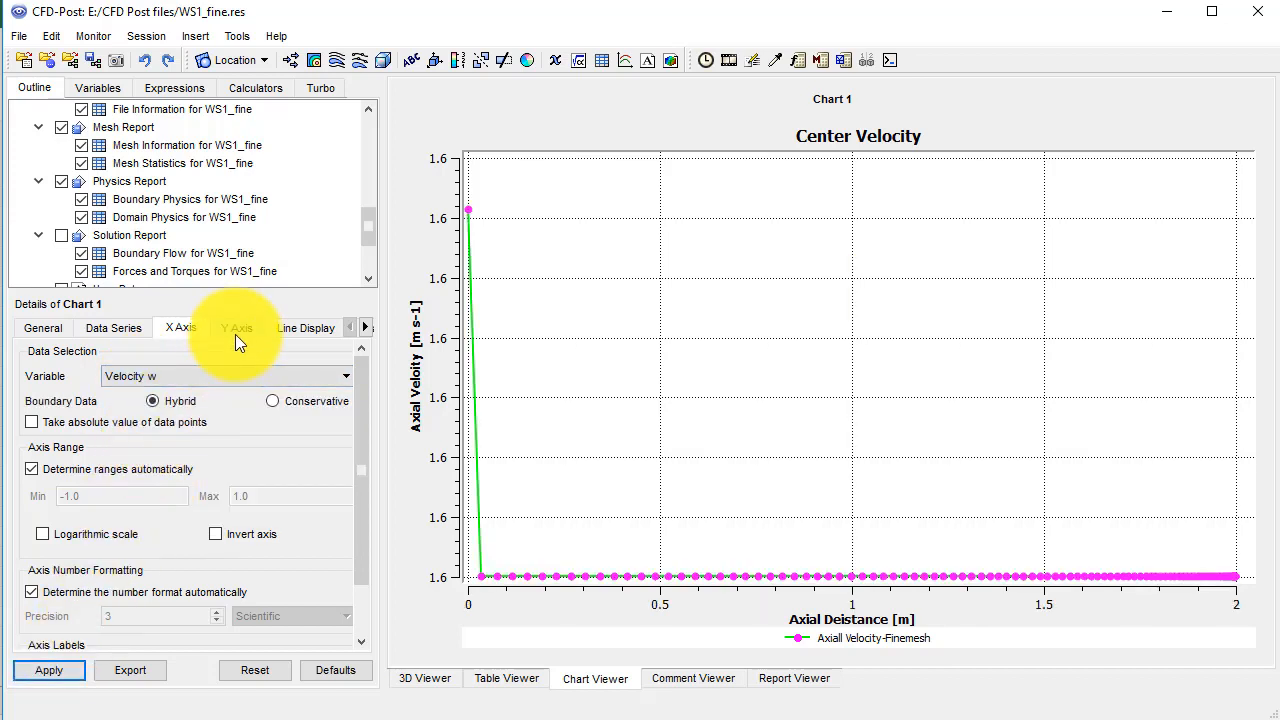
click(237, 327)
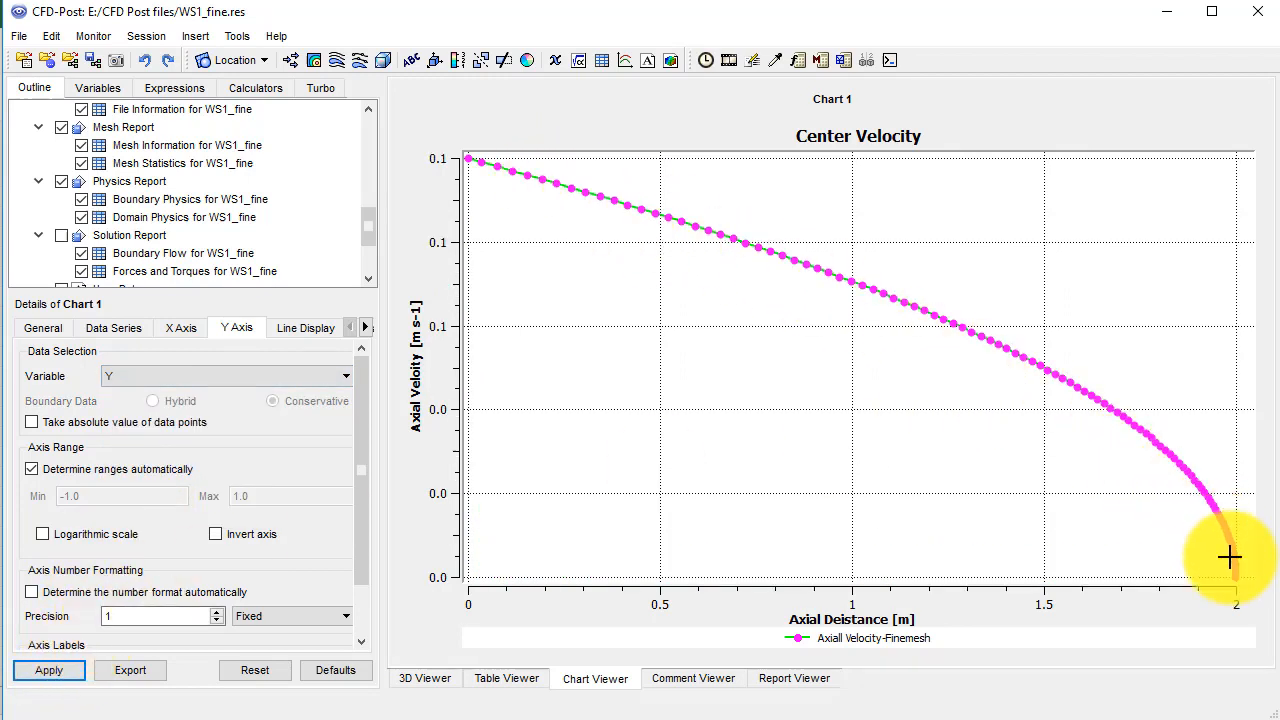
click(43, 328)
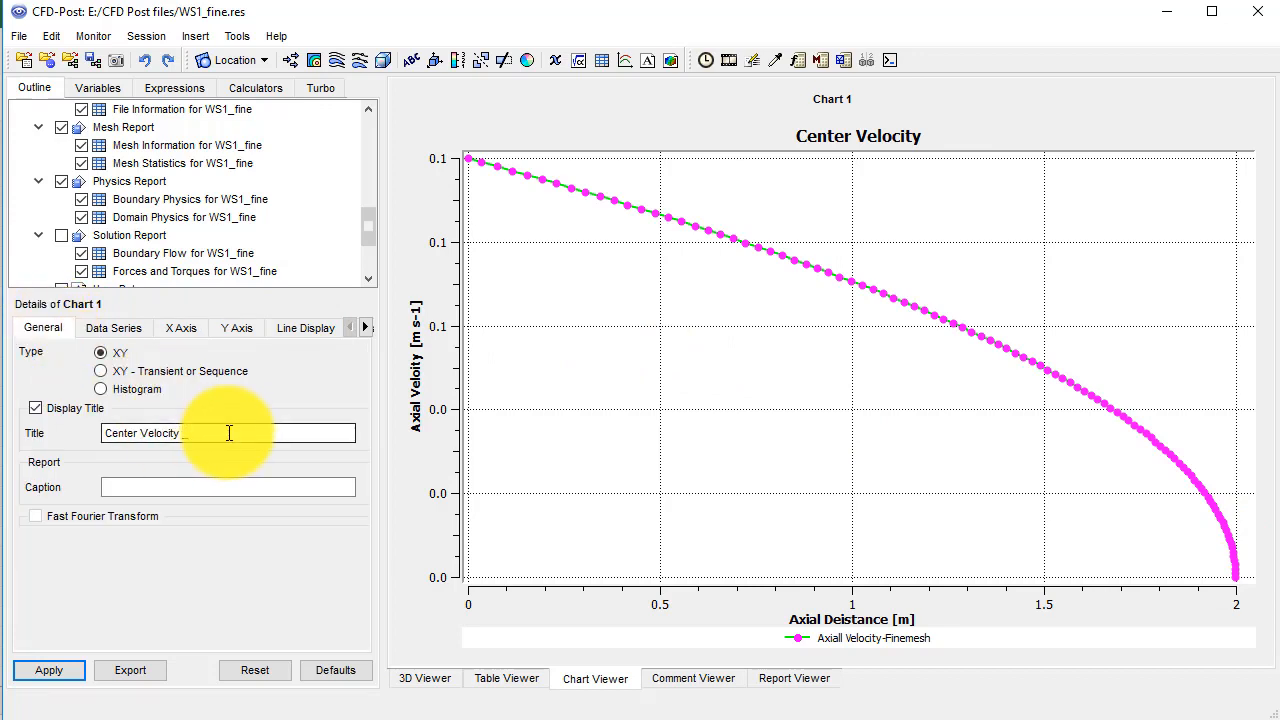
text(Fn)
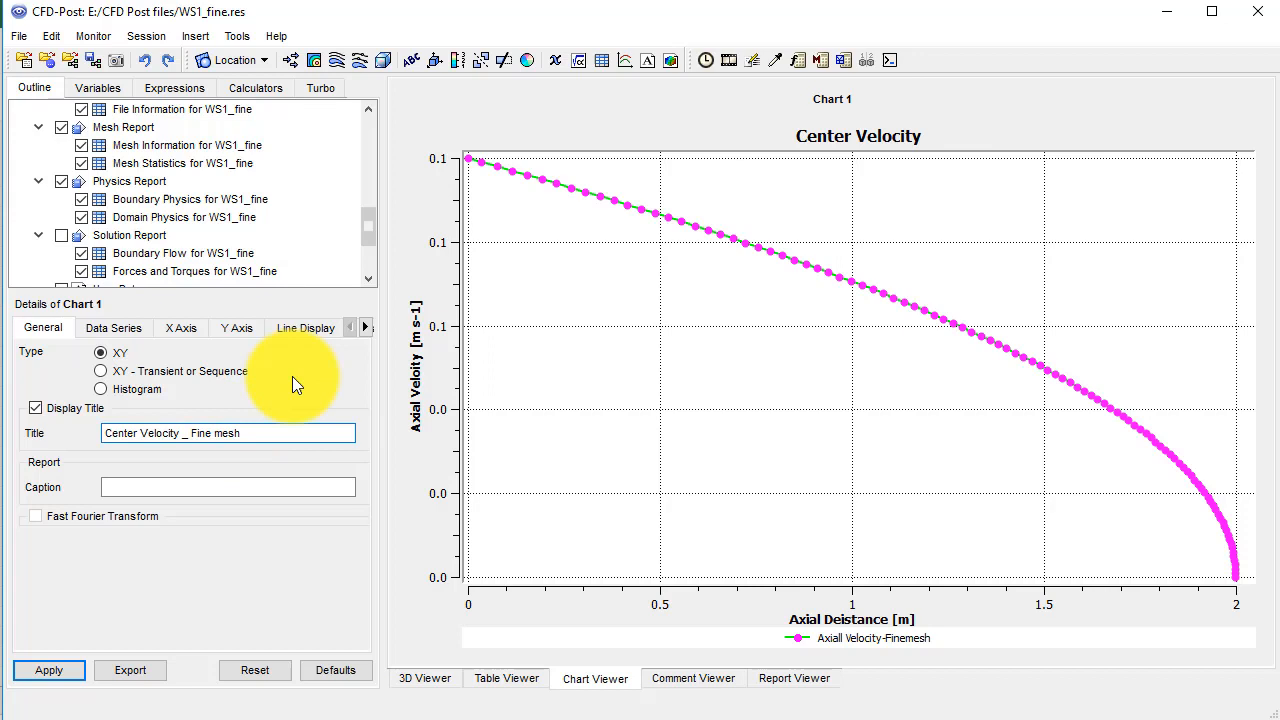
click(48, 670)
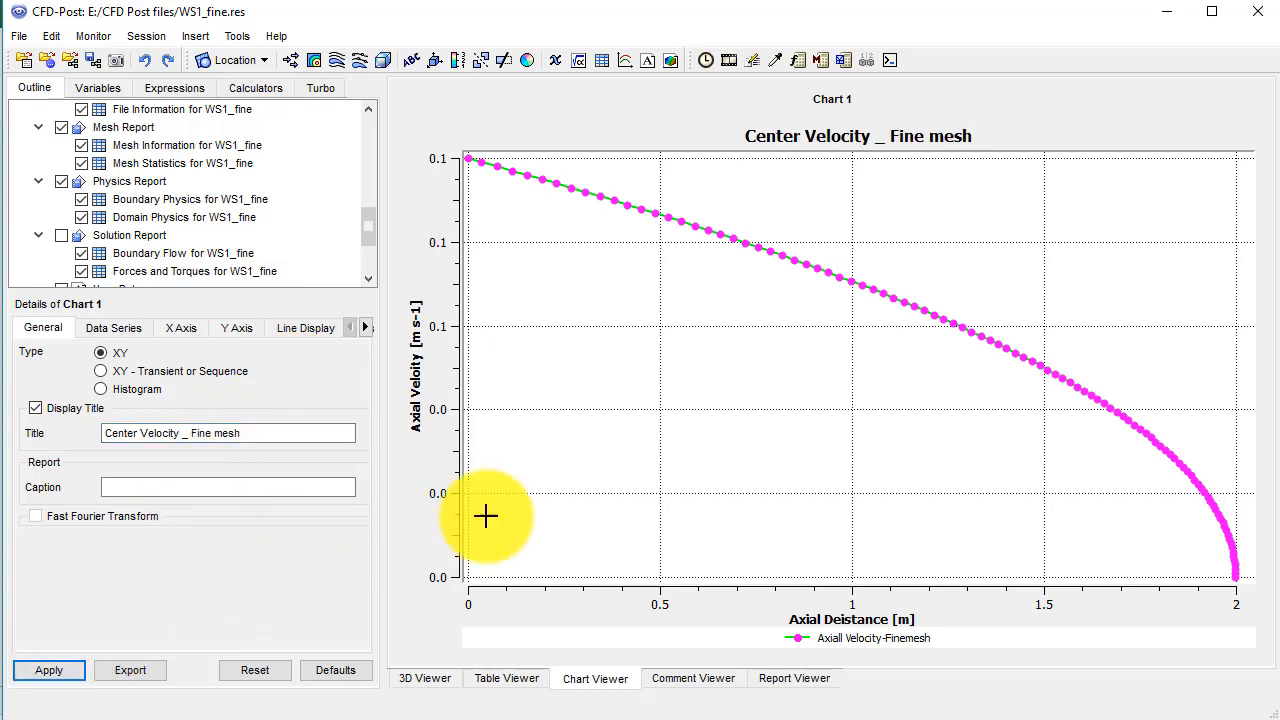
mouse_move(886, 300)
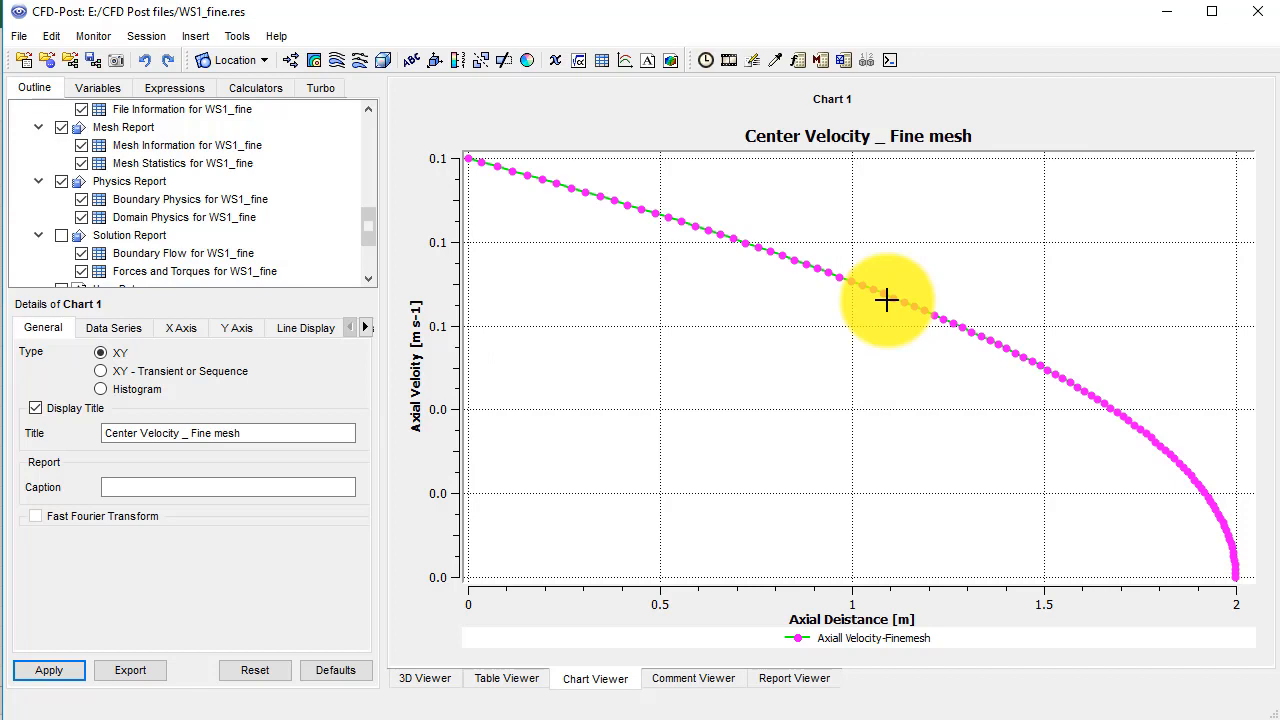
mouse_move(687, 338)
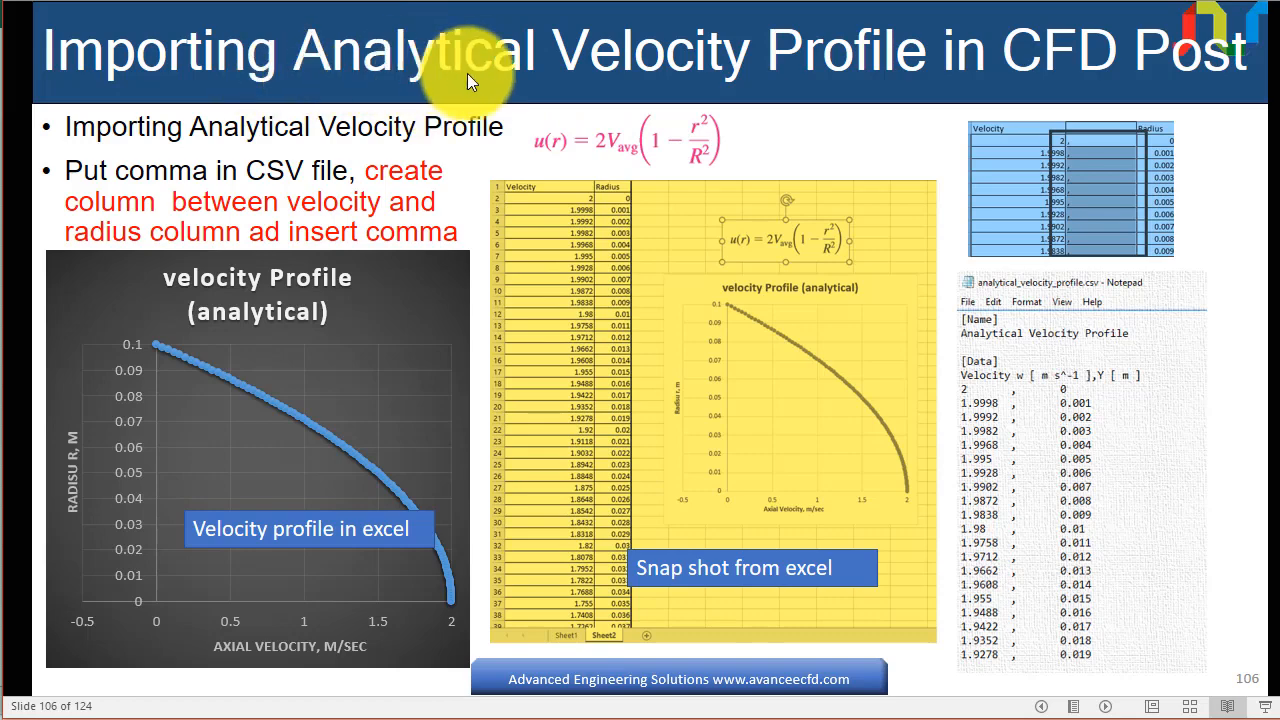
mouse_move(745, 265)
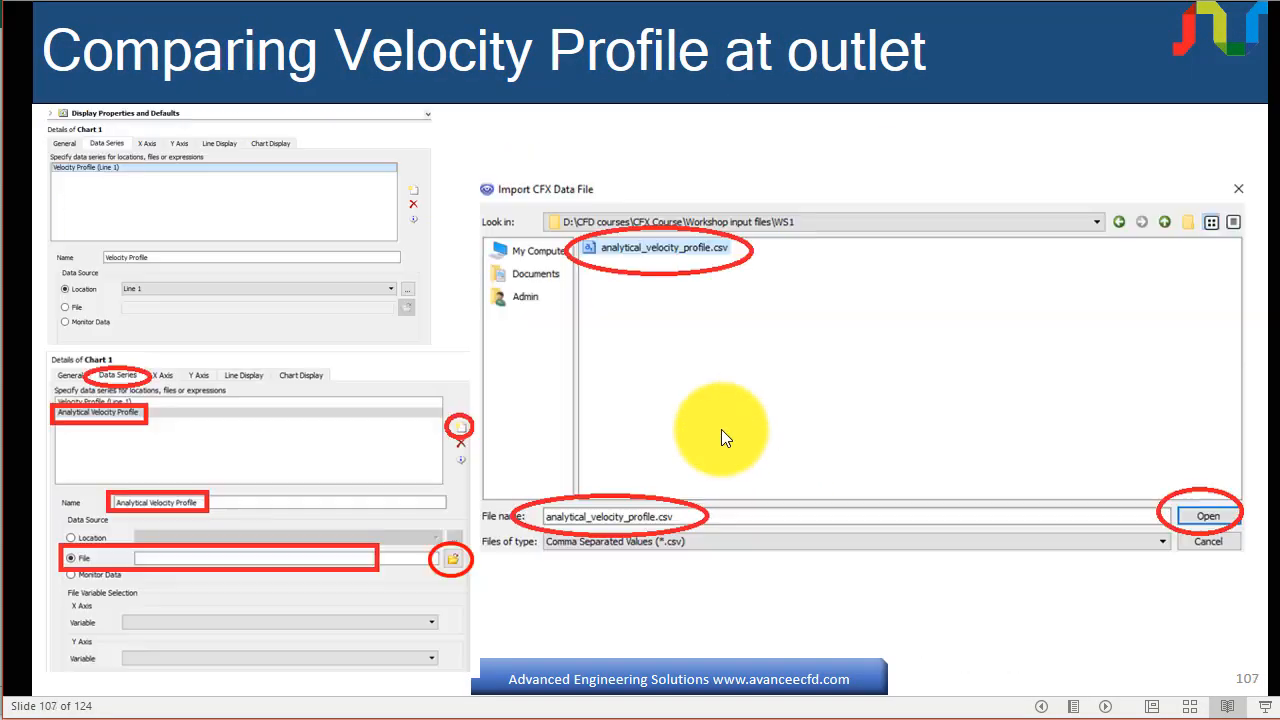
Step back to slide 106 on importing the analytical velocity profile into CFD-Post
key(Left)
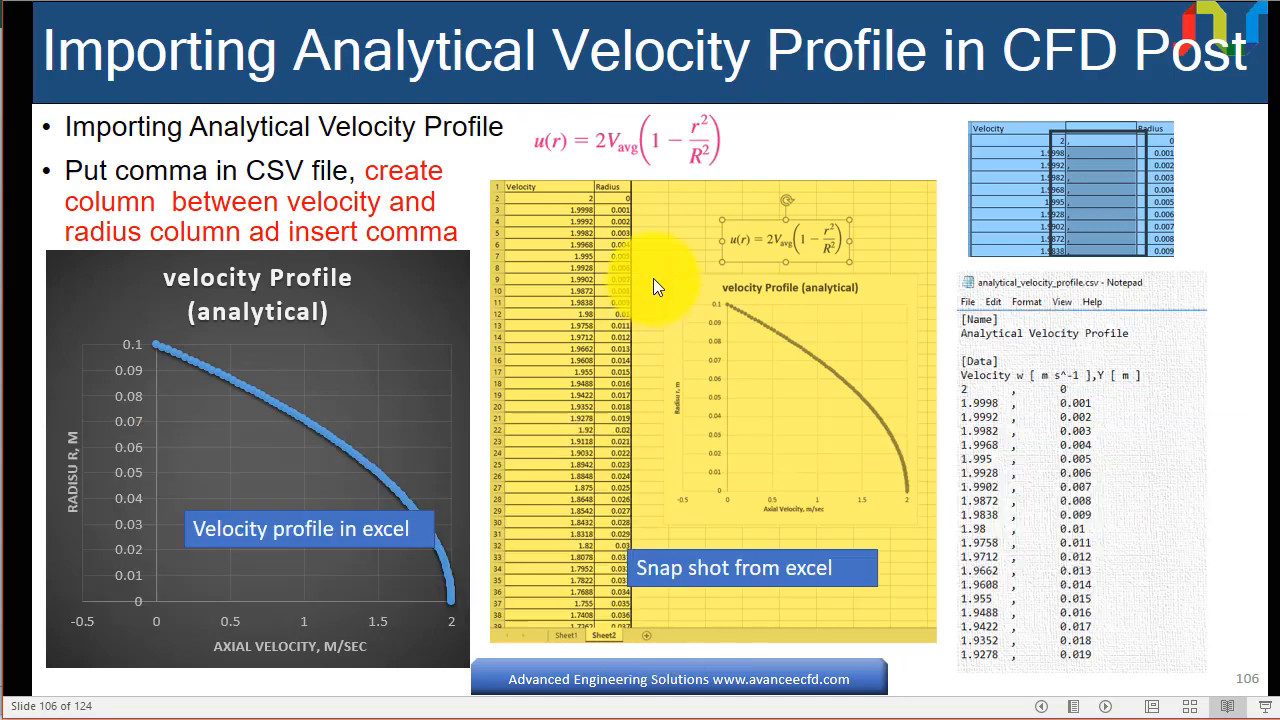
mouse_move(765, 458)
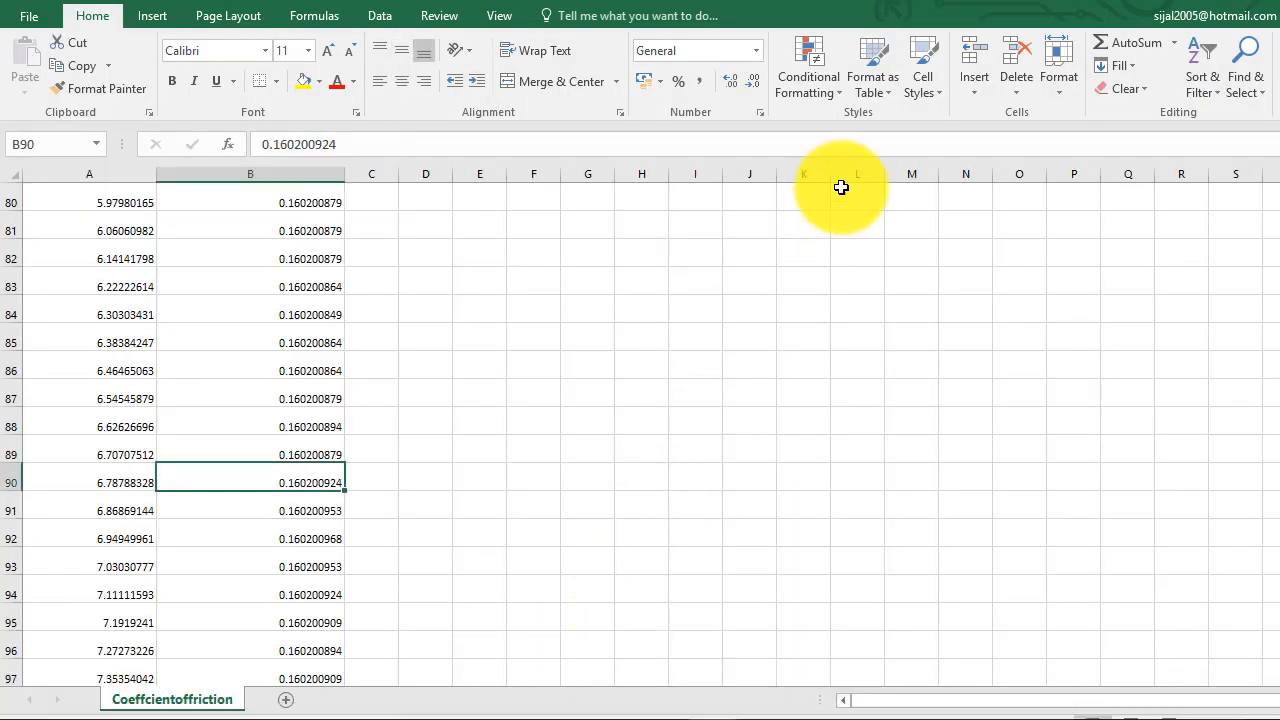
Close Coeffcientoffriction.csv through its save prompt and return to the CFD-Post chart
scroll(up, 3)
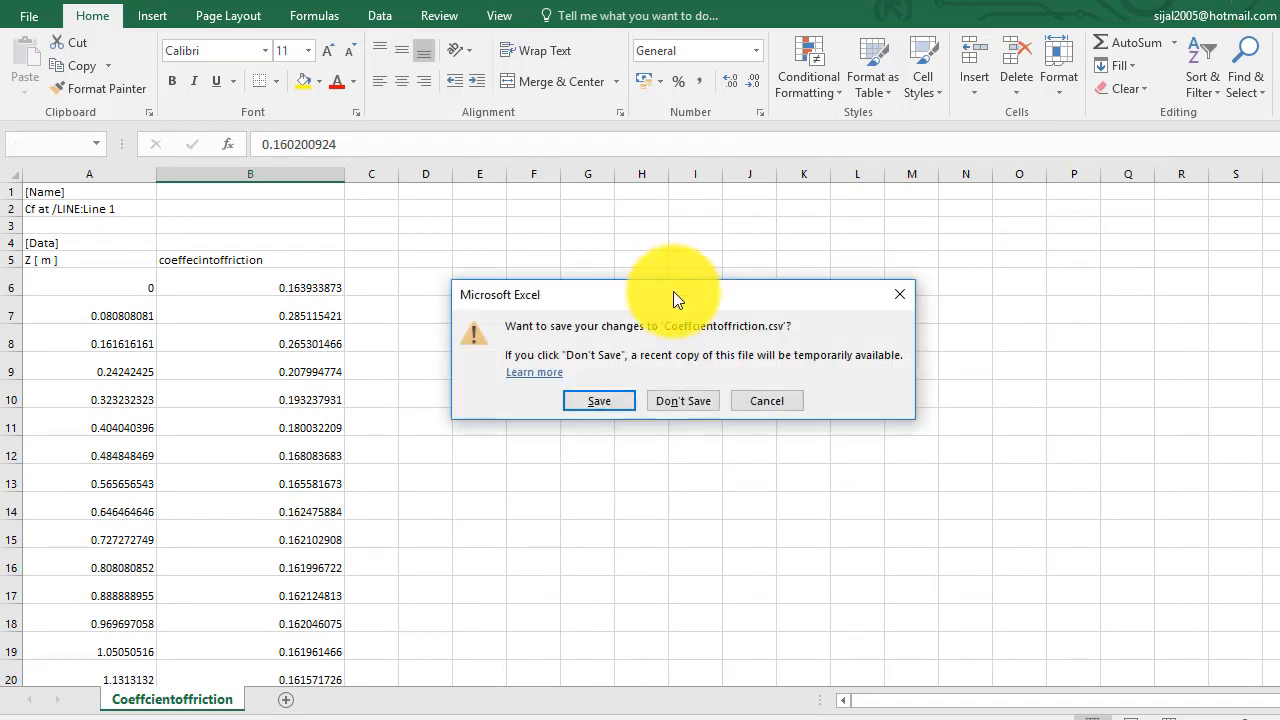
click(683, 400)
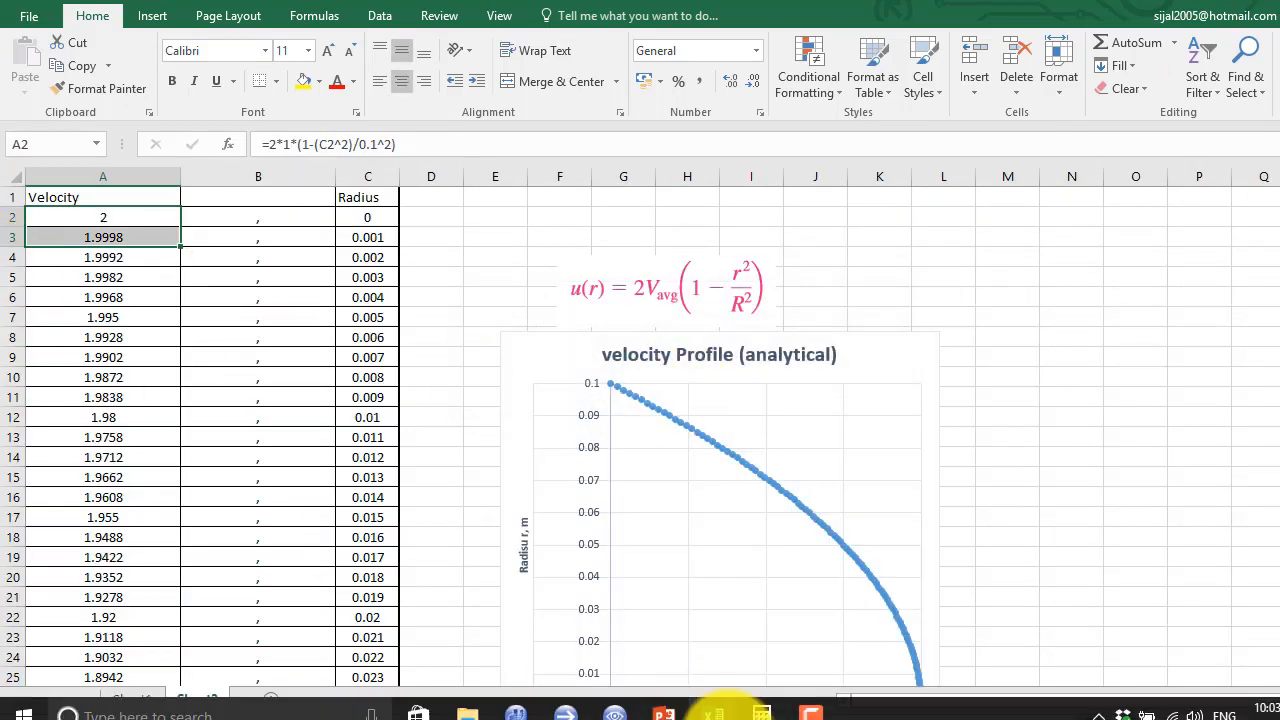
click(710, 713)
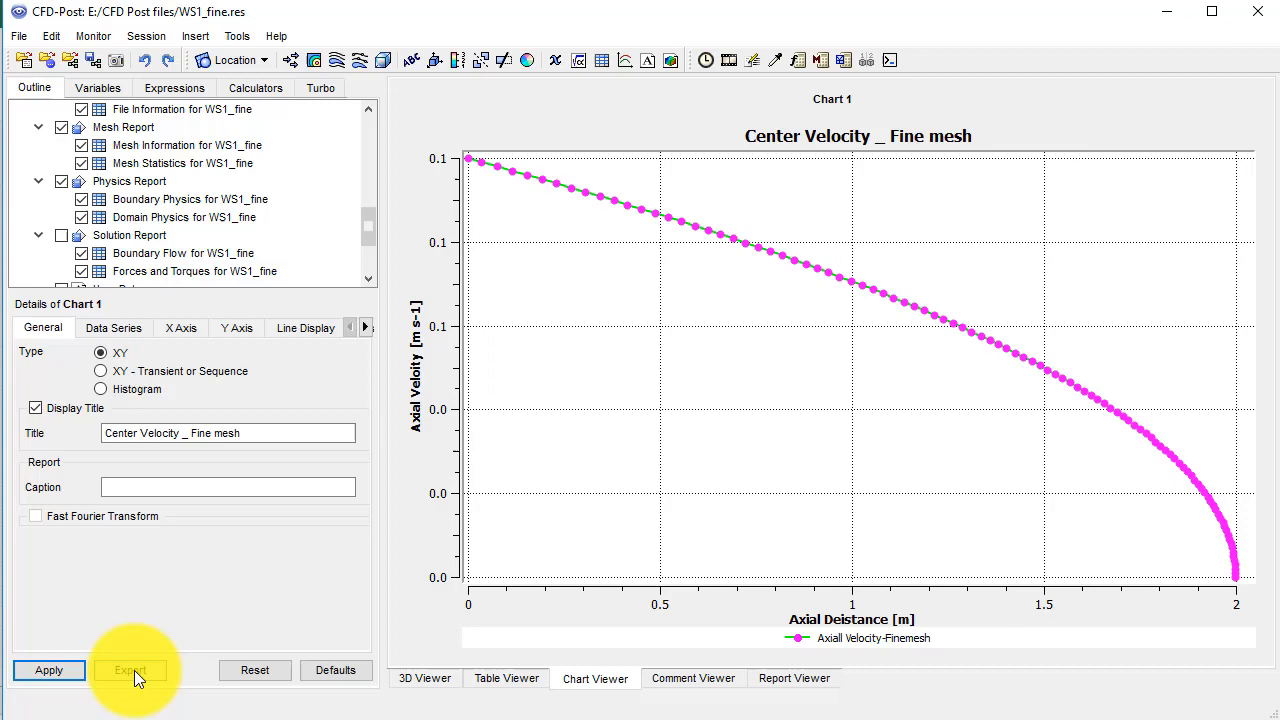
Export Chart 1's data as 'Vel Profile _Finemesh' into the CFD Post files folder
click(130, 670)
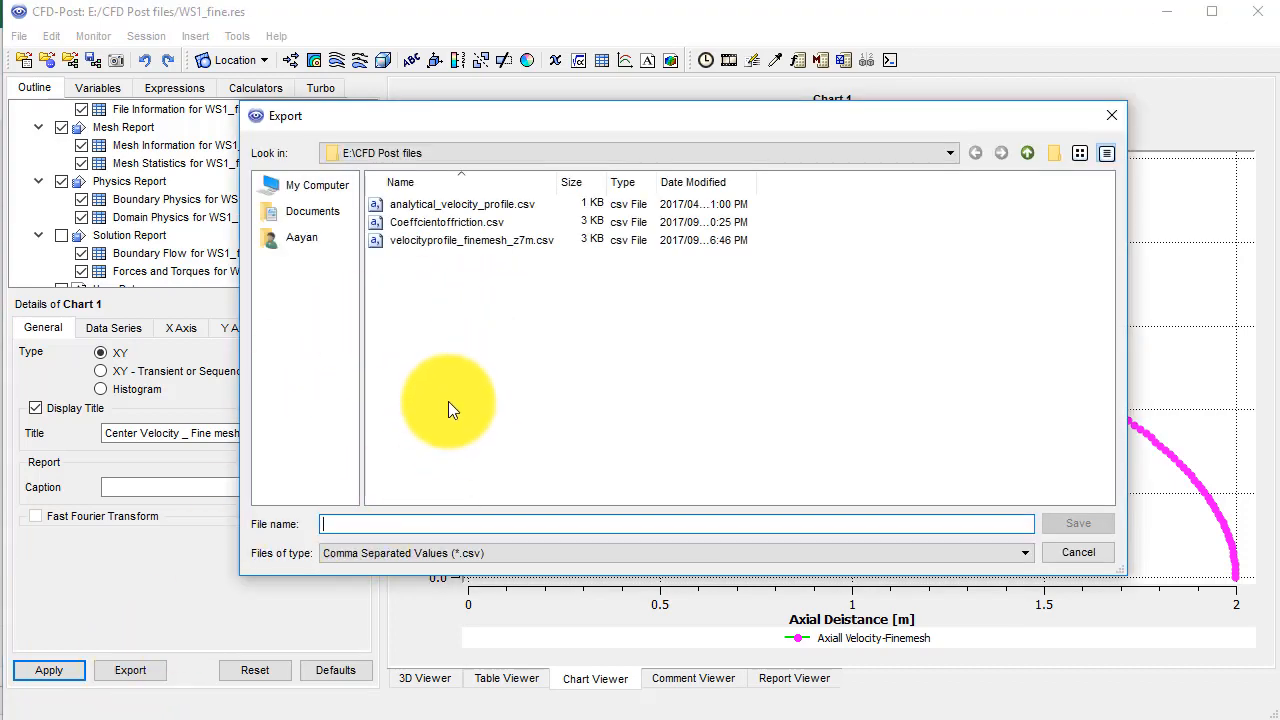
text(Vel Profile)
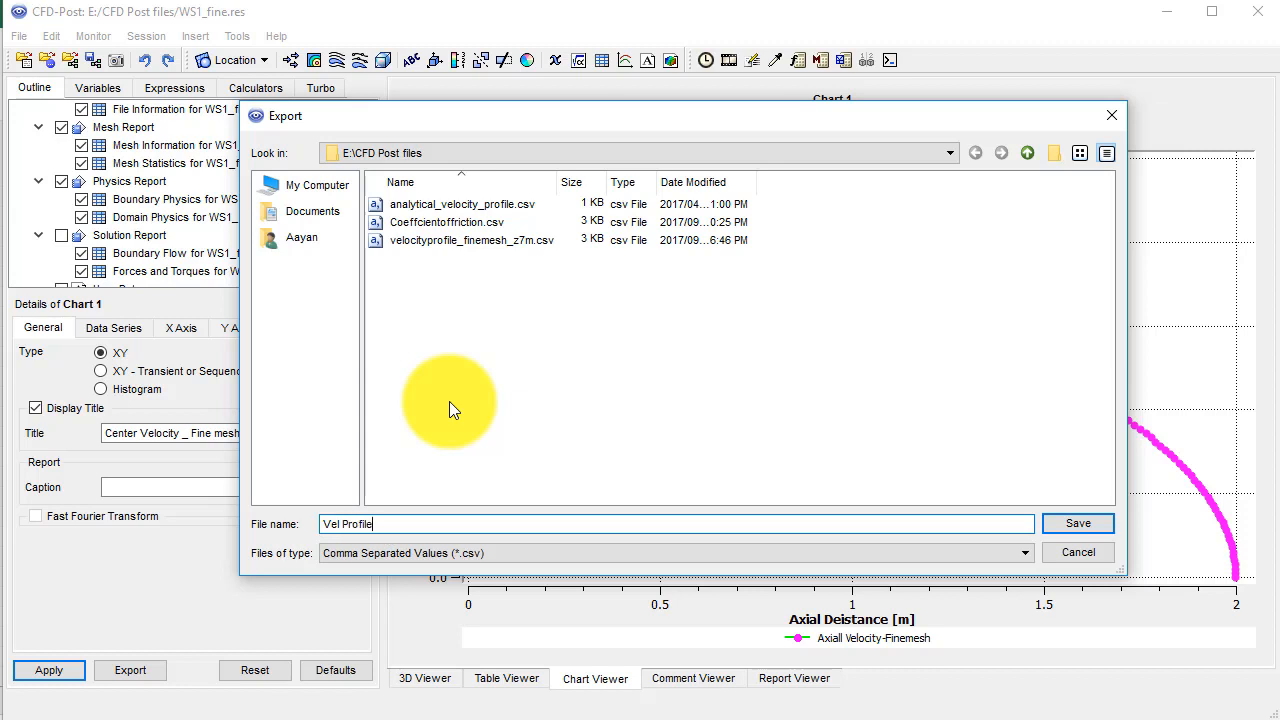
mouse_move(452, 415)
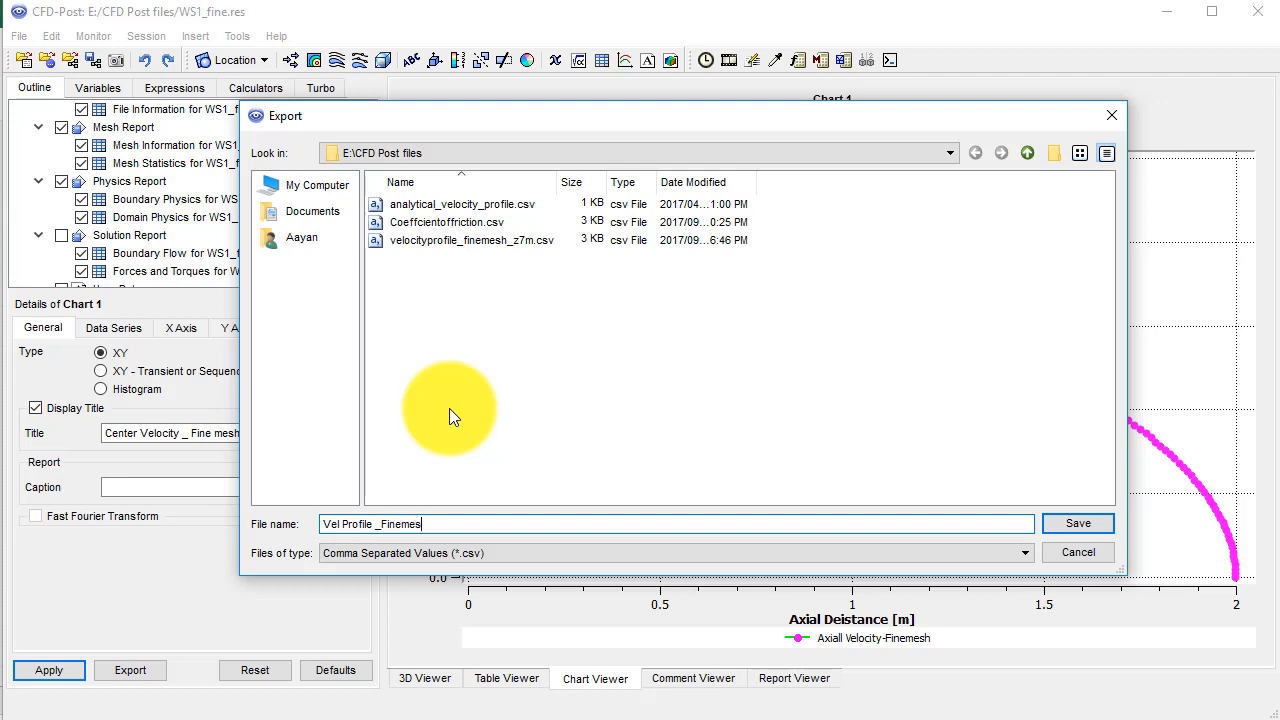
click(1077, 523)
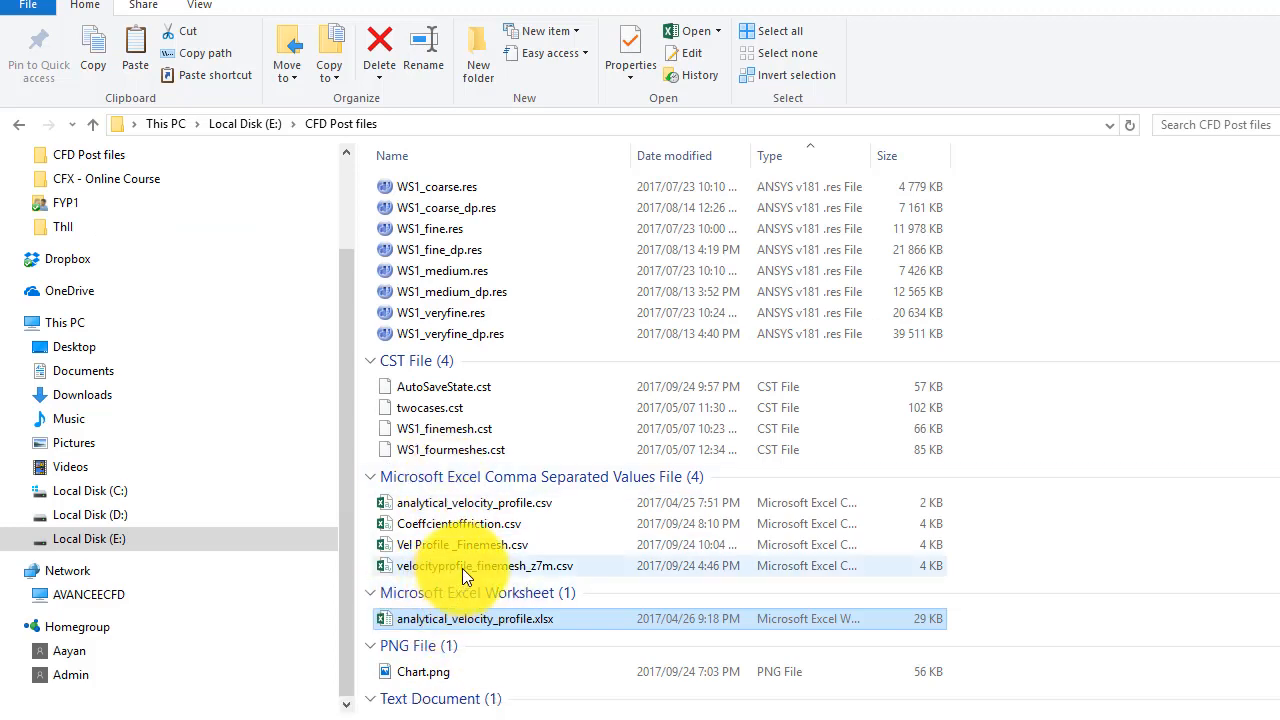
mouse_move(513, 565)
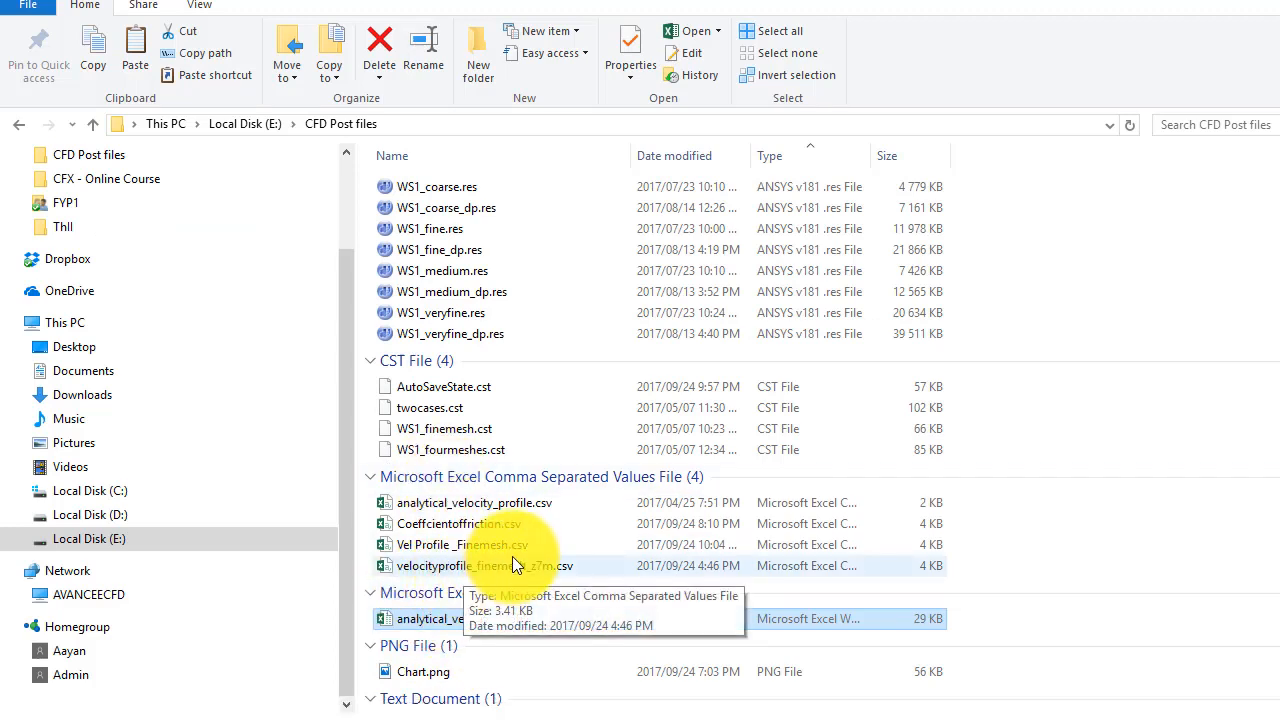
Open Vel Profile _Finemesh.csv in Notepad using Open with
right_click(462, 544)
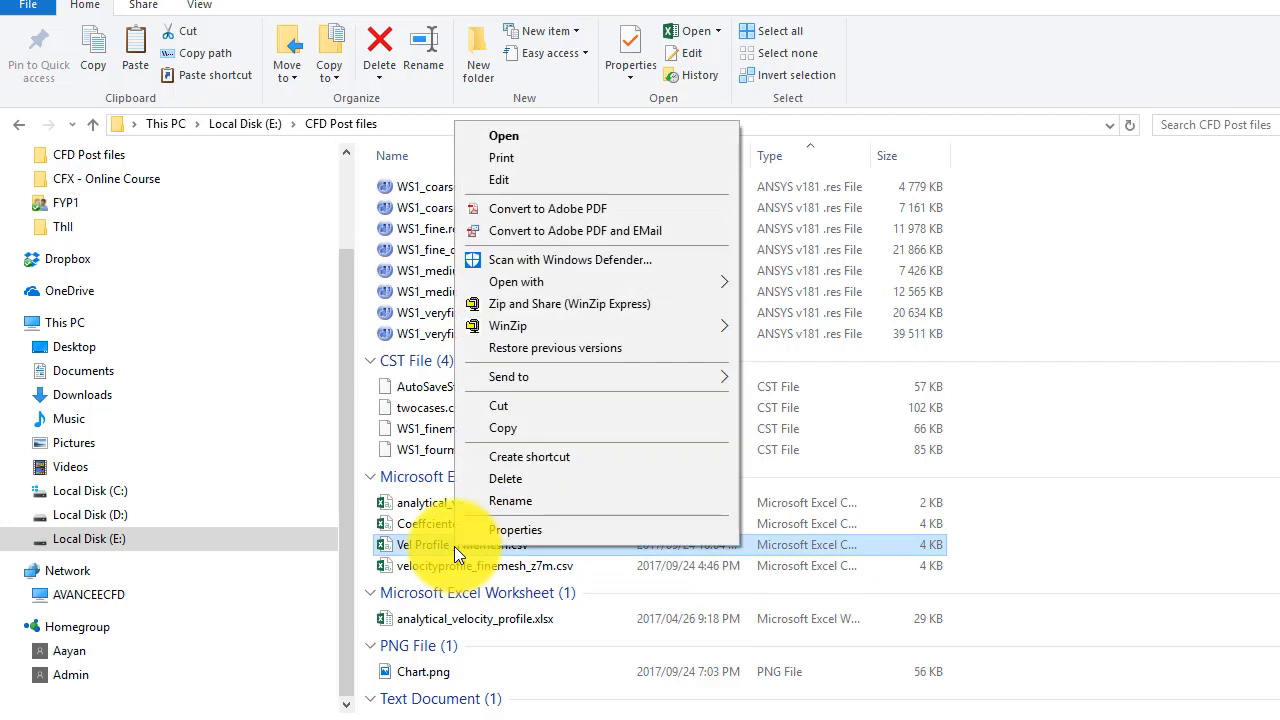
click(504, 135)
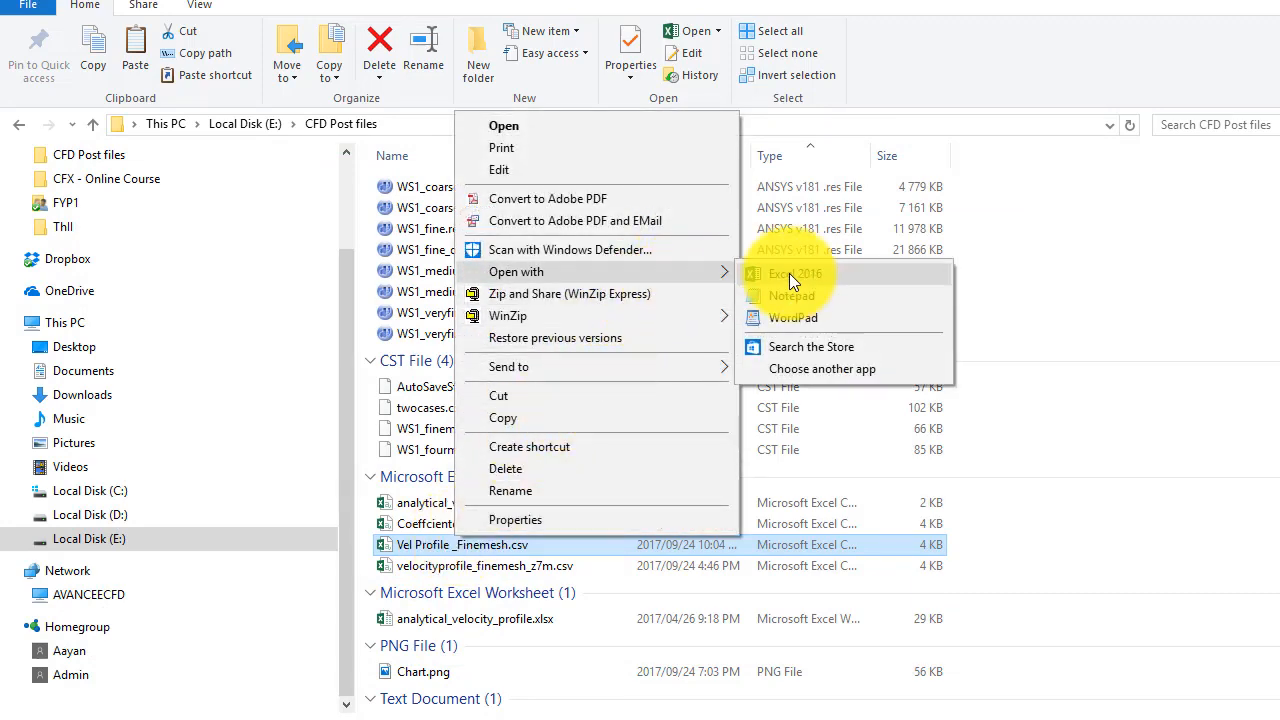
click(791, 295)
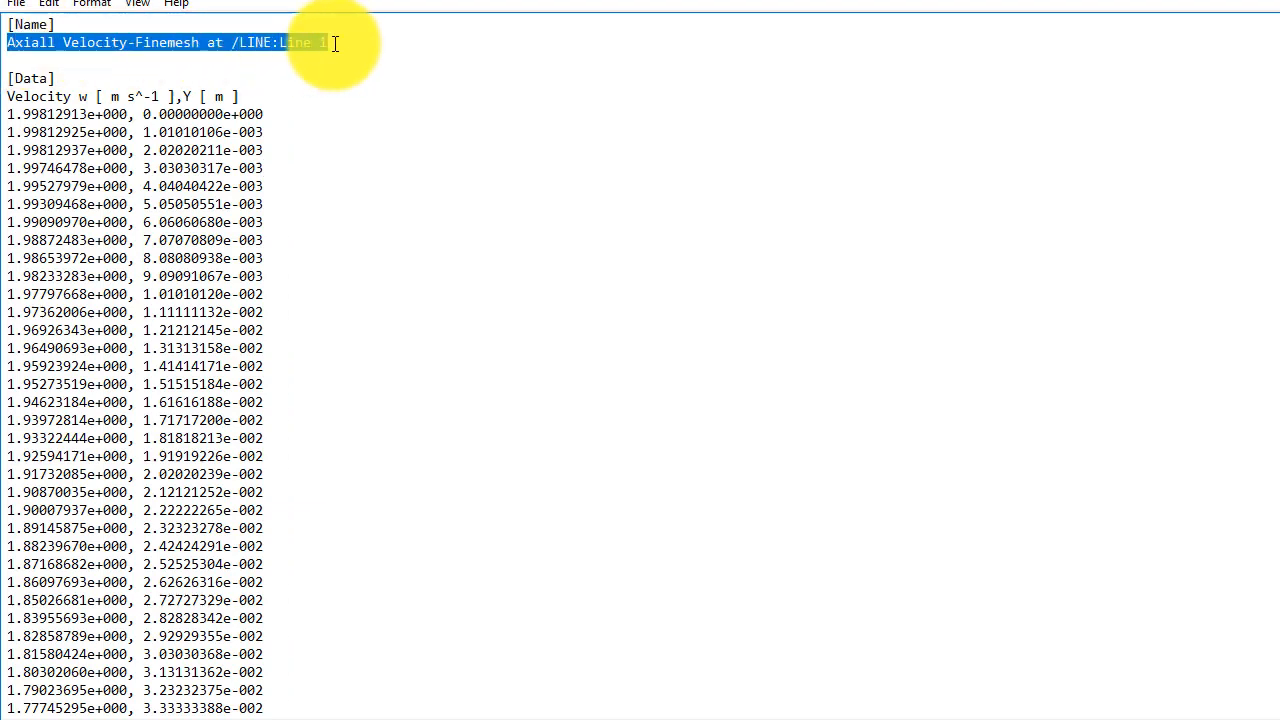
Rename the data set's [Name] line to 'Analytical velcoity profile'
text(An)
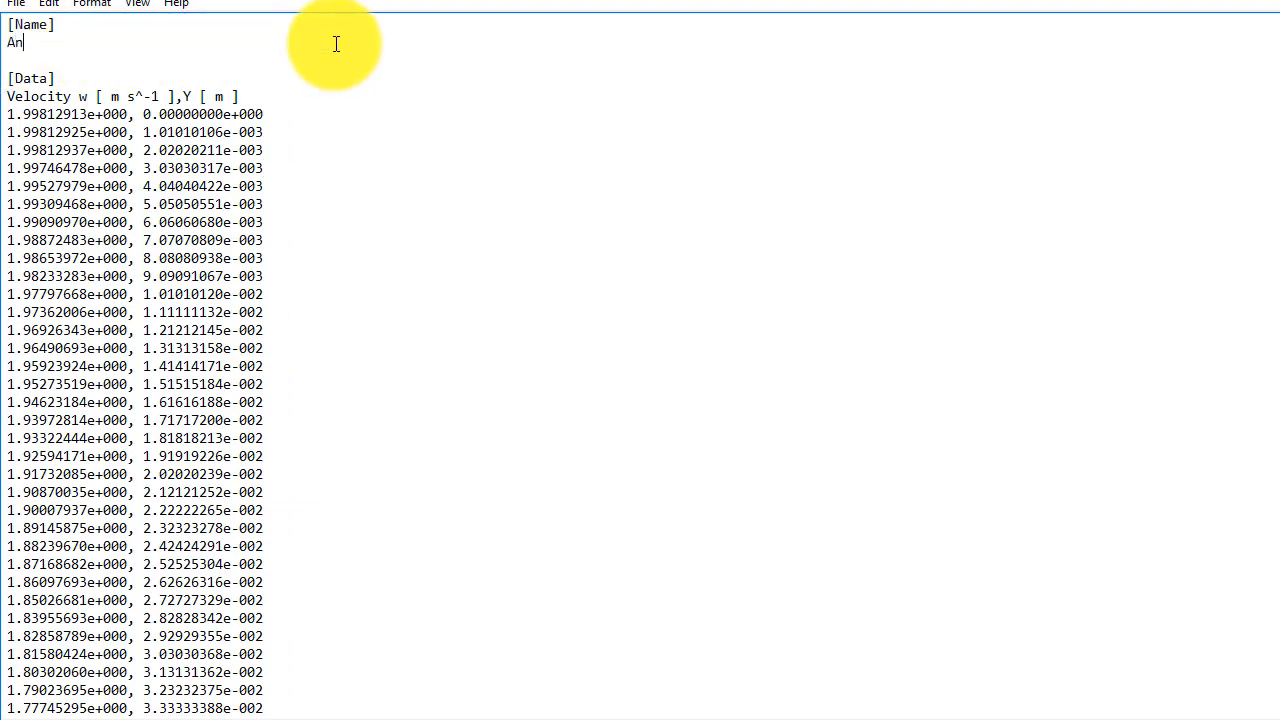
text(alt)
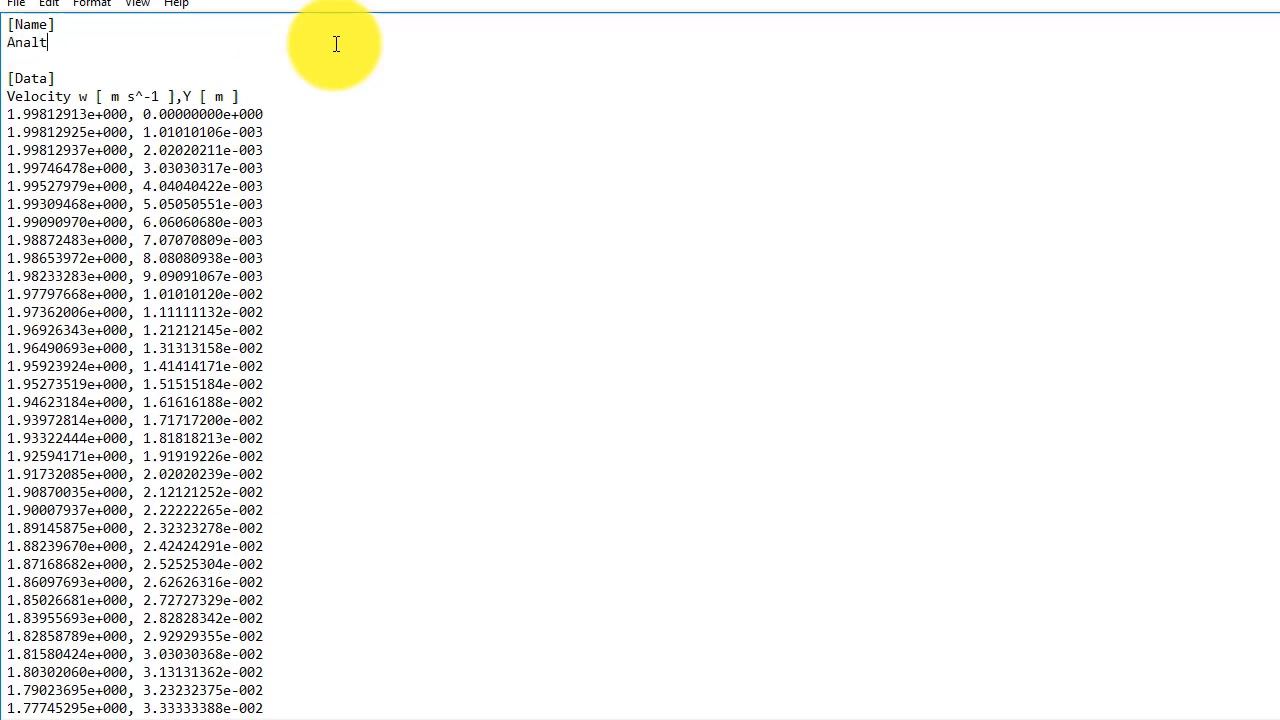
text(ytical)
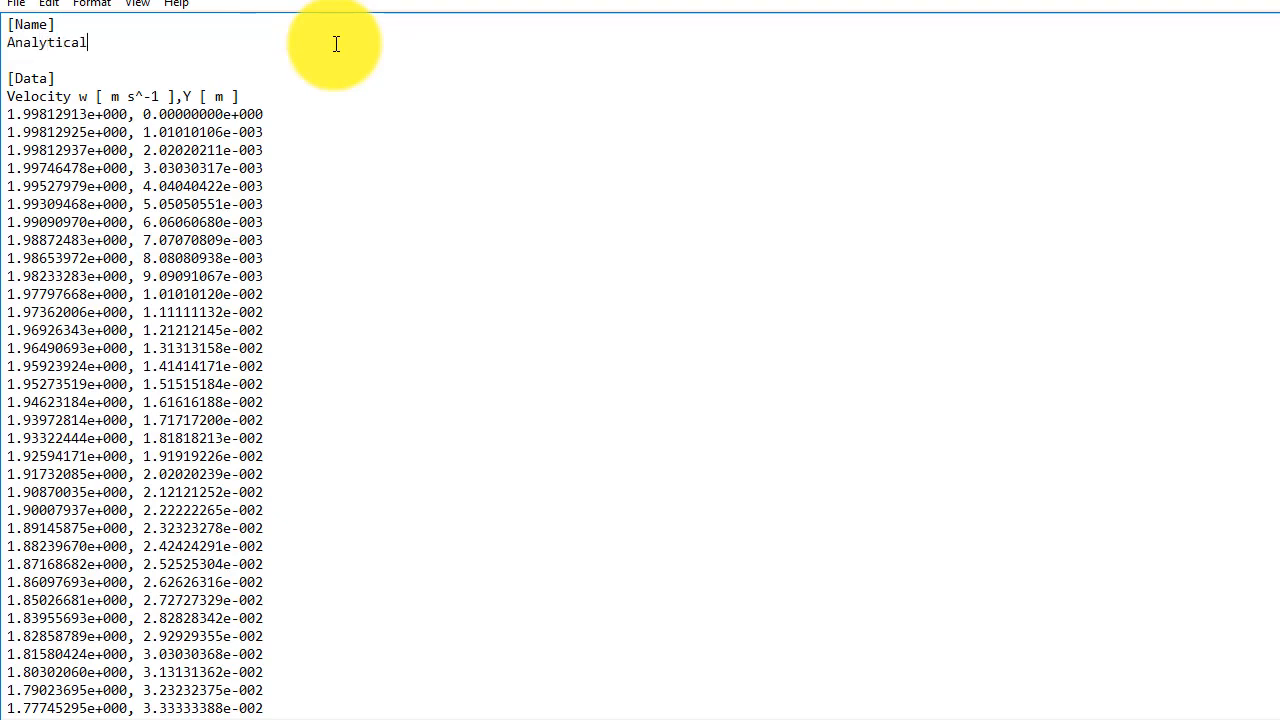
text(velco)
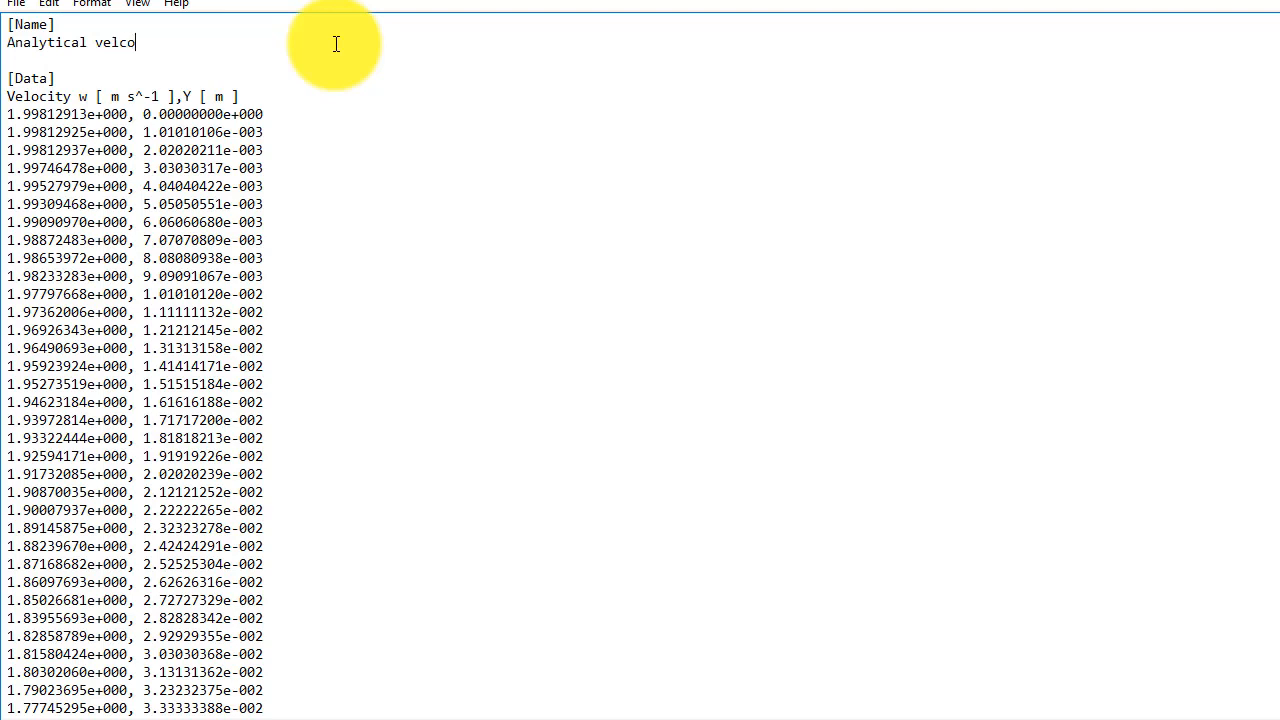
text(ity)
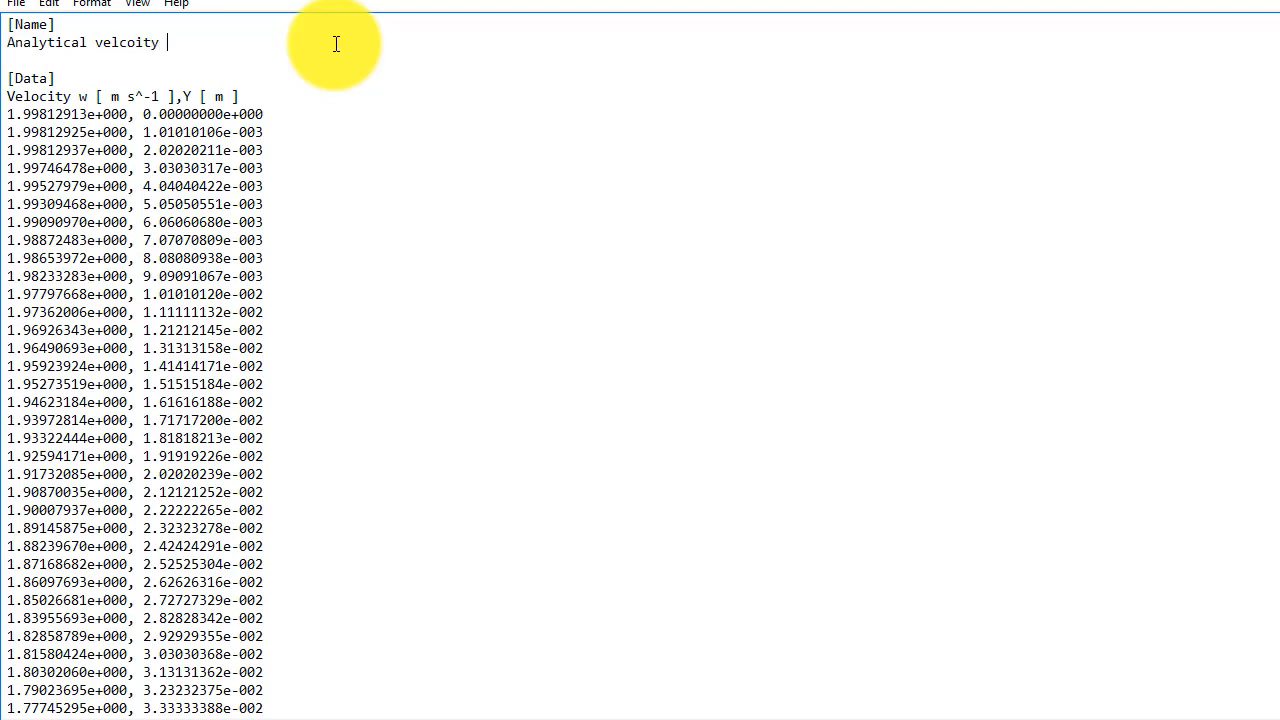
text(profile)
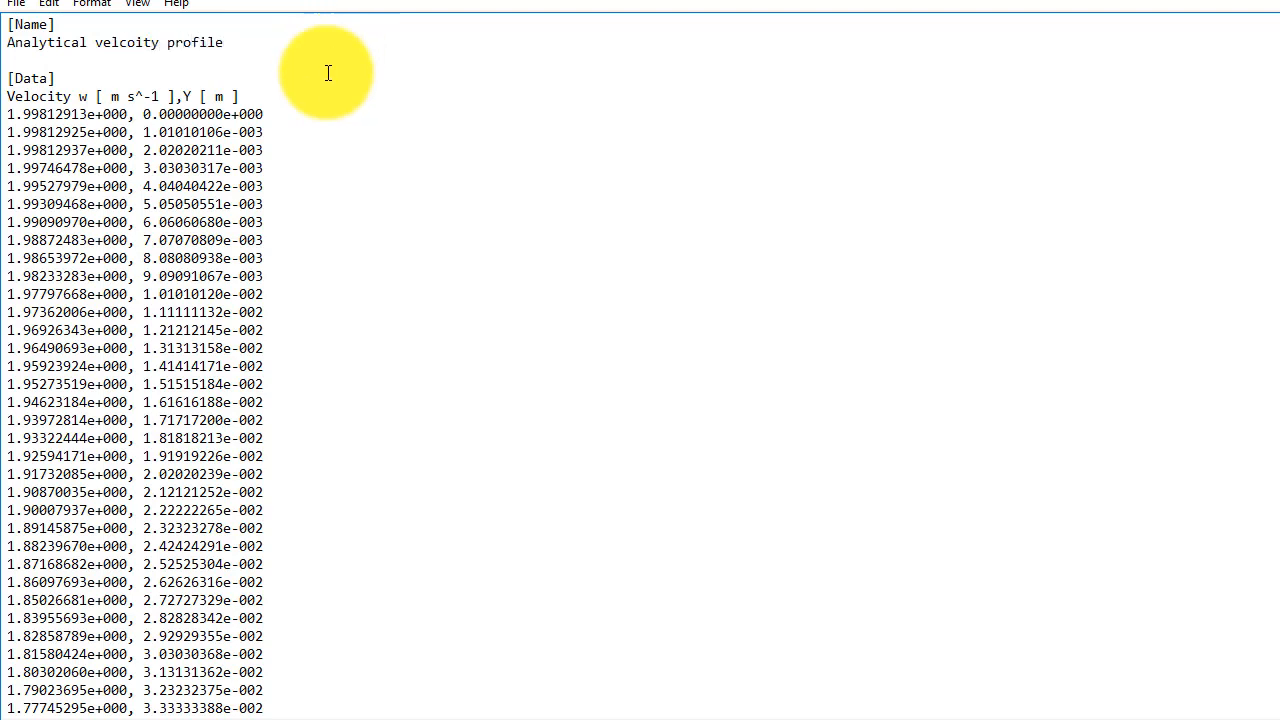
Replace the fine-mesh data rows with the pasted analytical velocity and radius values
drag(10, 96, 230, 240)
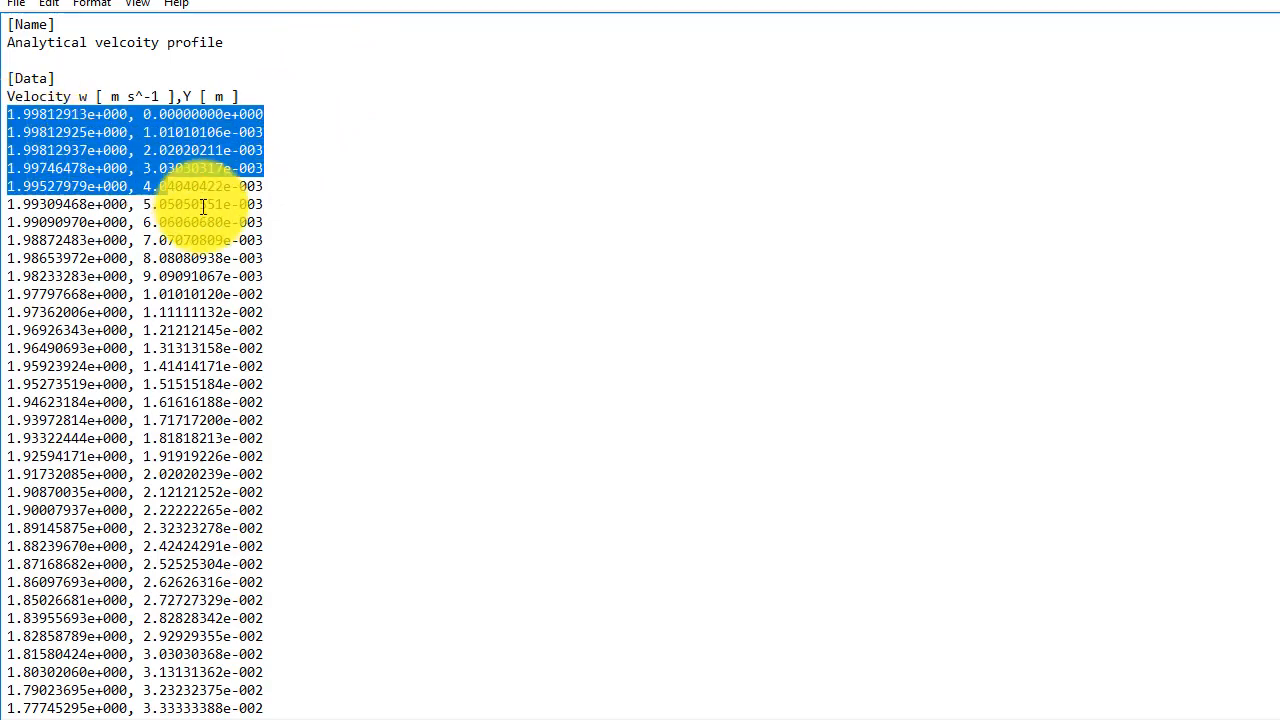
scroll(down, 3)
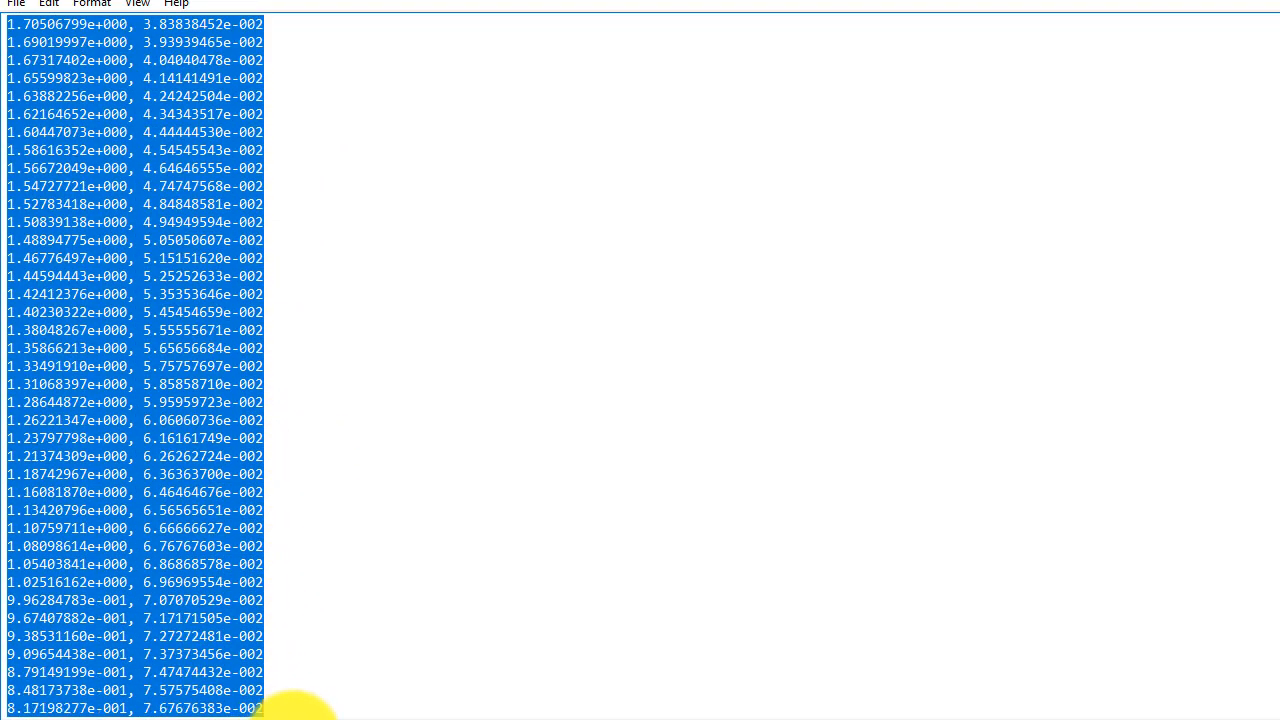
scroll(down, 3)
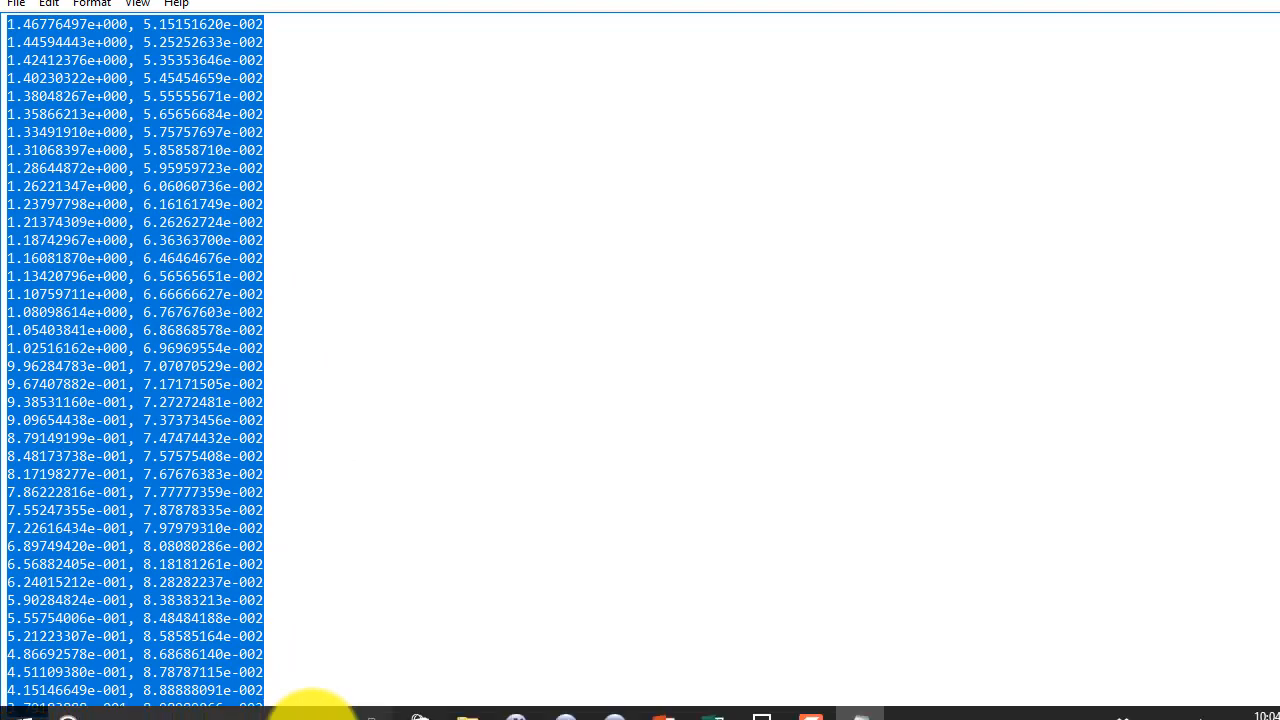
scroll(down, 3)
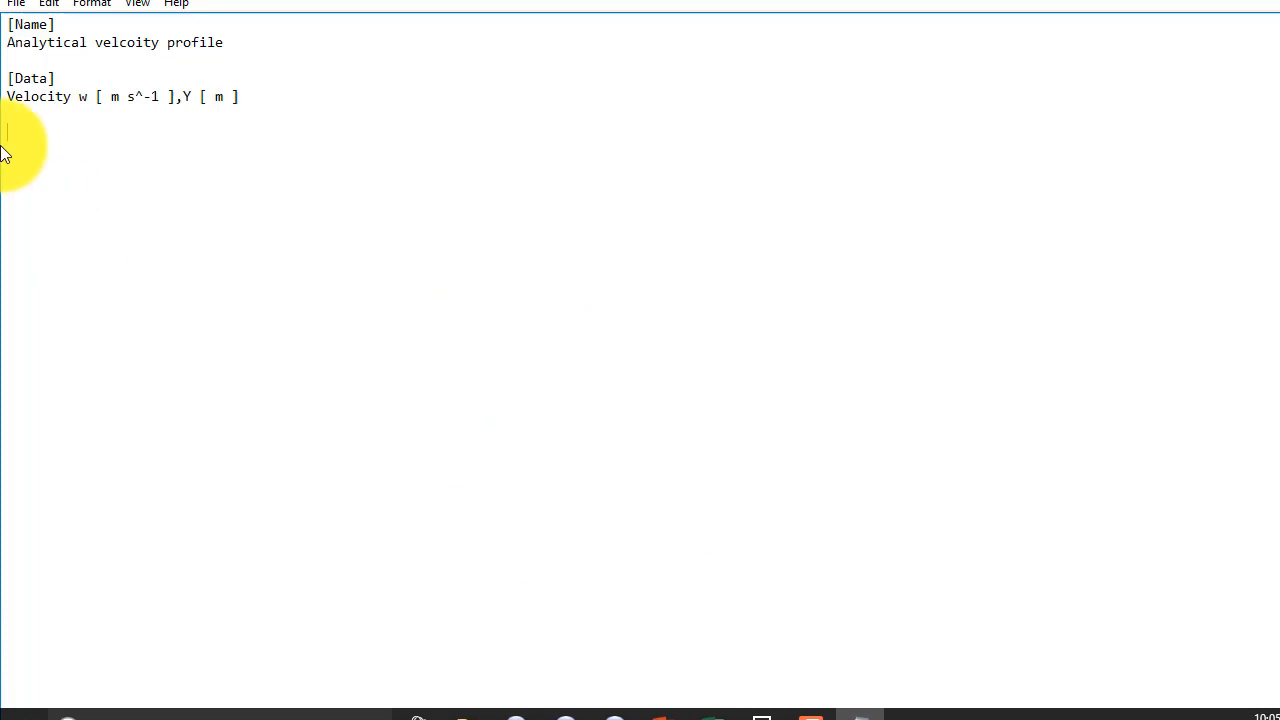
right_click(10, 135)
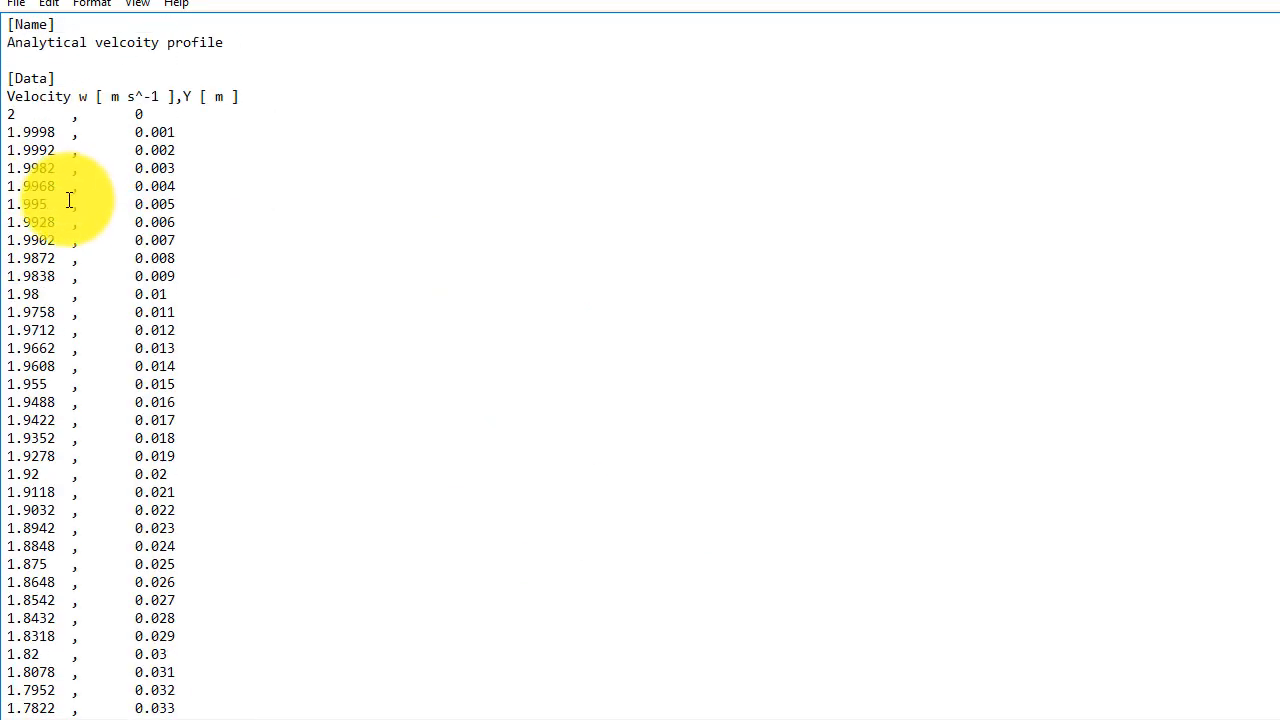
Save the Notepad analytical data as 'Vel Profile _Anlytical.csv' with All Files type in CFD Post files
click(15, 4)
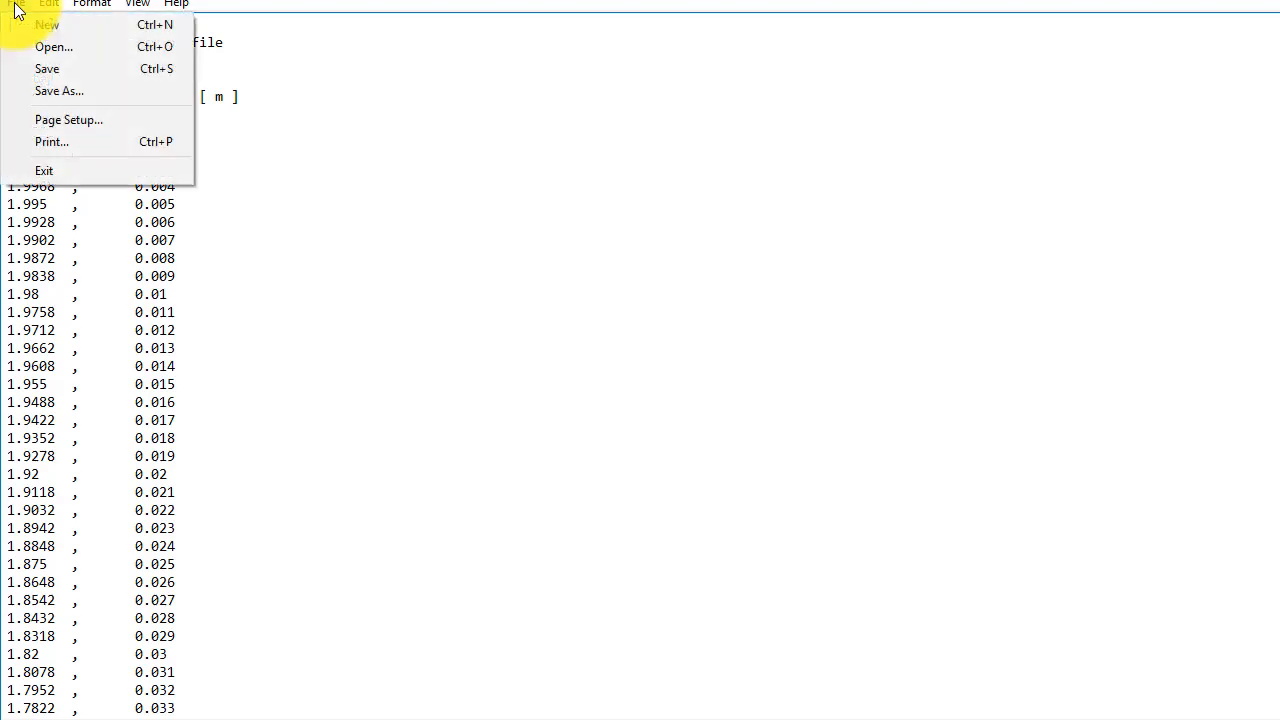
click(59, 91)
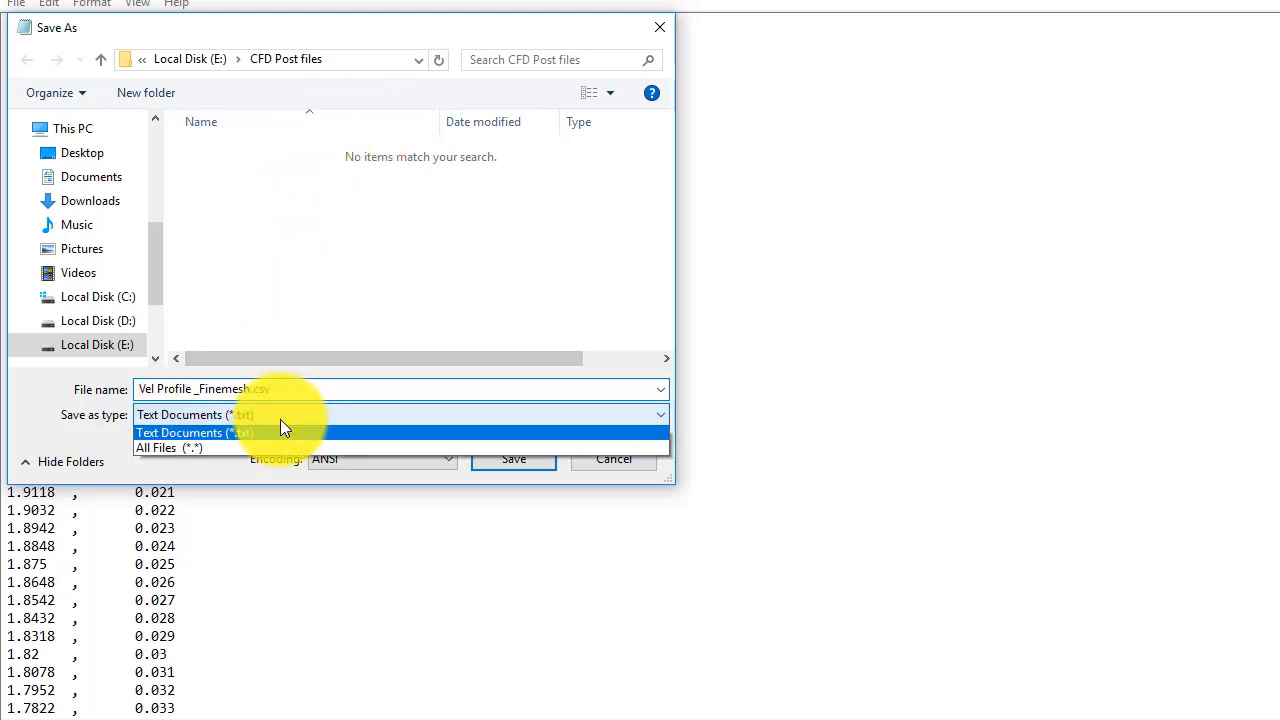
click(169, 447)
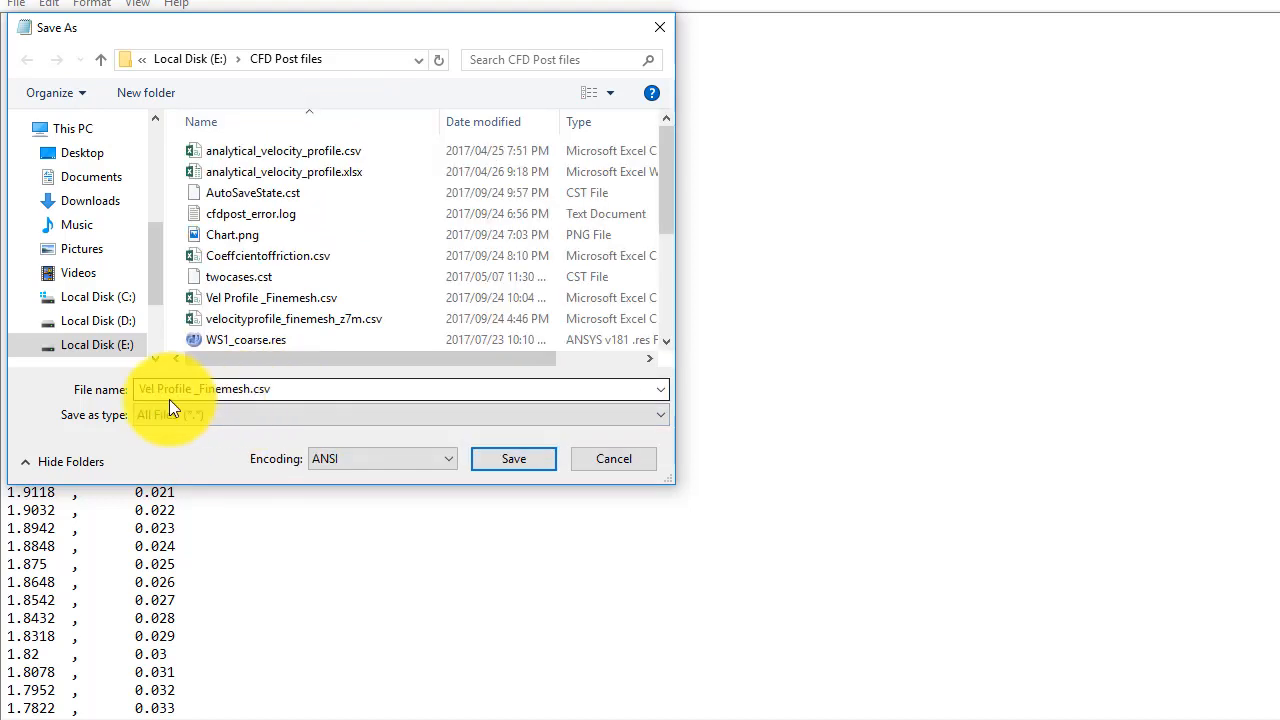
click(283, 389)
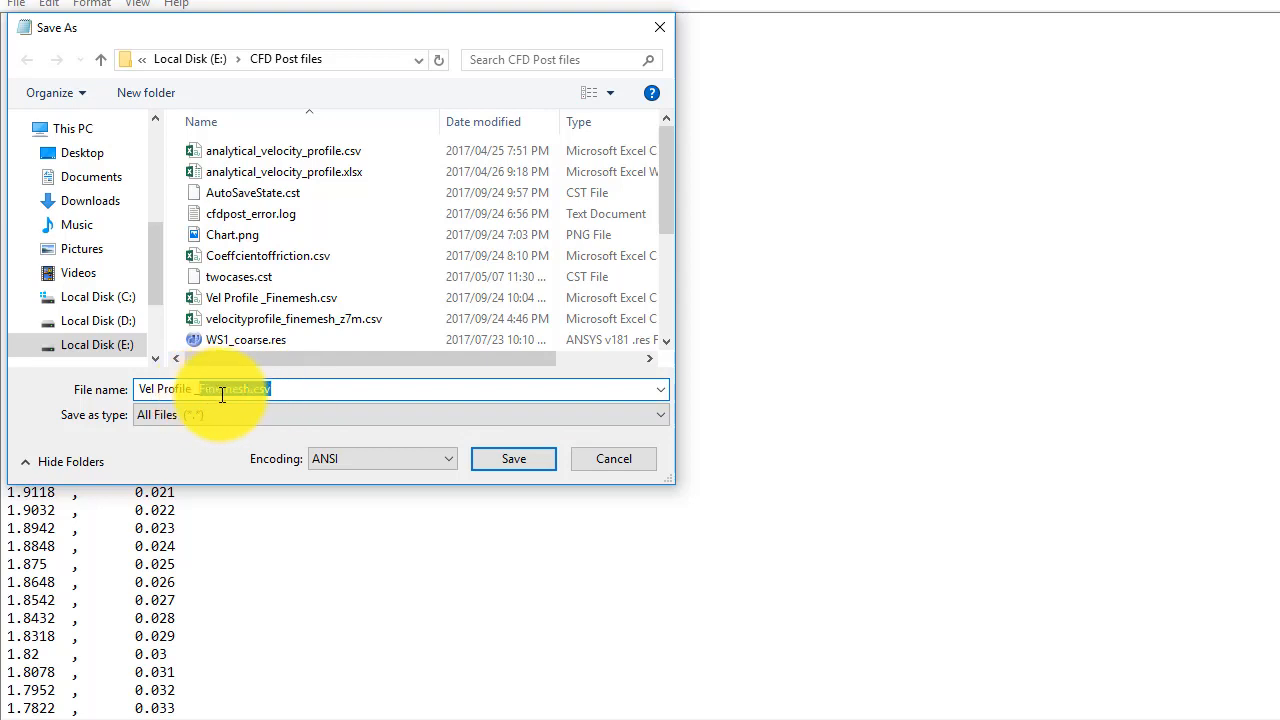
click(246, 339)
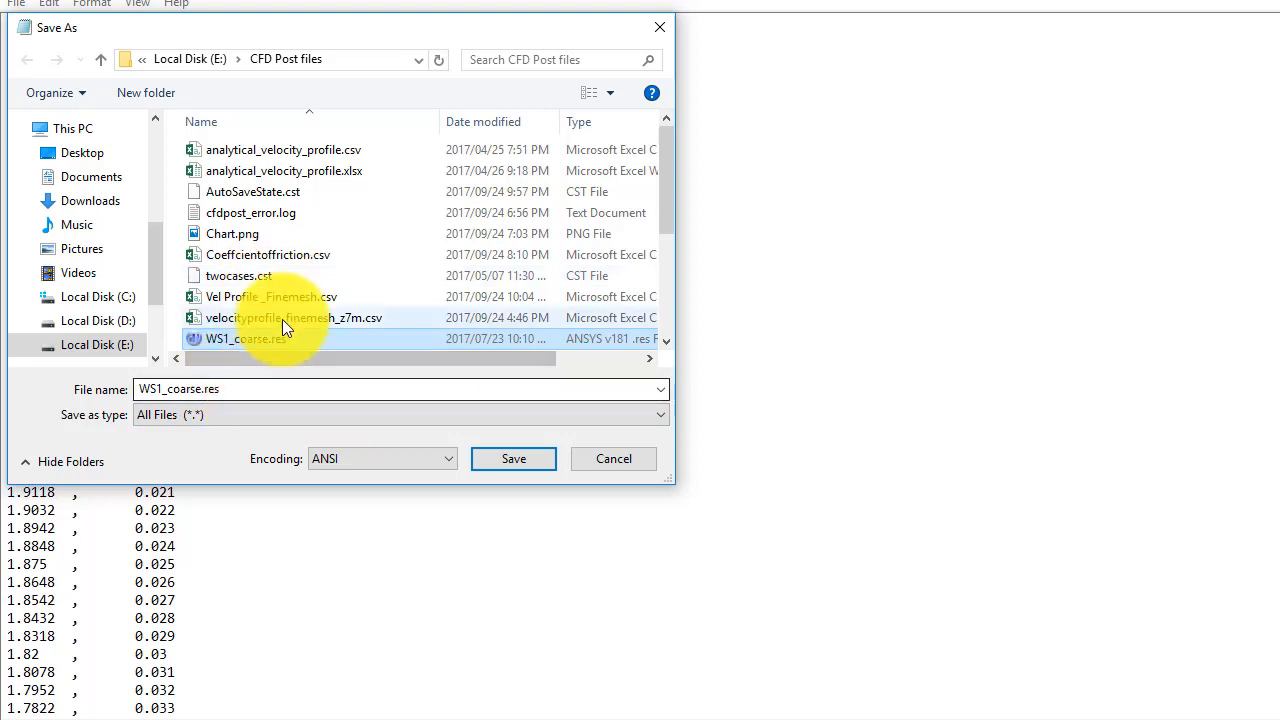
click(271, 296)
text(Vel Profile _Anlytical.csv)
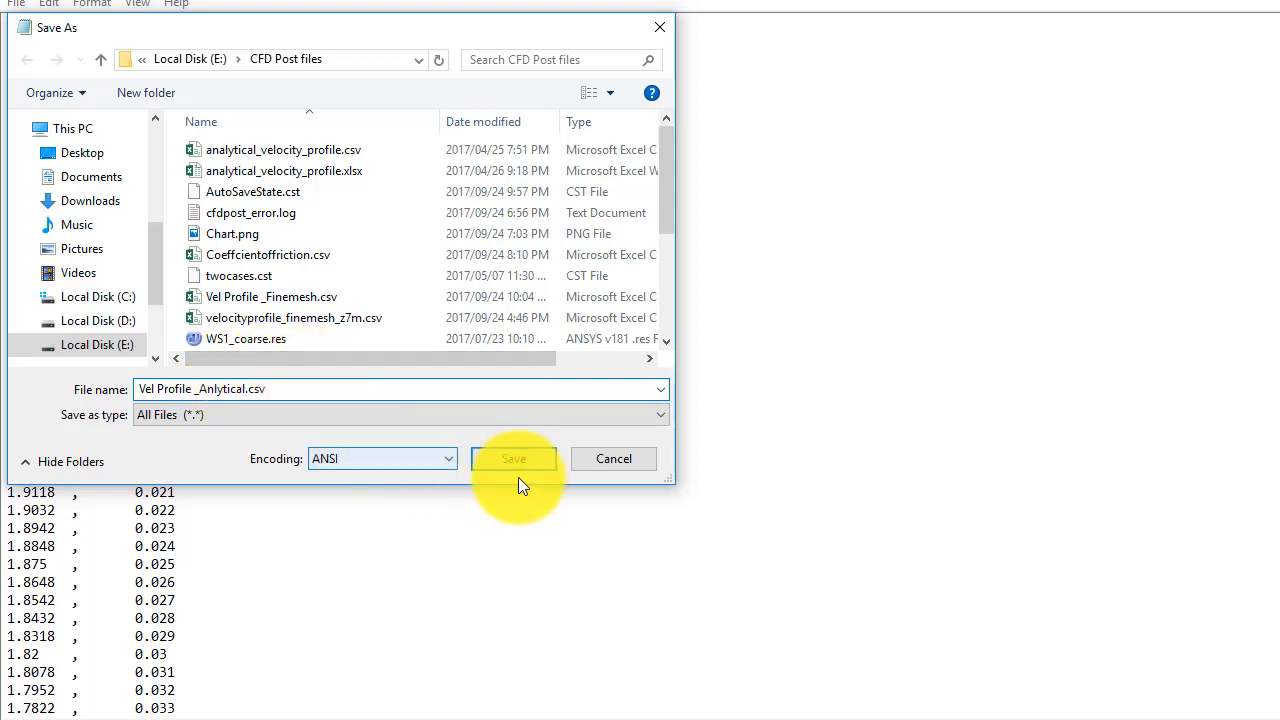
click(513, 458)
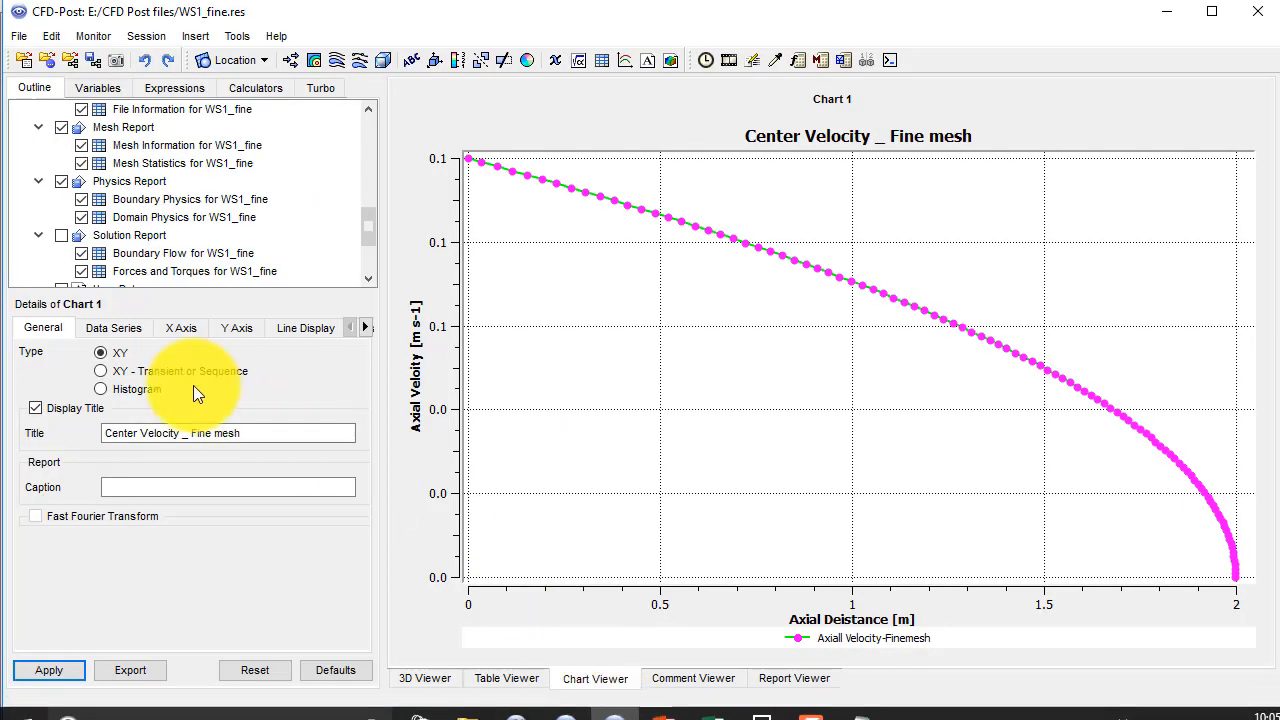
mouse_move(70, 320)
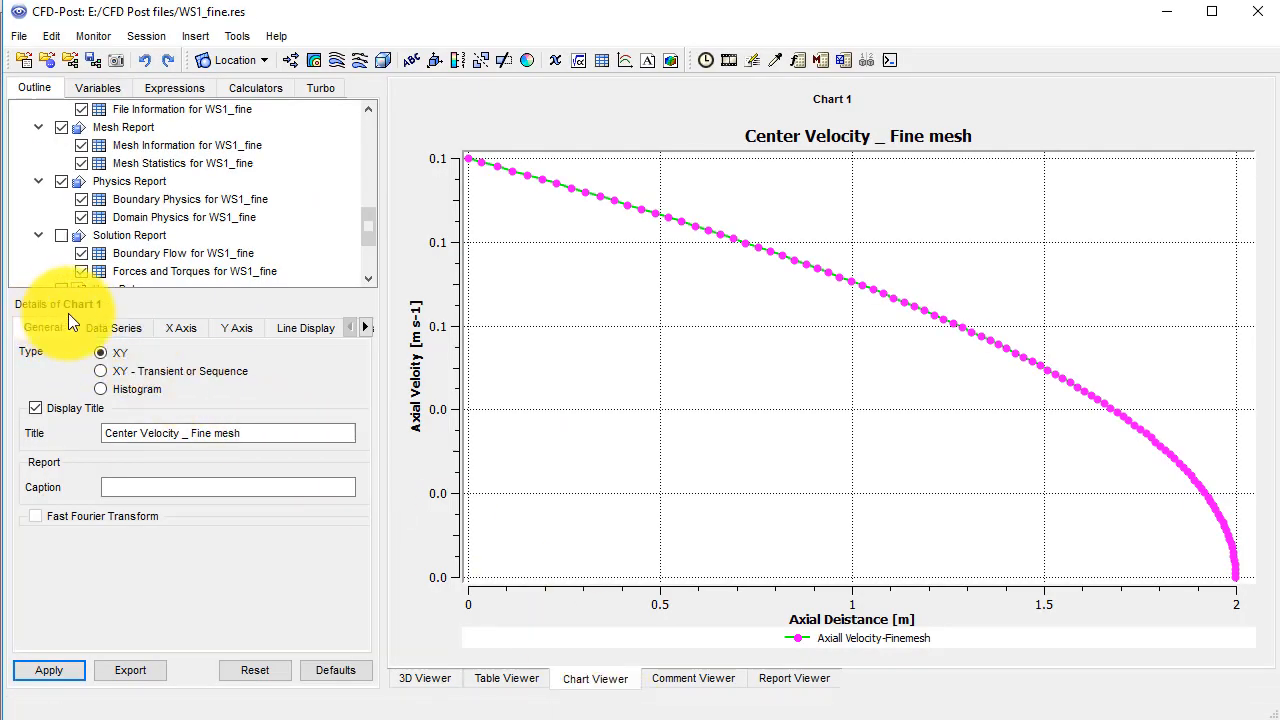
Create a new Chart 1 data series named 'Axial Velocity _ Analytical'
click(113, 328)
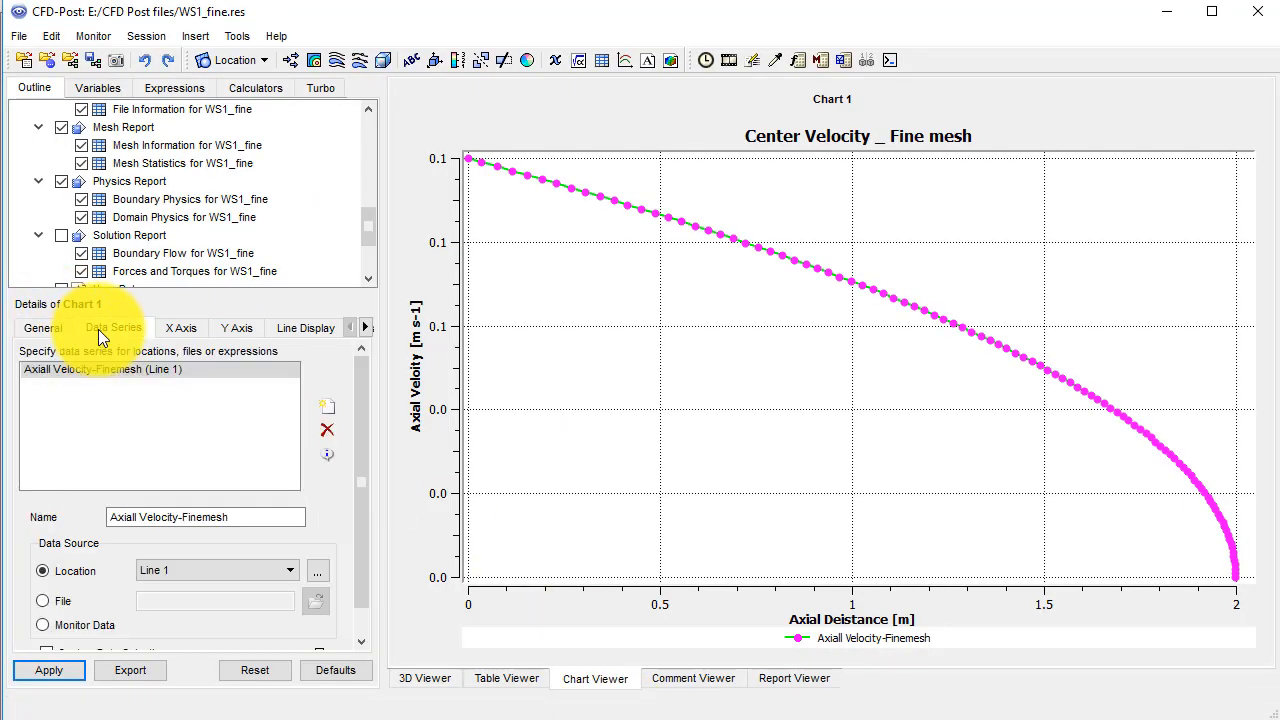
click(327, 406)
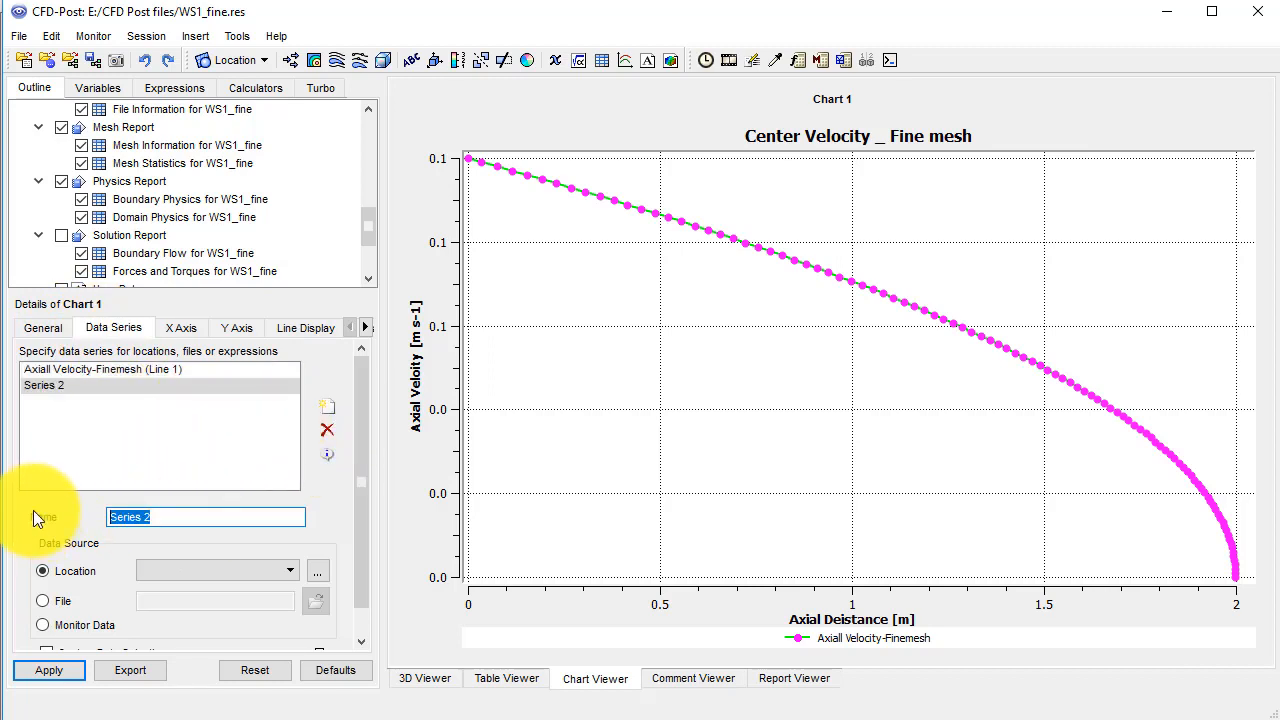
text(Analytical Ve)
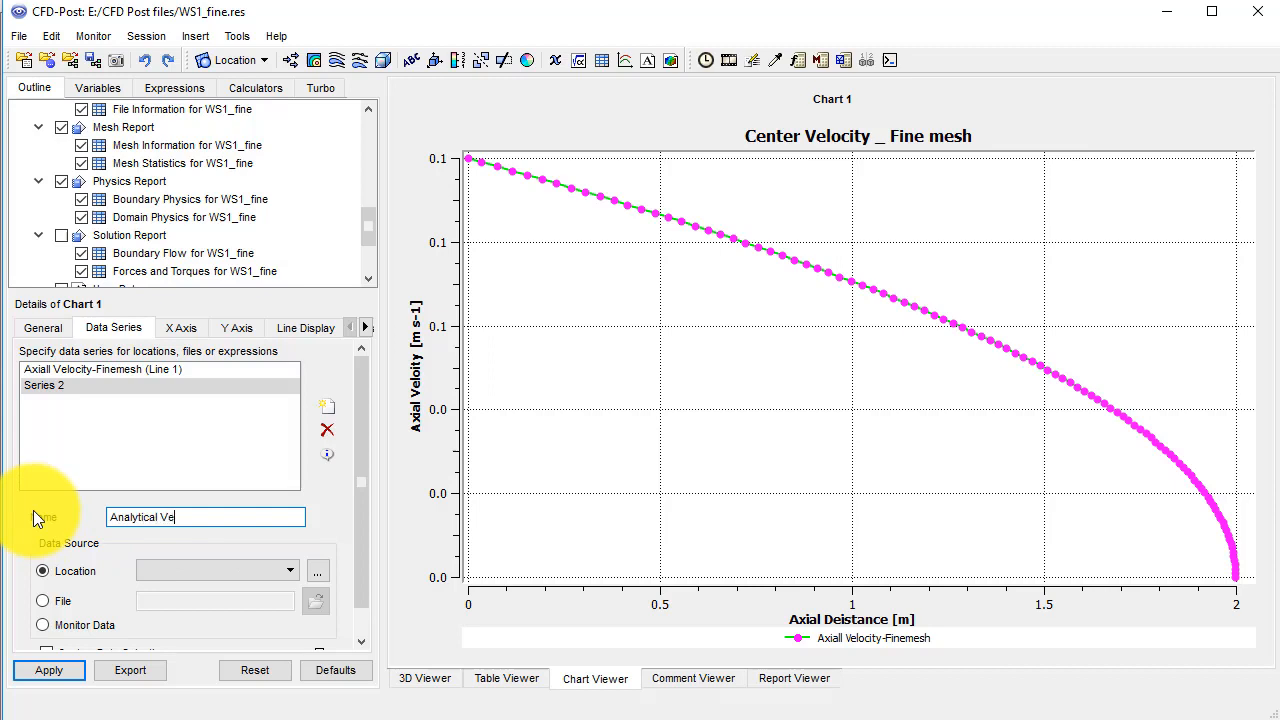
key(BackSpace)
text(Axial )
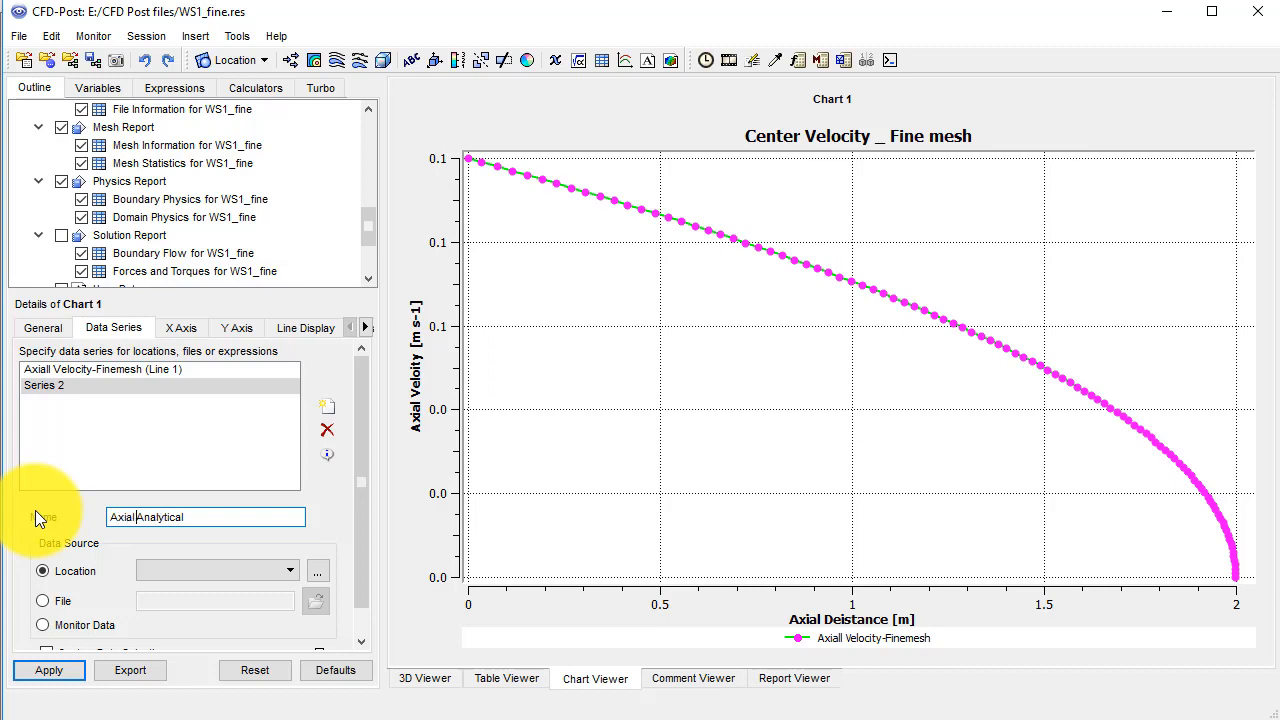
text(Velocity _)
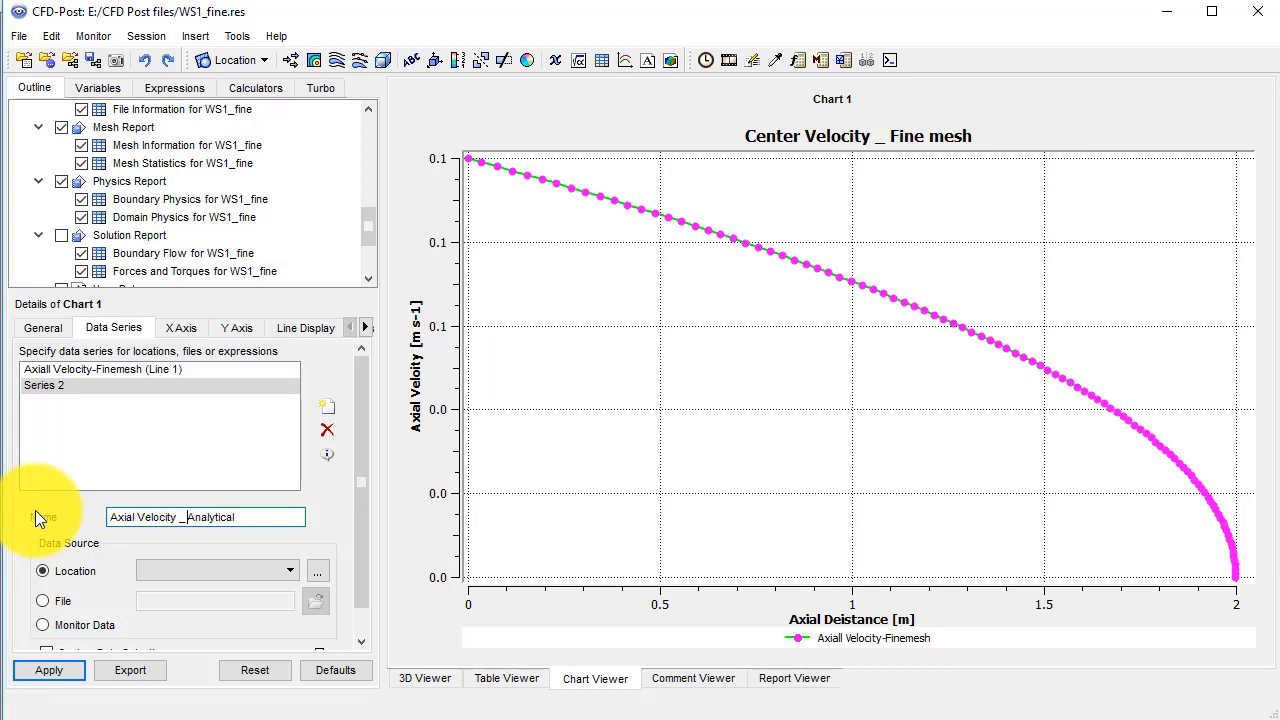
mouse_move(135, 465)
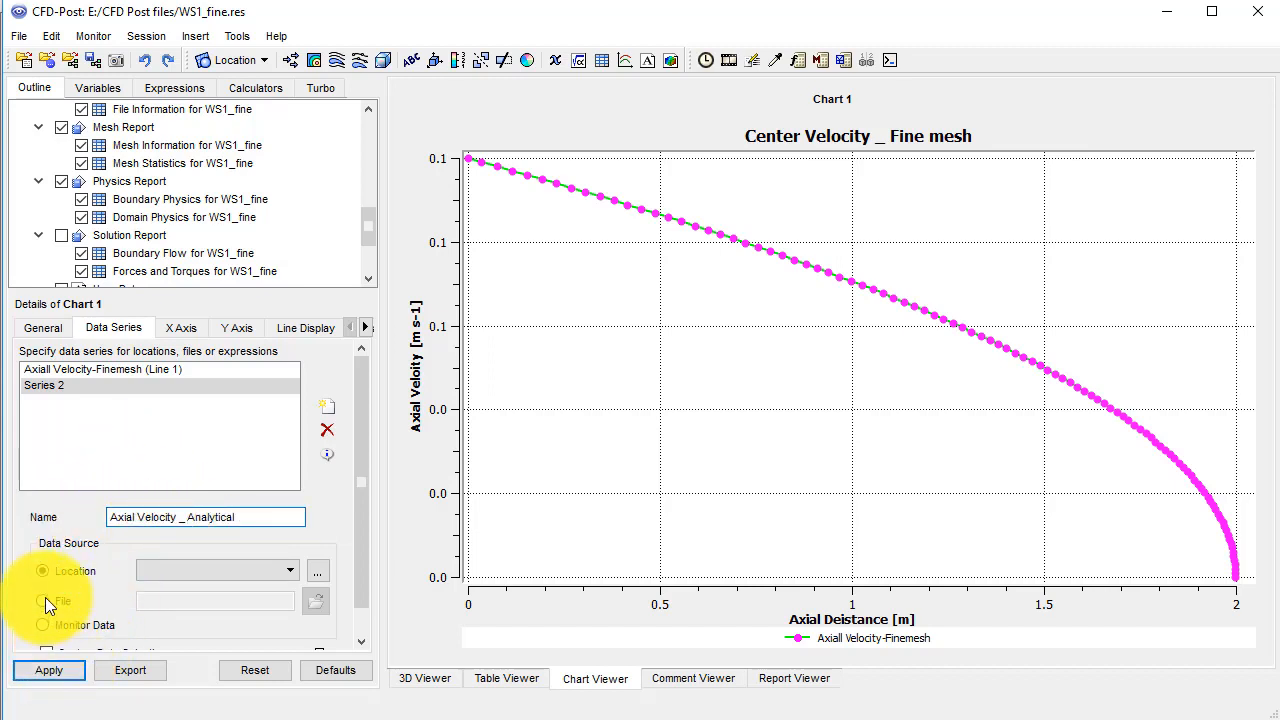
Load the analytical series from file Vel Profile _Anlytical.csv and apply it to the chart
click(43, 600)
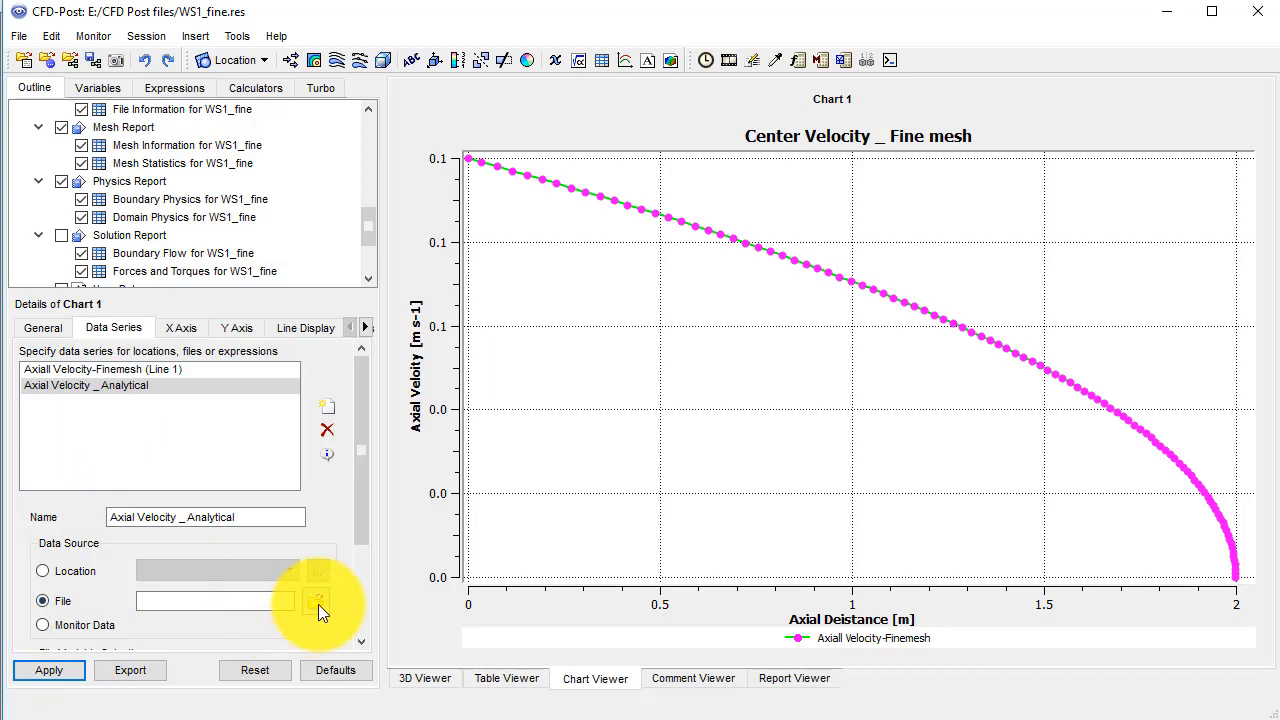
click(316, 601)
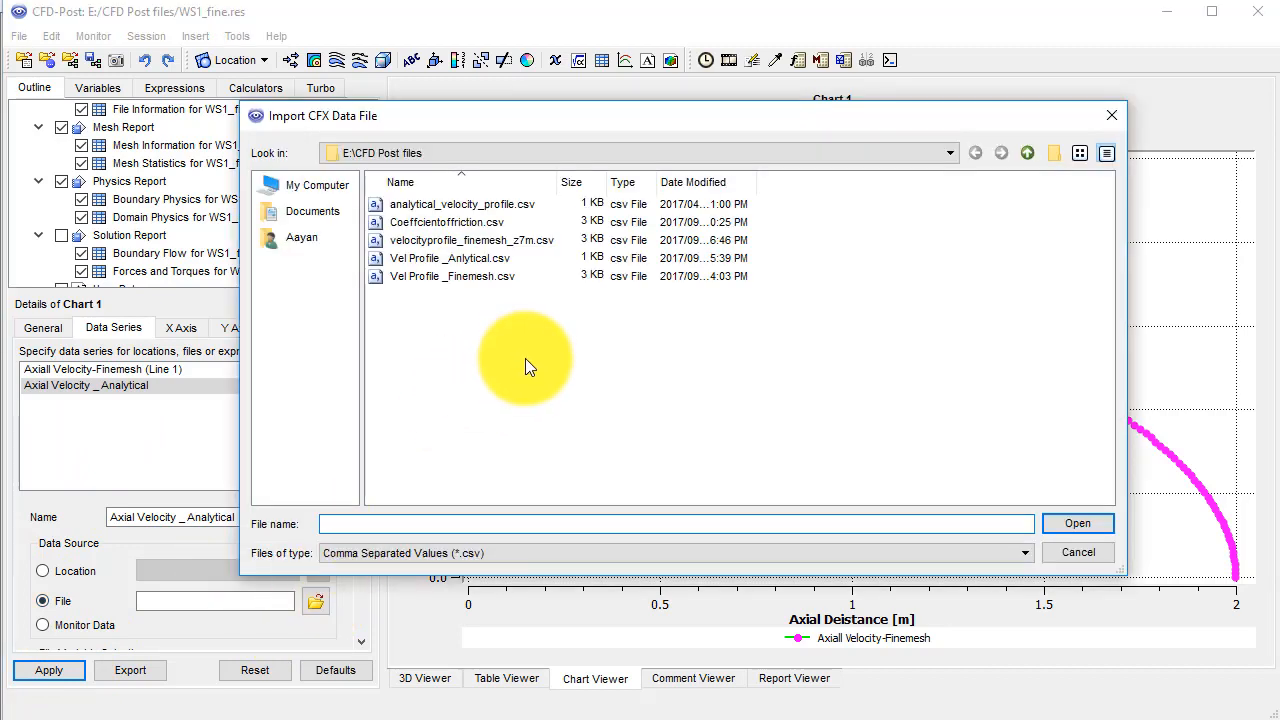
click(450, 258)
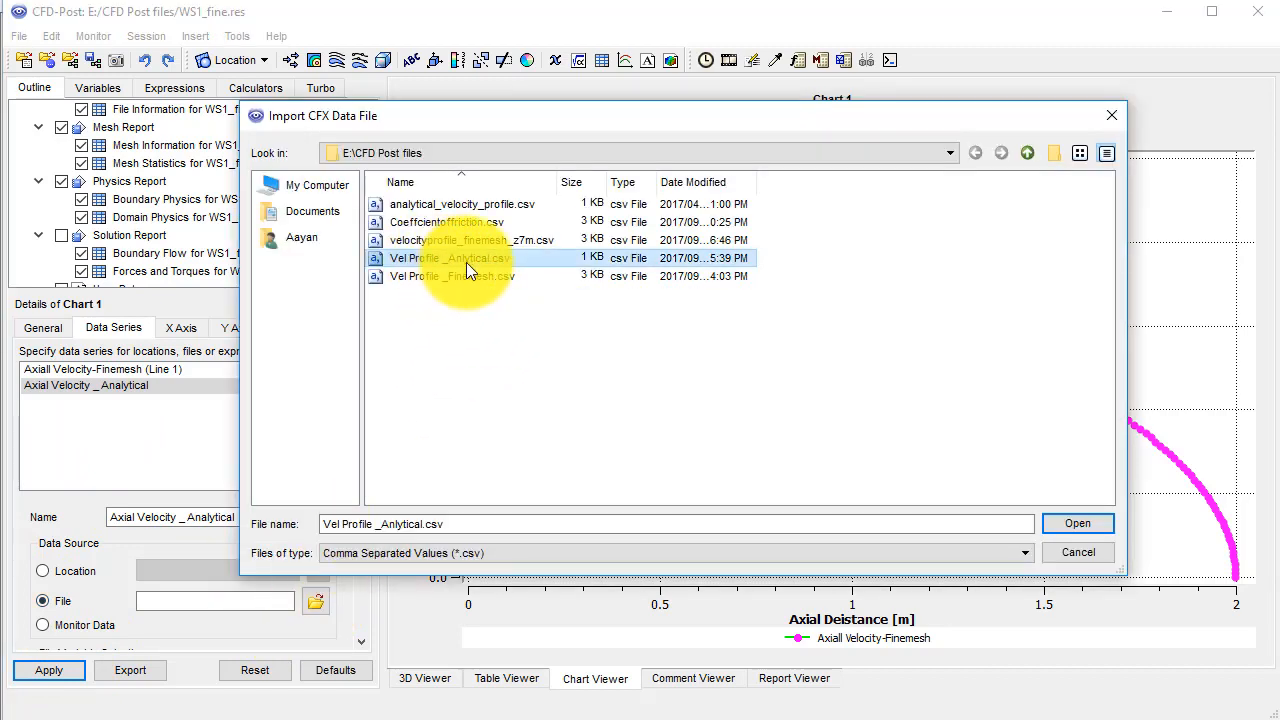
mouse_move(505, 275)
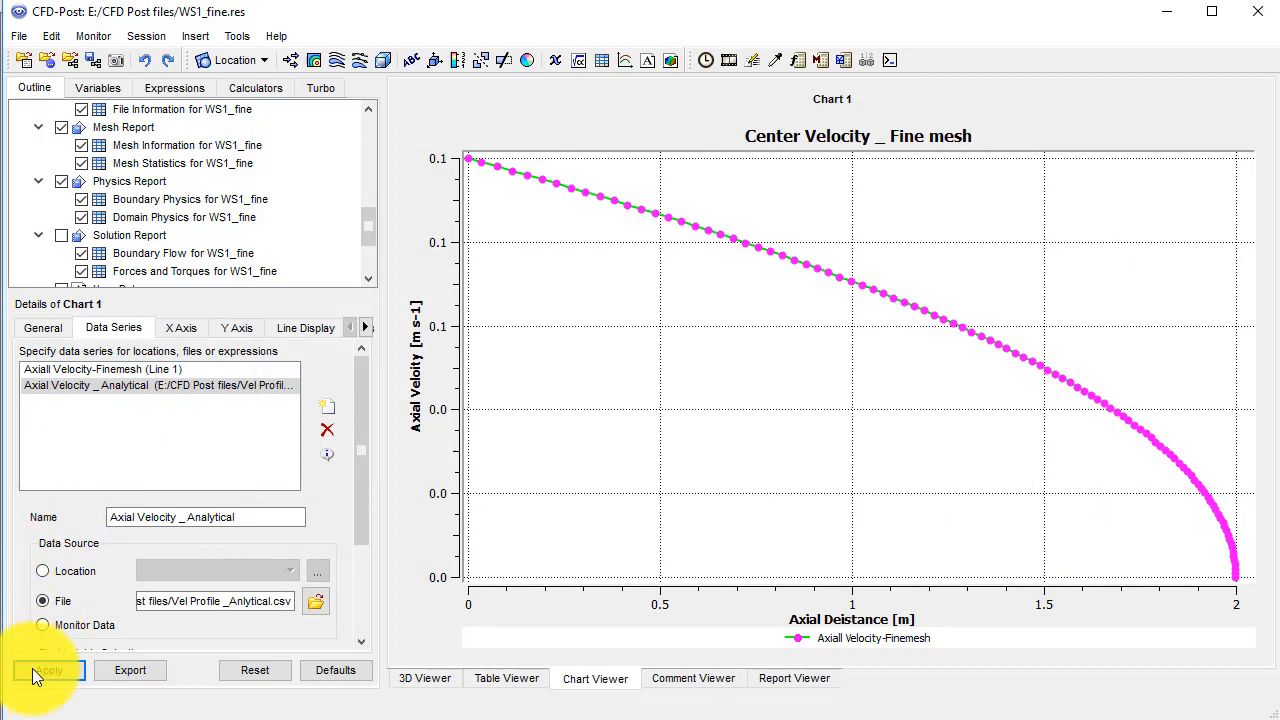
click(48, 670)
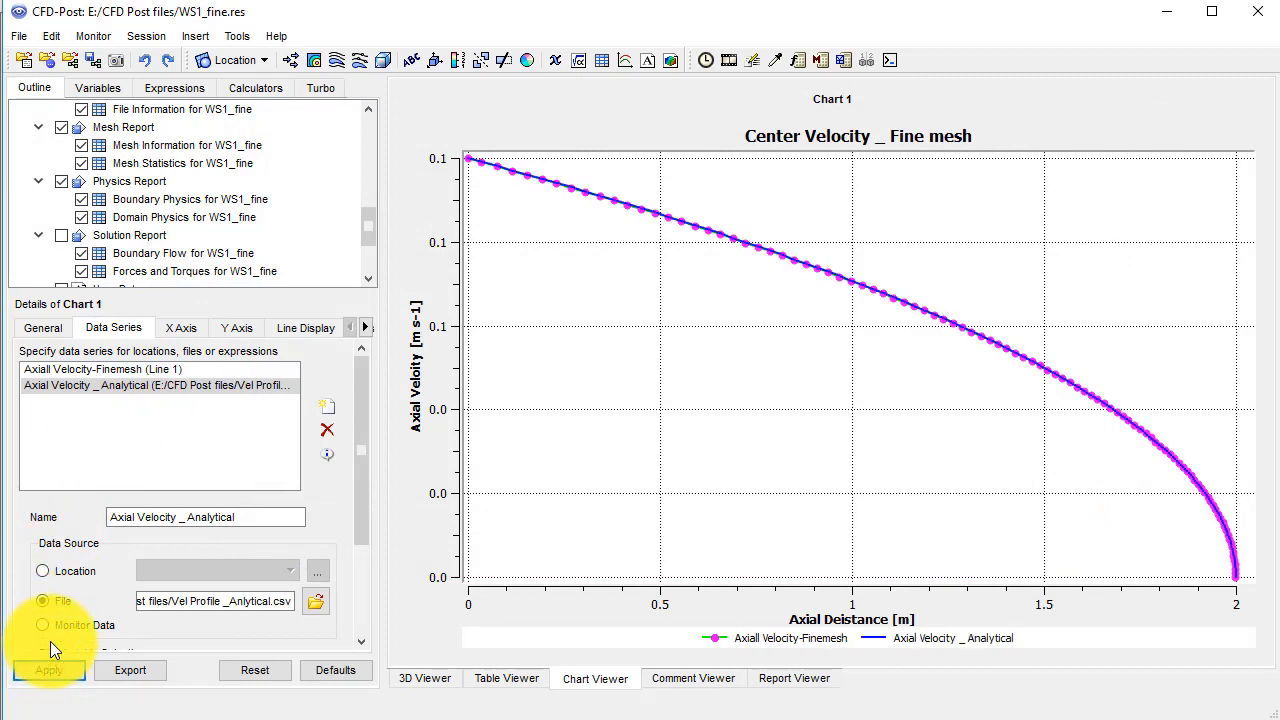
click(43, 600)
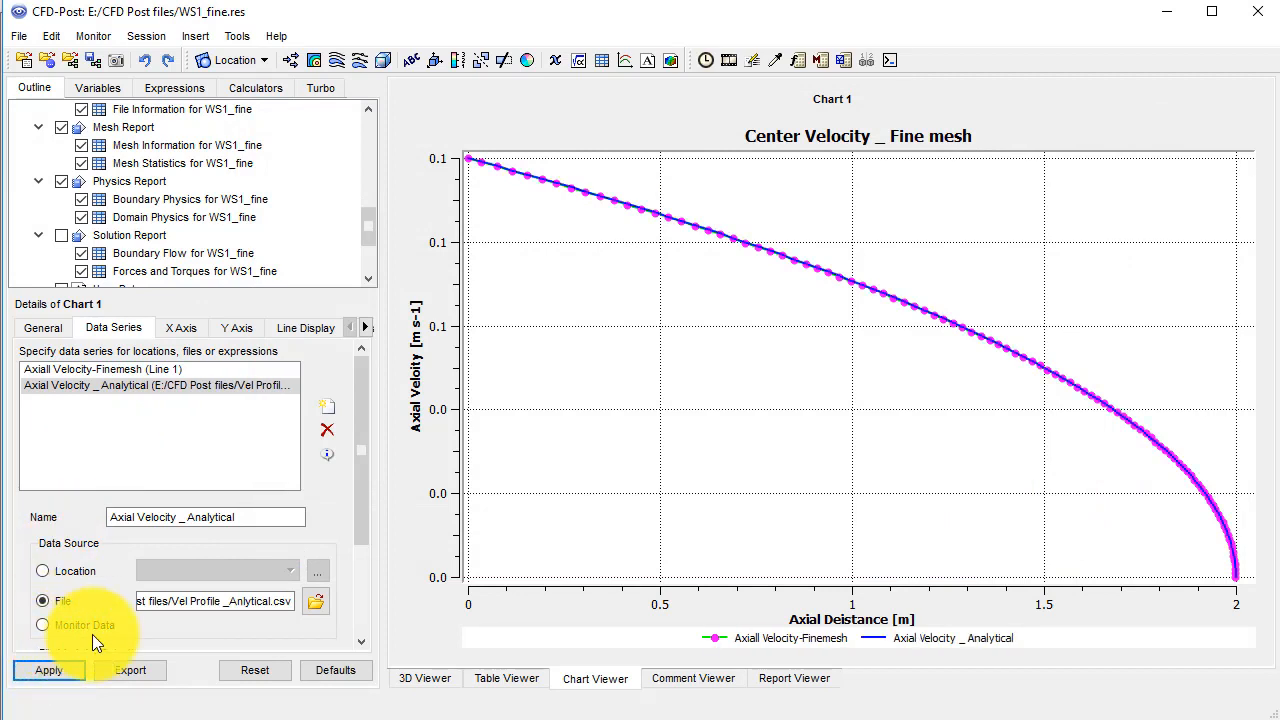
mouse_move(535, 135)
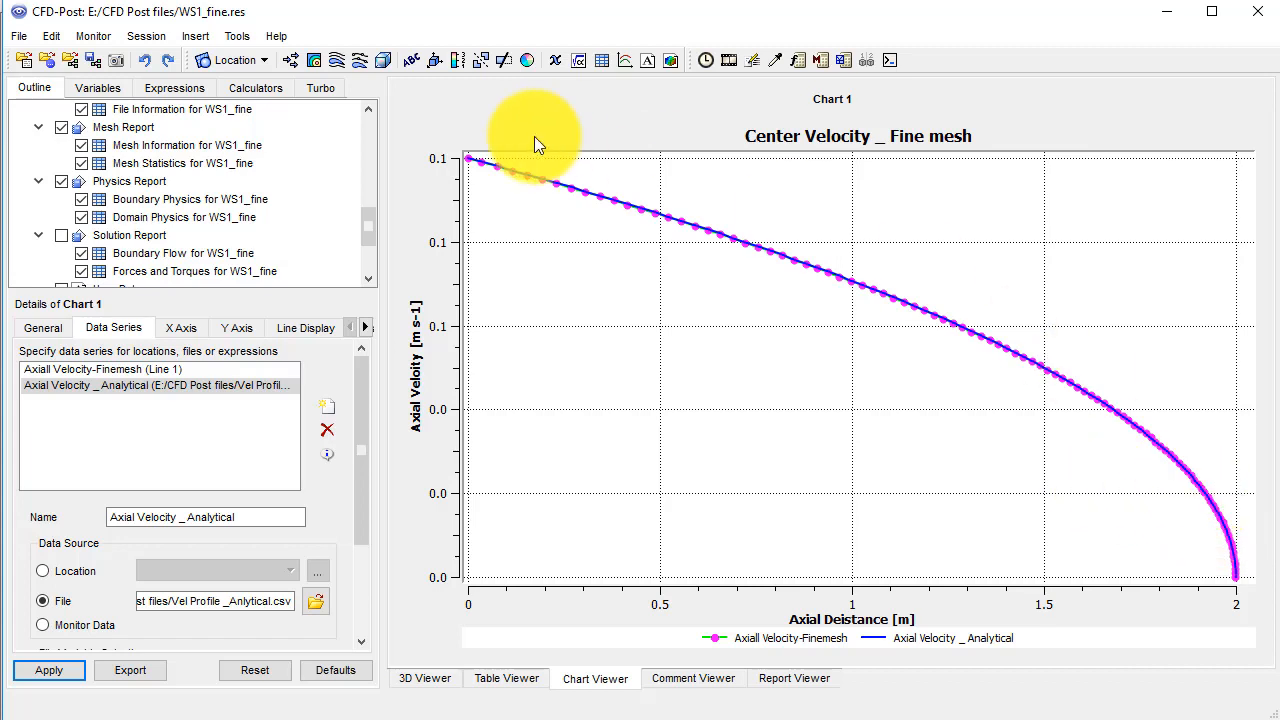
Give the analytical series a solid yellow line with green triangle symbols
click(305, 327)
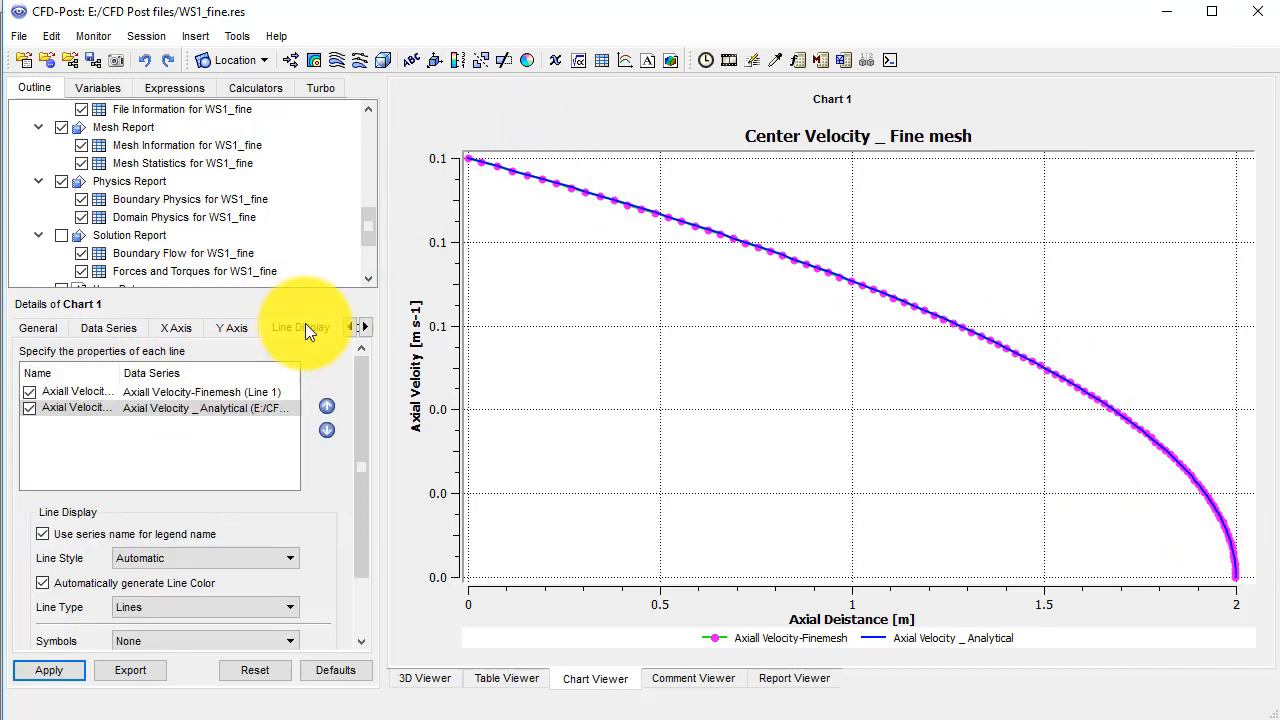
click(300, 327)
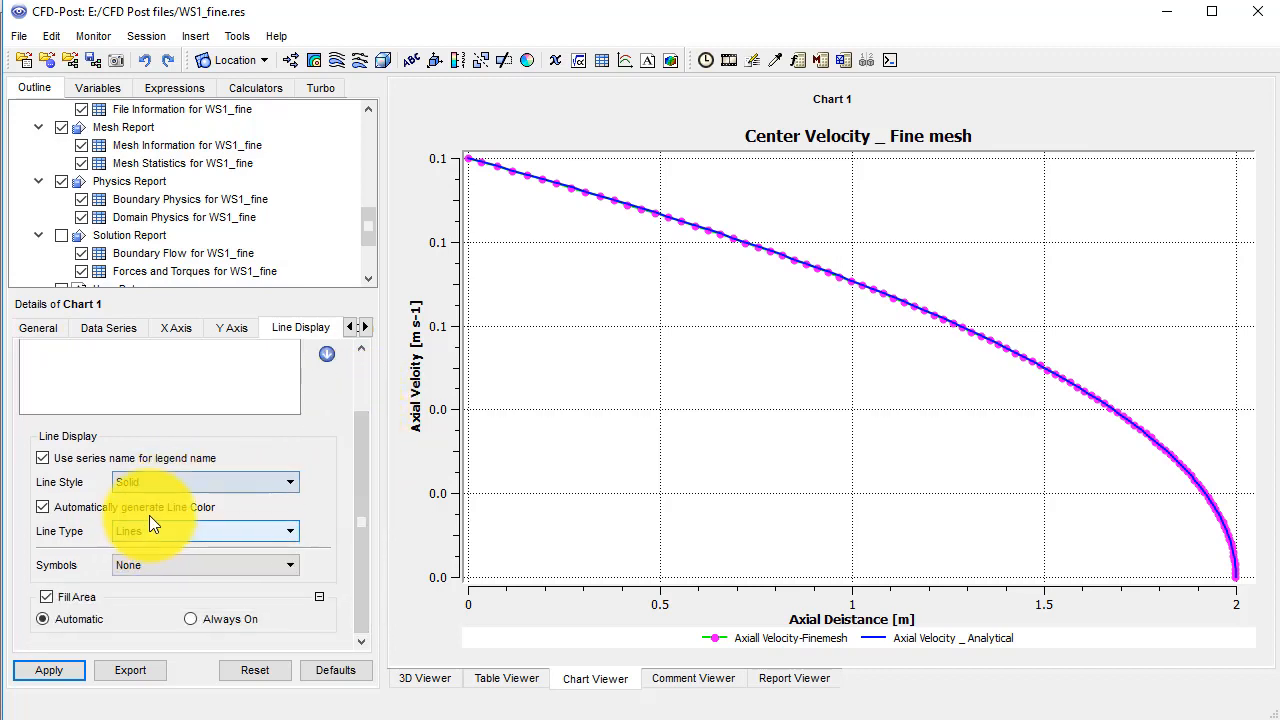
click(42, 507)
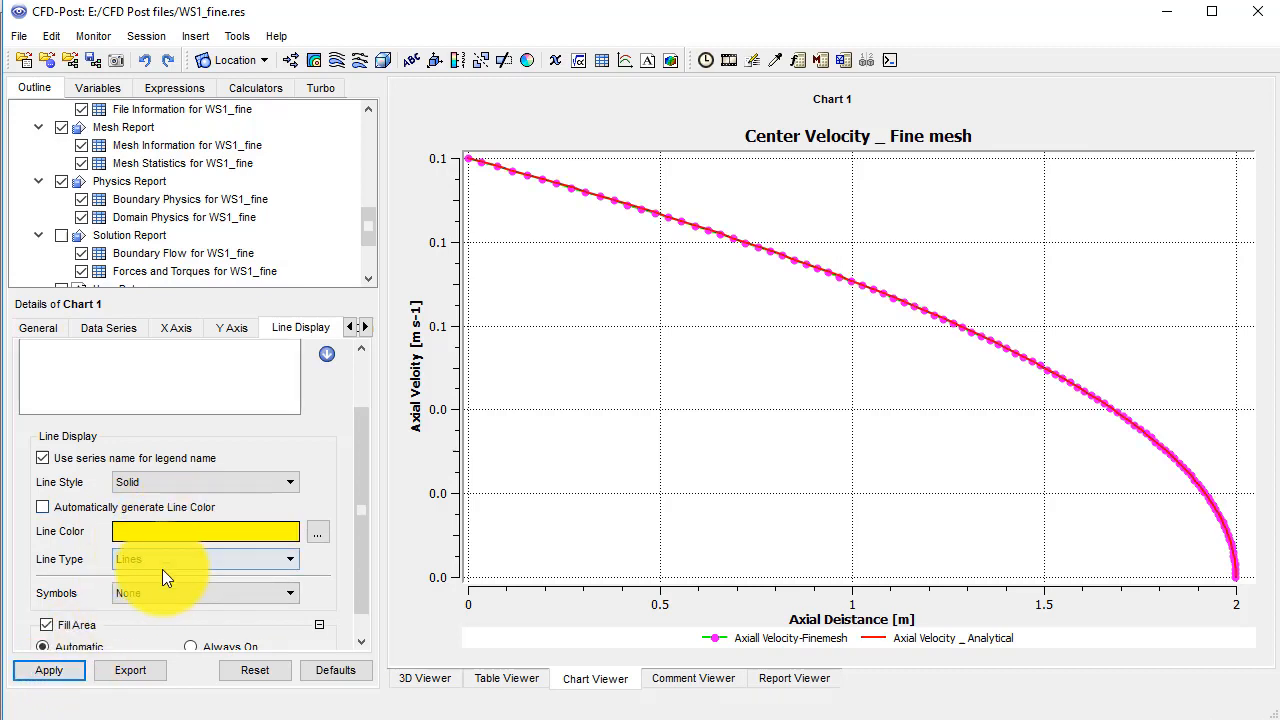
click(290, 592)
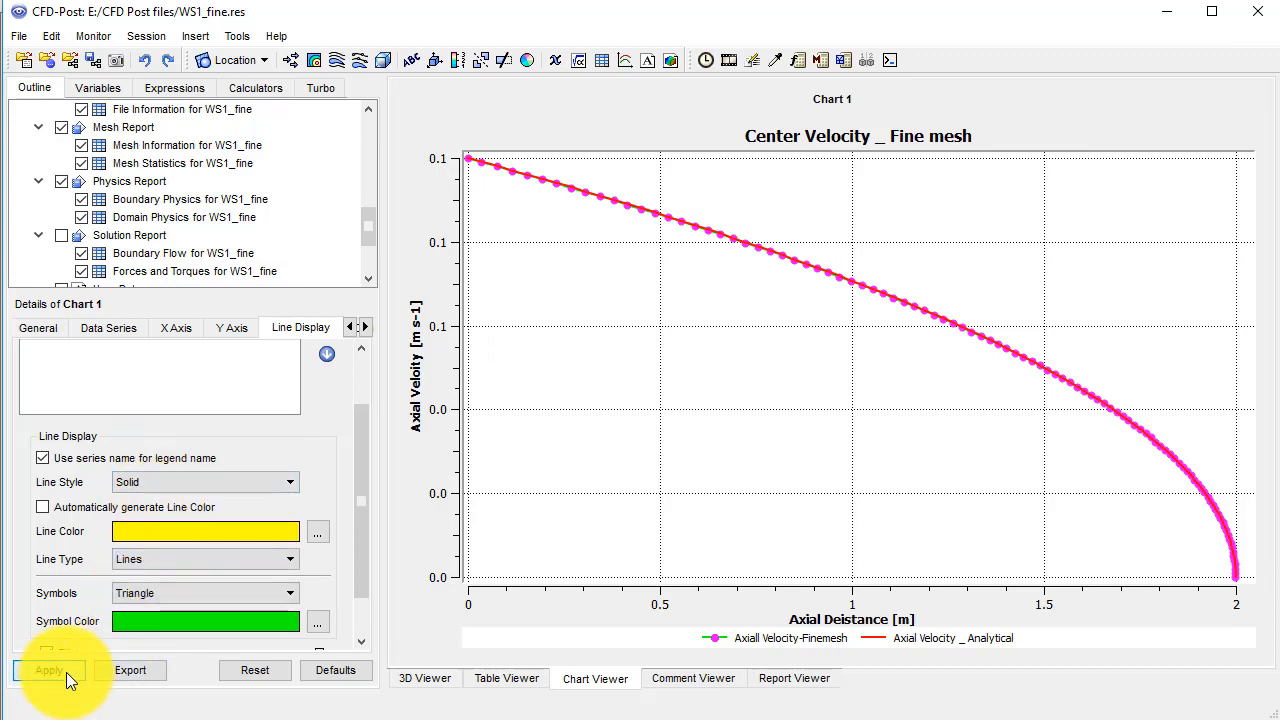
click(48, 670)
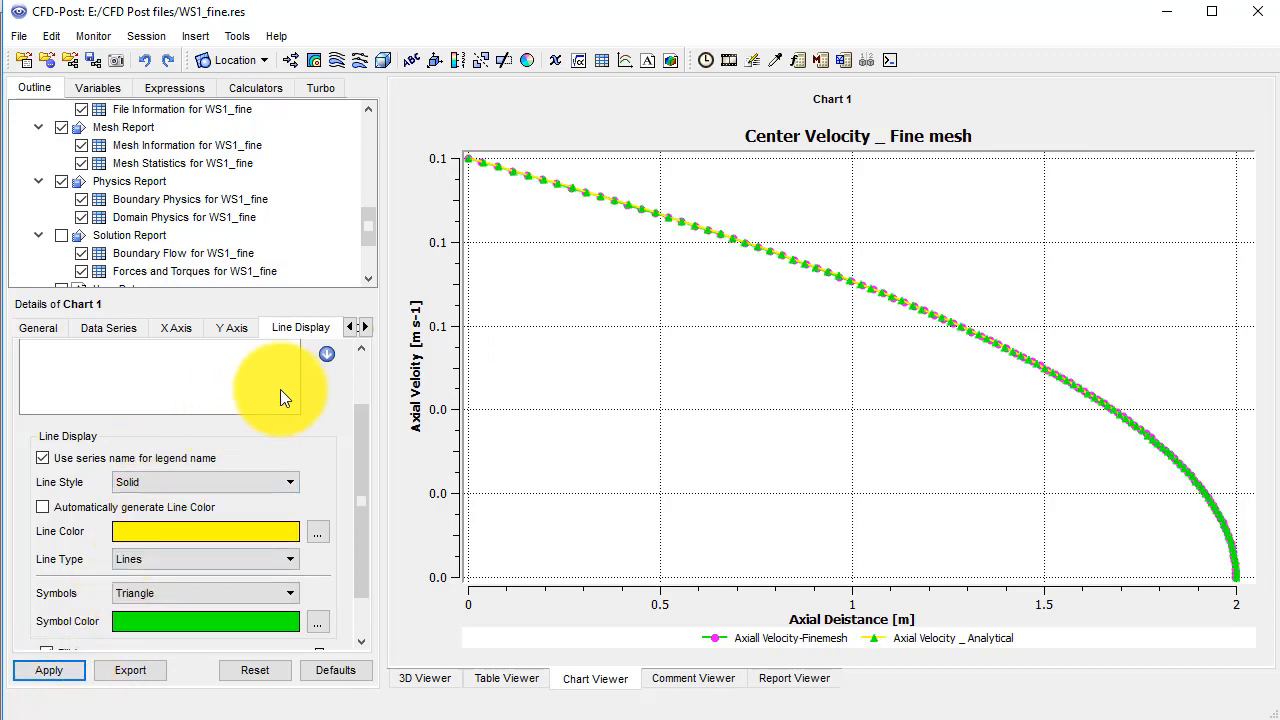
click(297, 327)
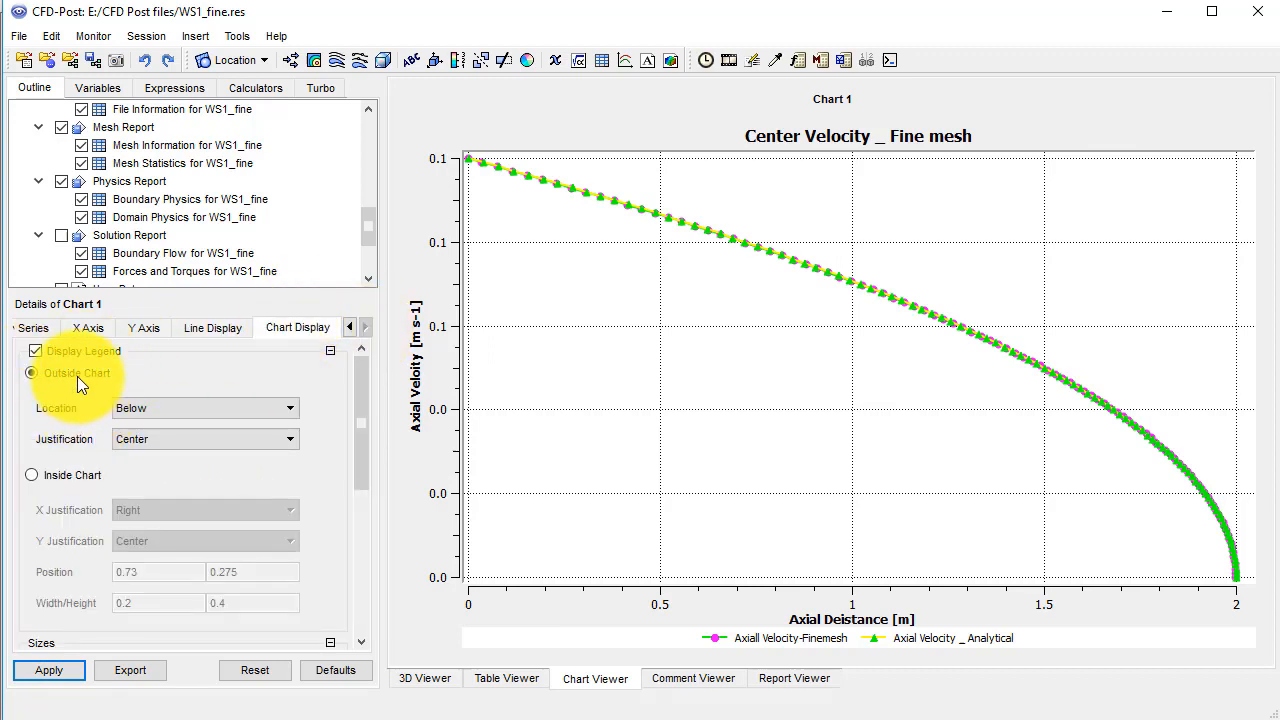
Put the legend inside the plot, left- and bottom-justified, sized 0.3 by 0.2
click(31, 474)
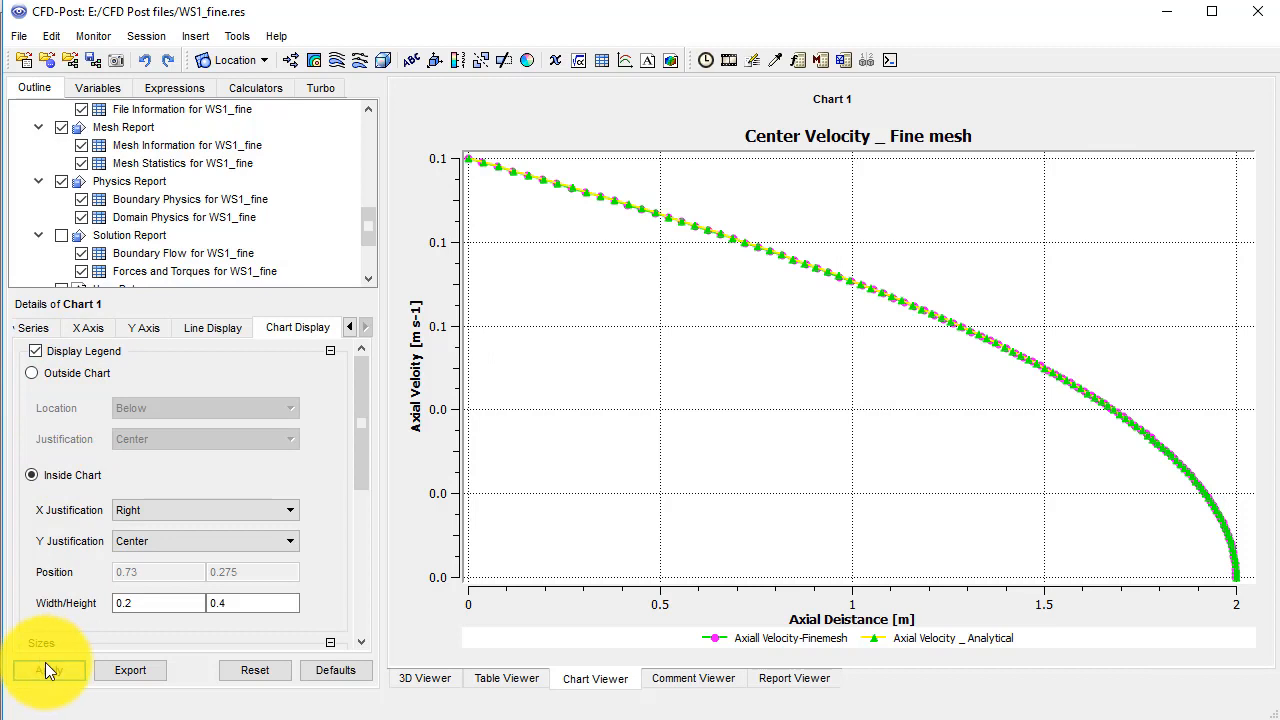
click(48, 670)
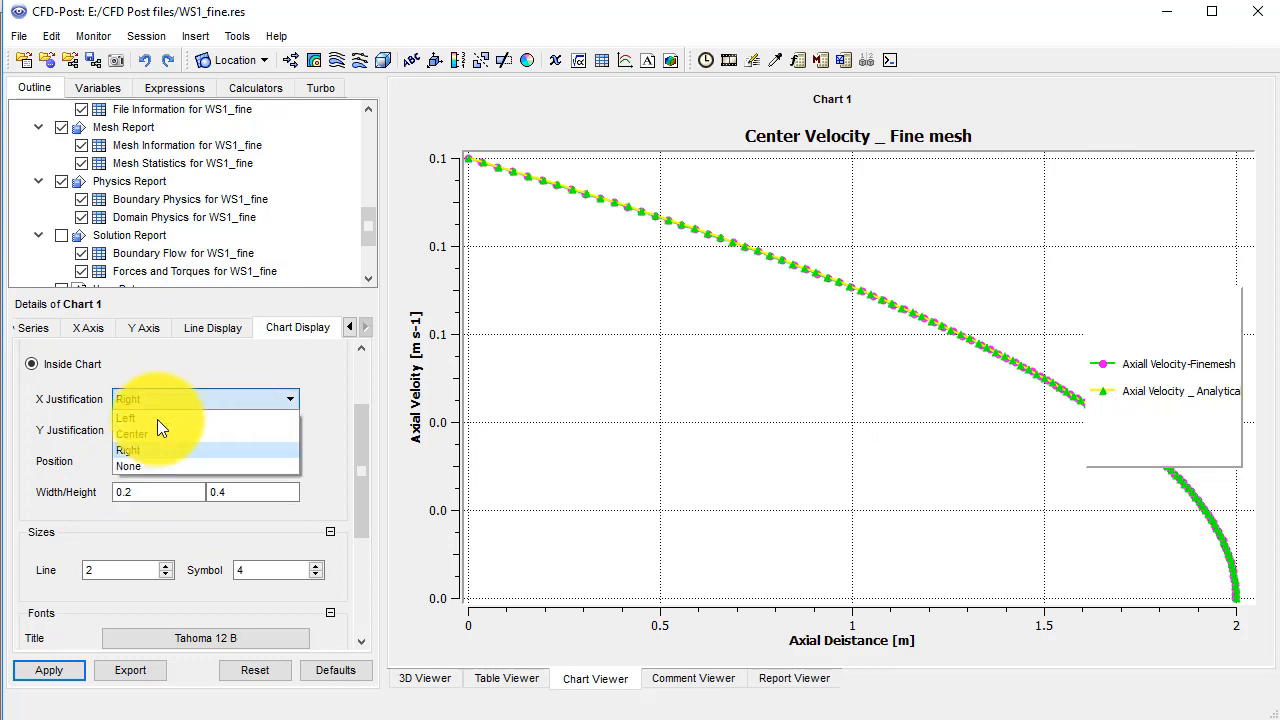
click(125, 417)
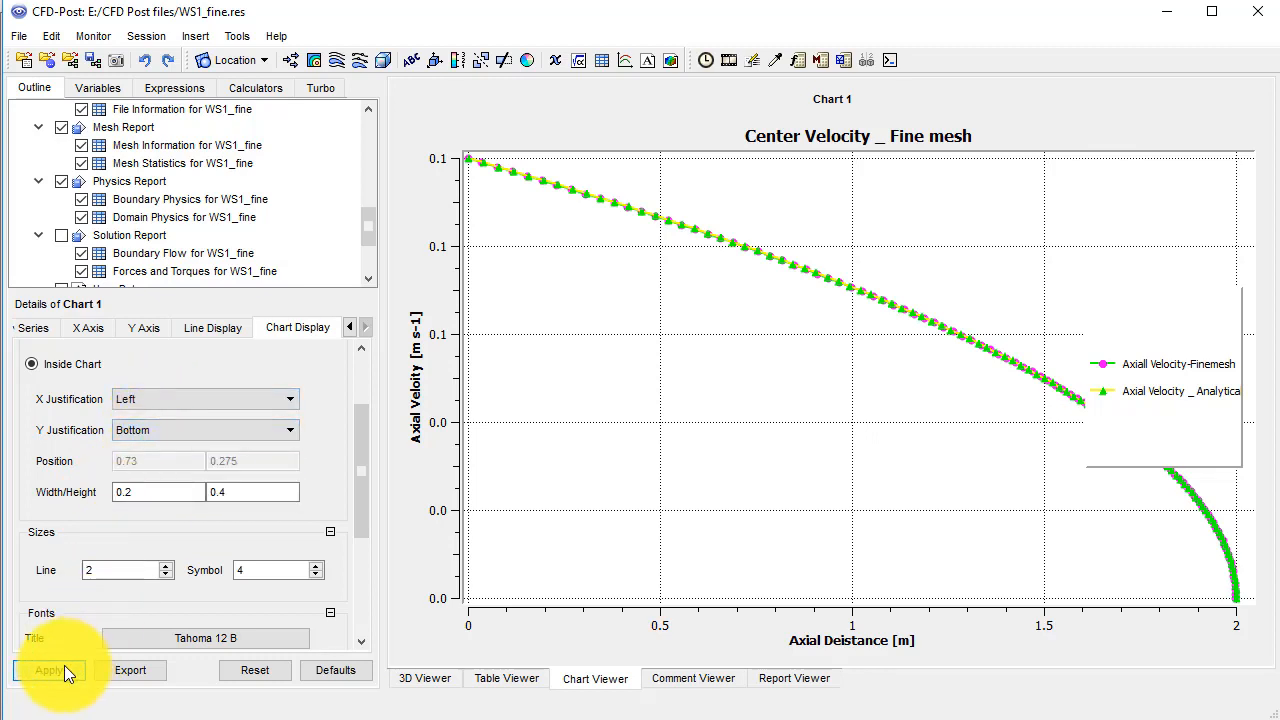
click(48, 670)
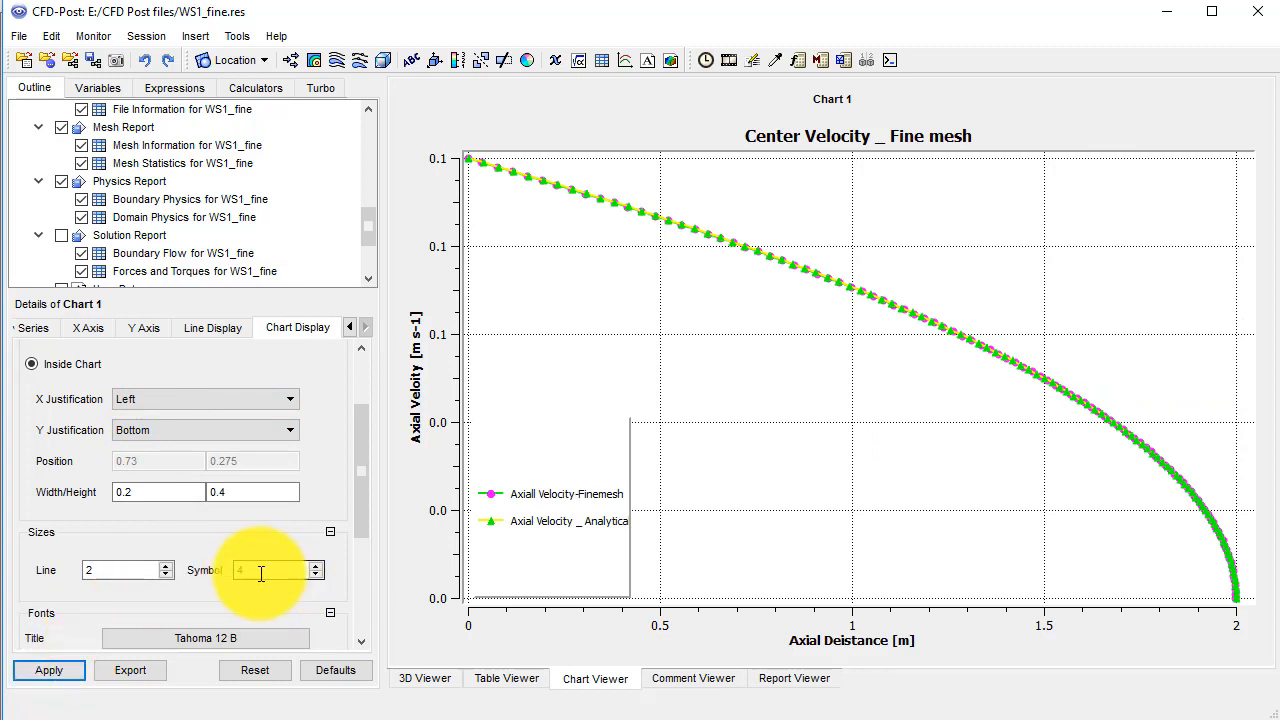
click(157, 491)
text(0.326)
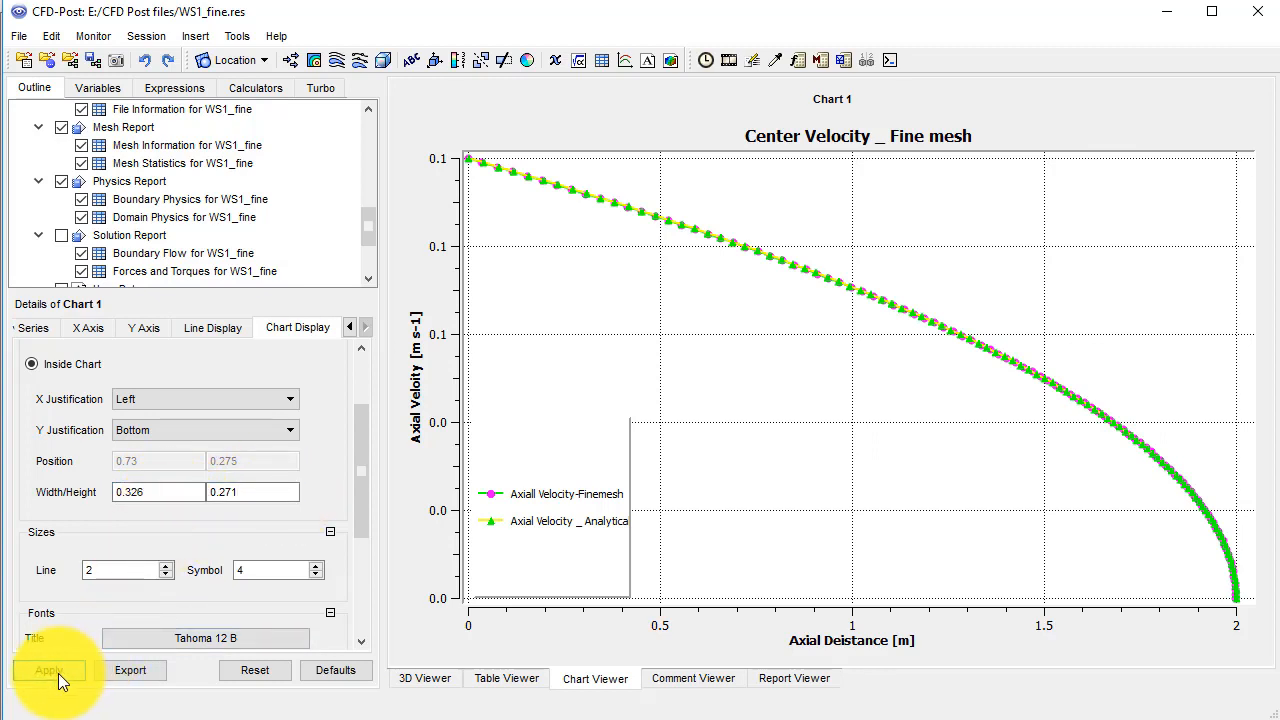
click(48, 670)
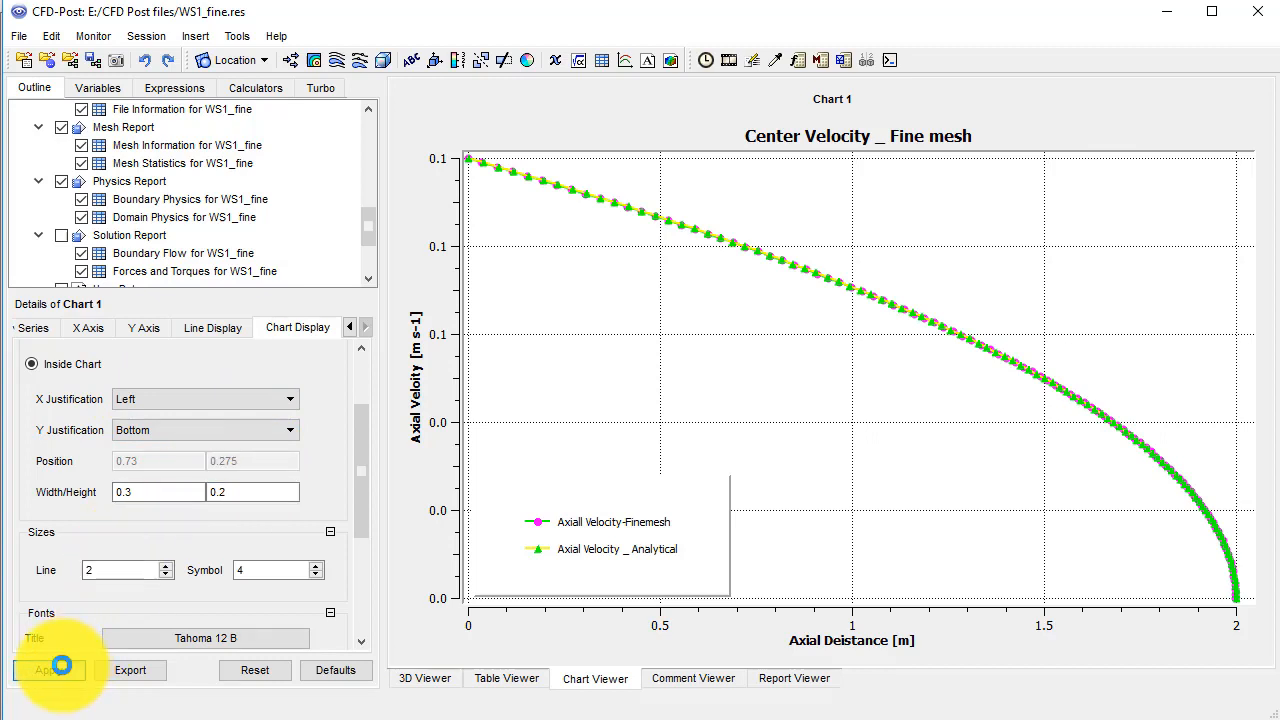
click(48, 670)
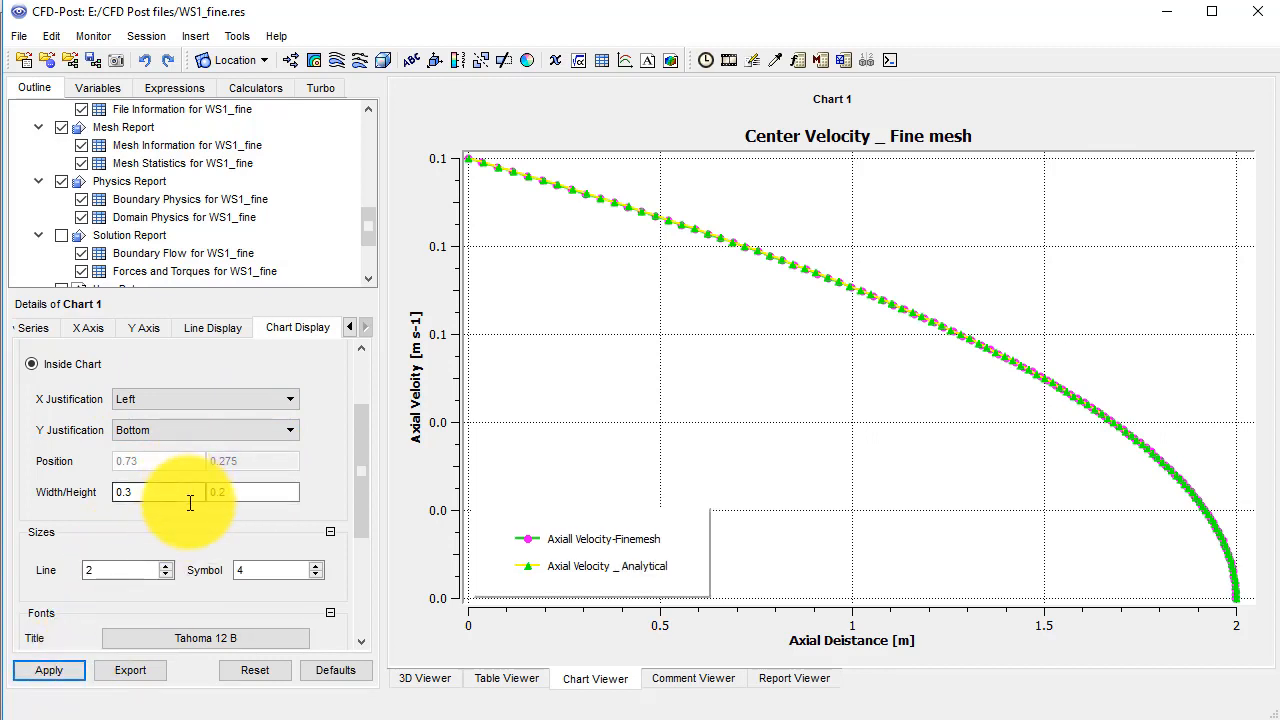
scroll(down, 3)
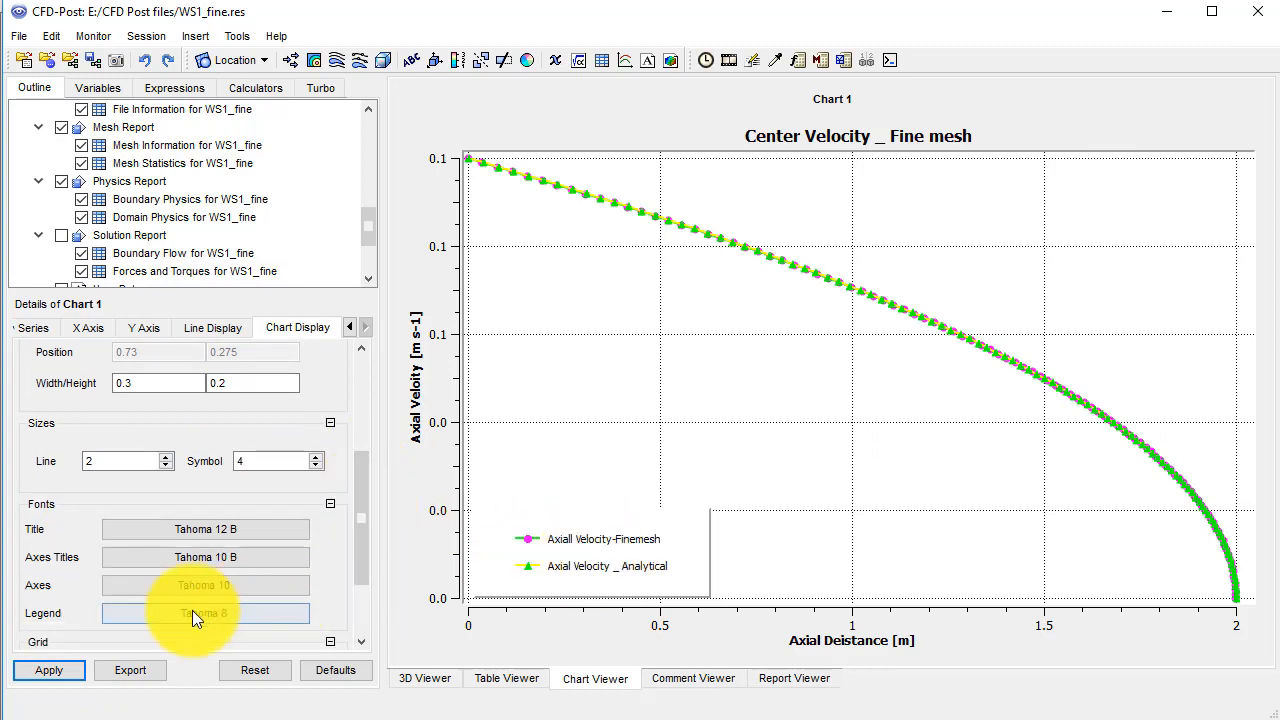
Set the legend font to Tahoma 12 and the legend width to 0.35
click(204, 613)
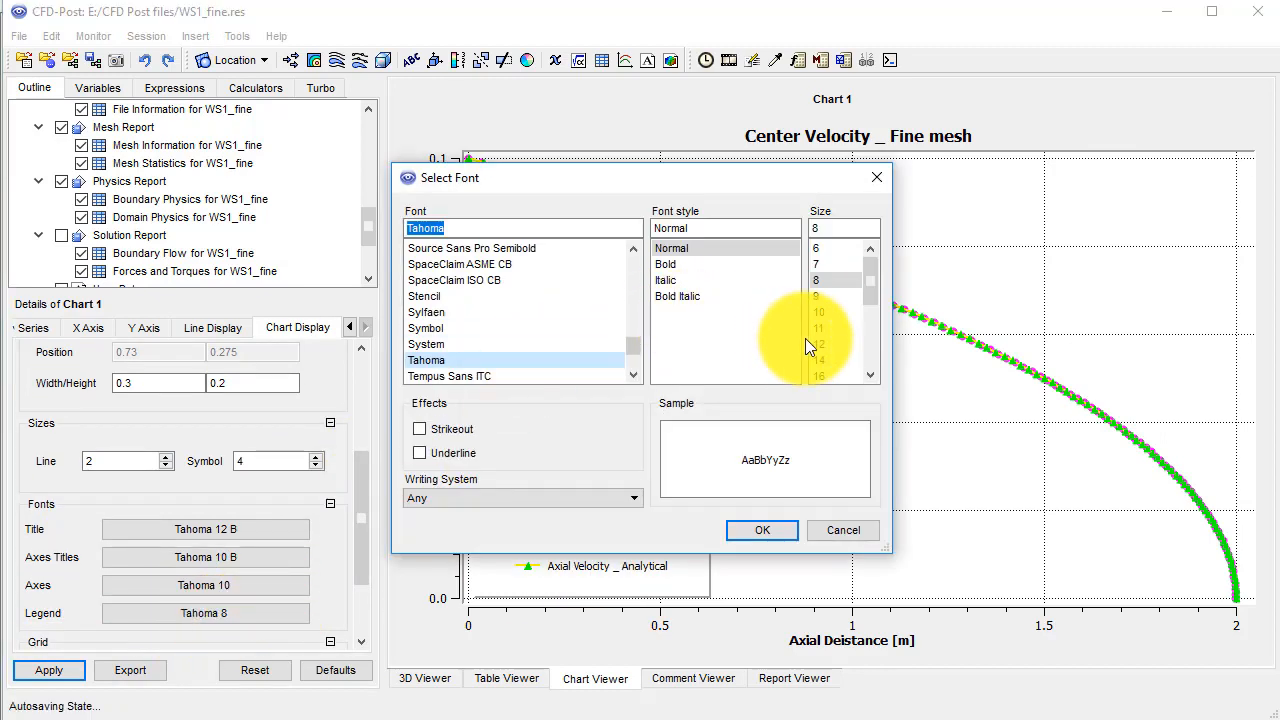
click(761, 530)
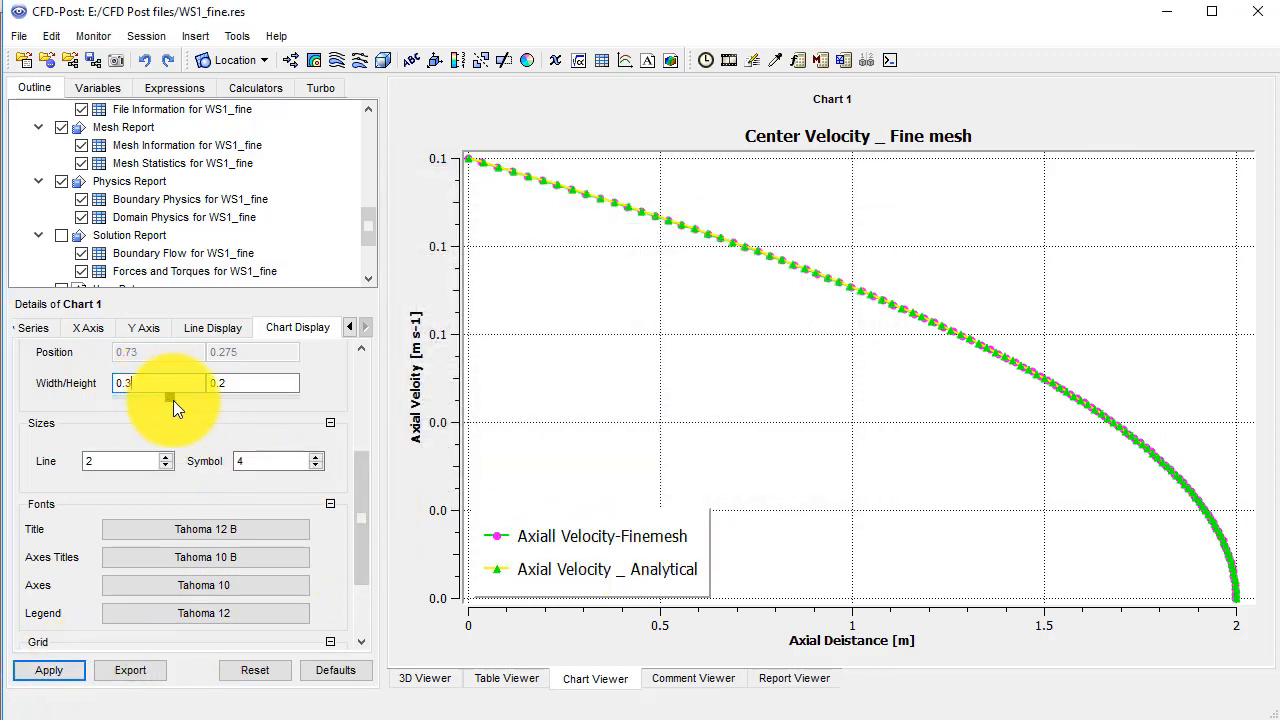
text(0.412)
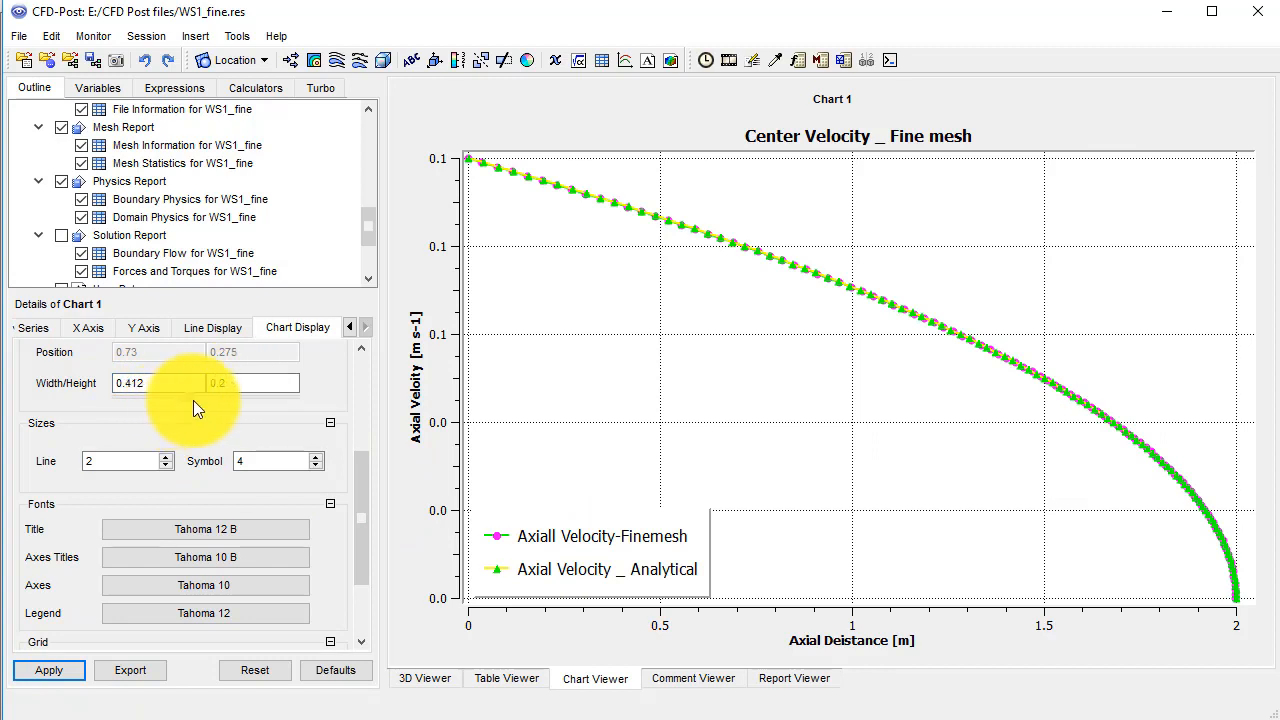
click(48, 670)
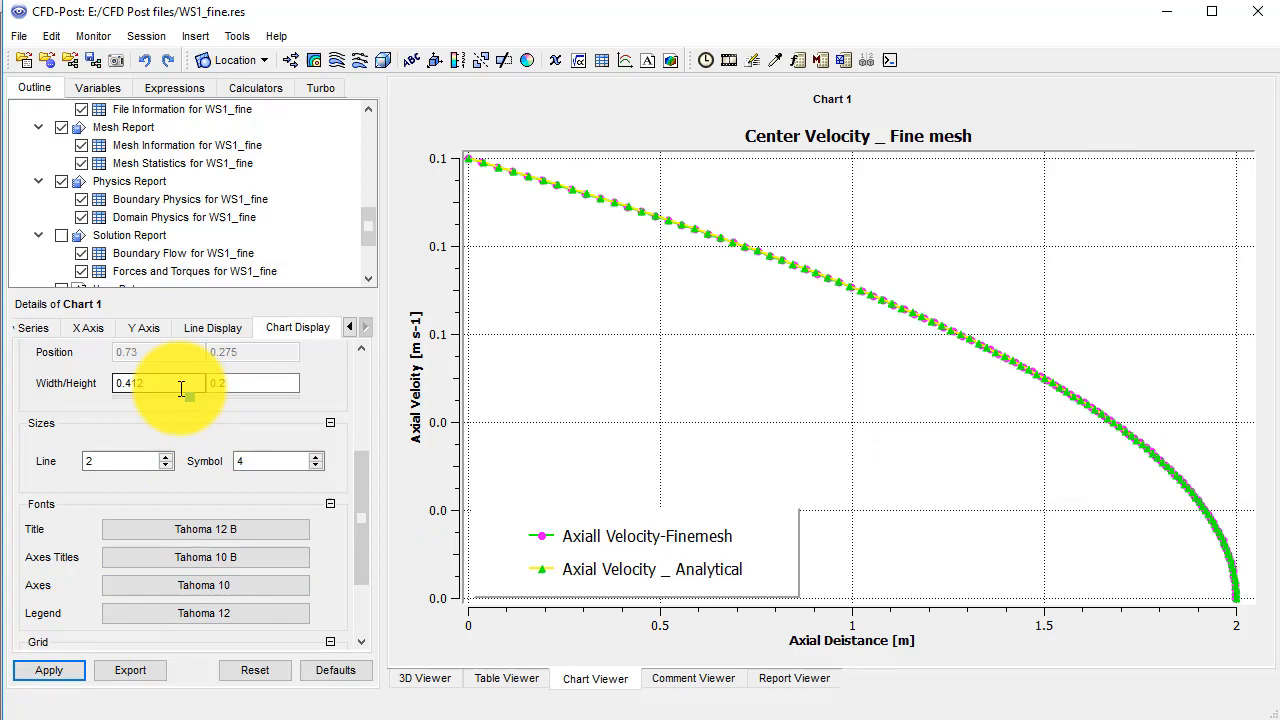
click(48, 670)
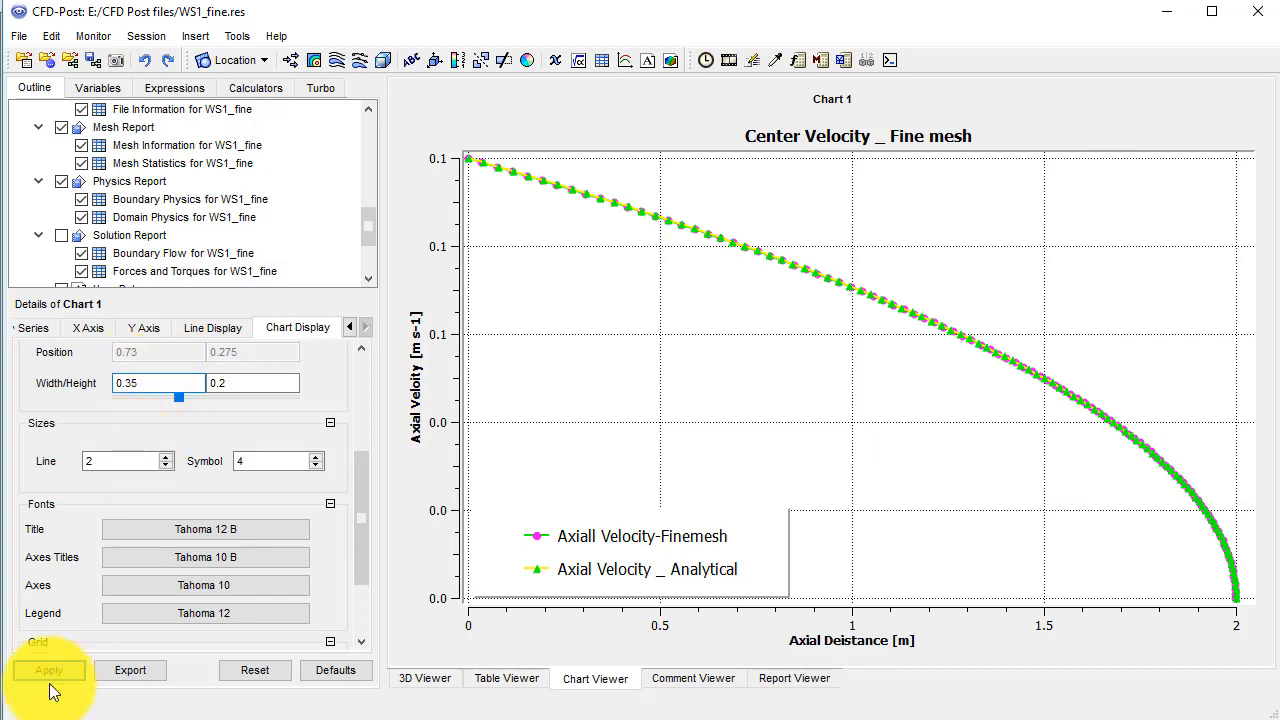
click(48, 670)
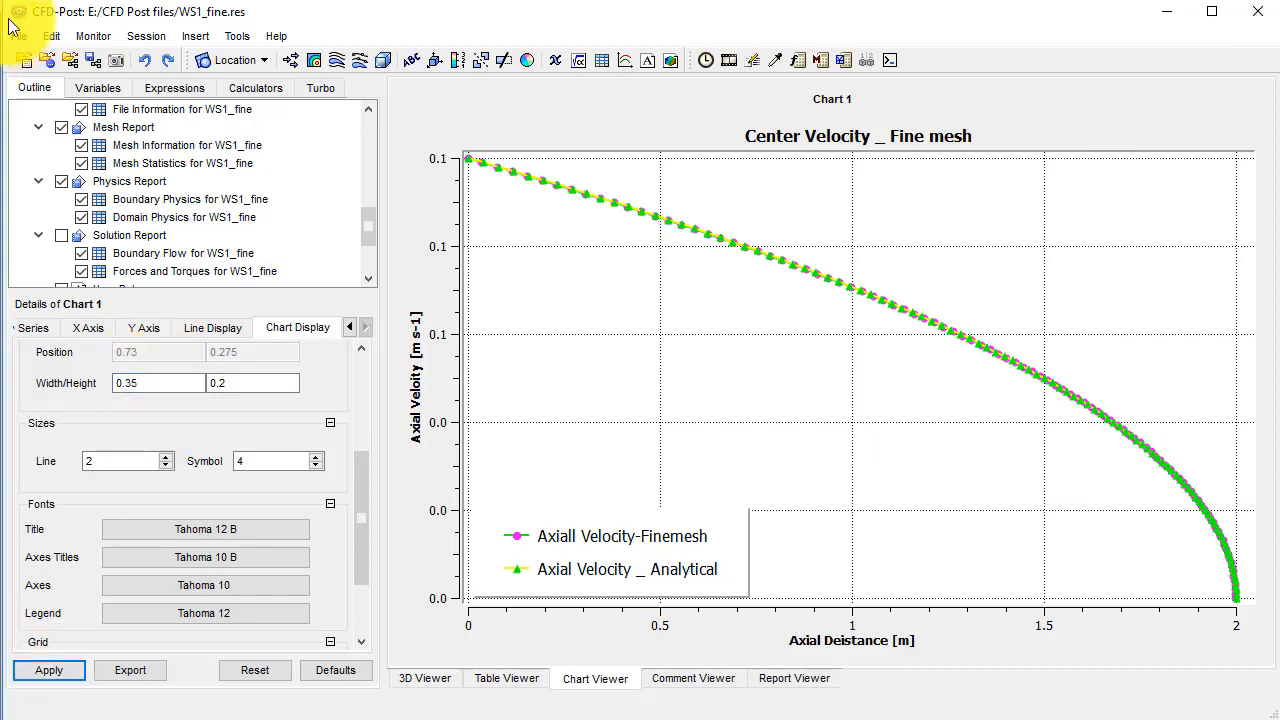
Save Chart 1 as the 1920×1200 Windows Bitmap velprofile.bmp in CFD Post files
click(18, 36)
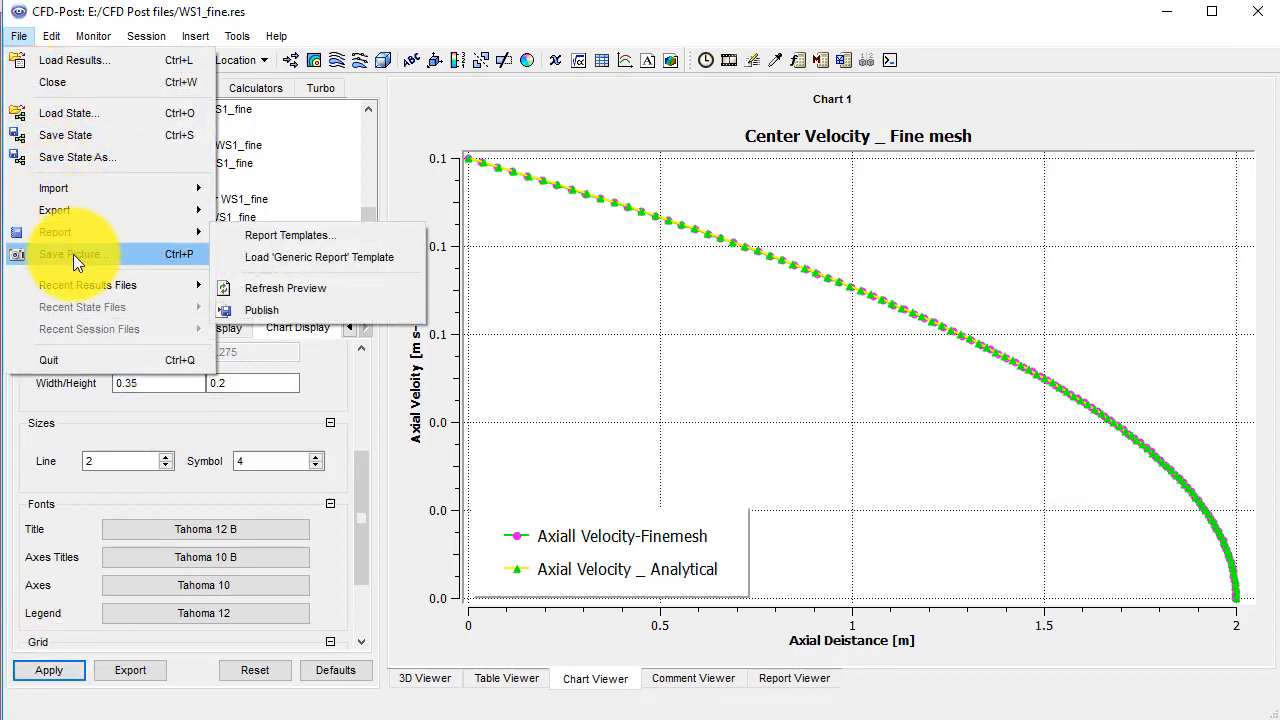
click(73, 254)
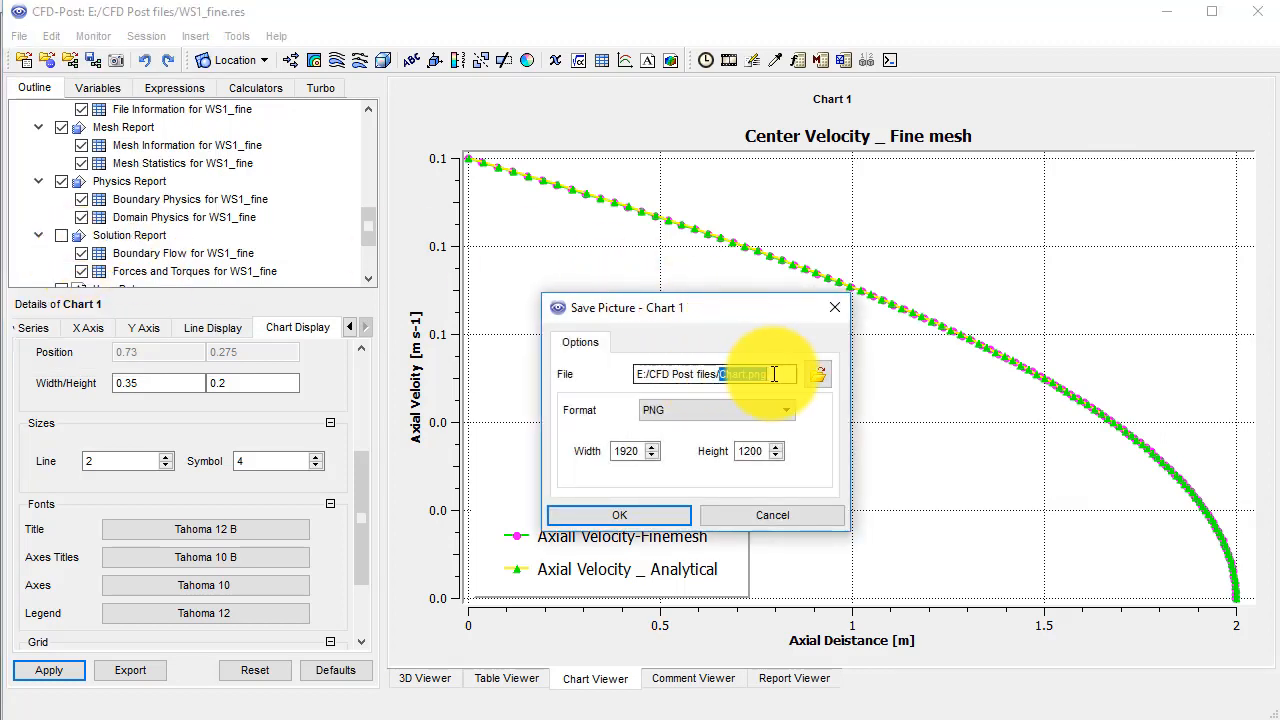
click(817, 373)
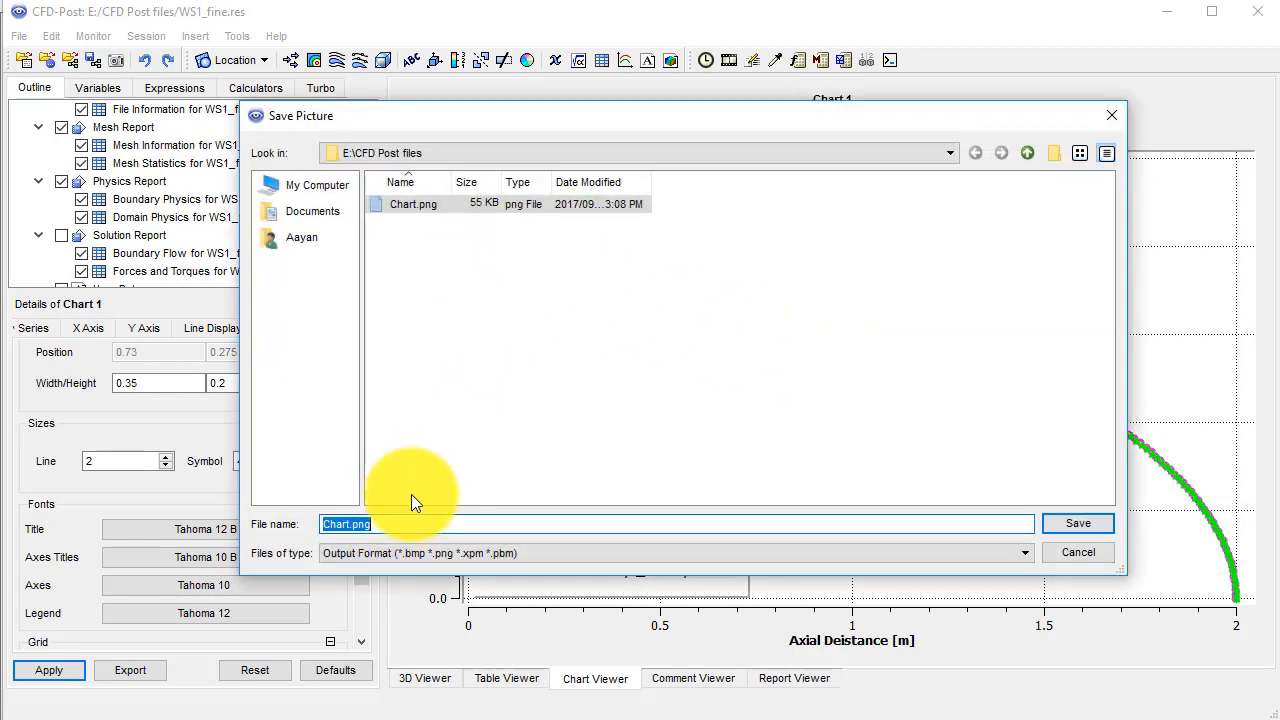
text(velprofile)
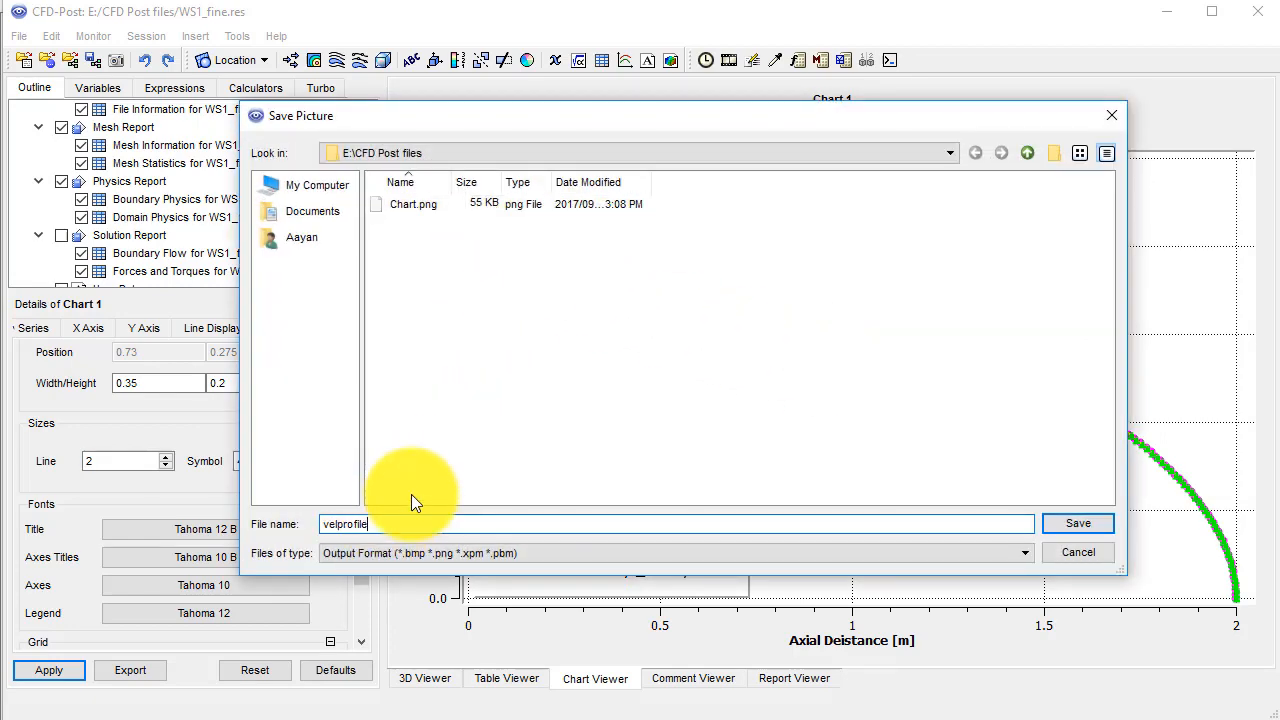
click(1077, 523)
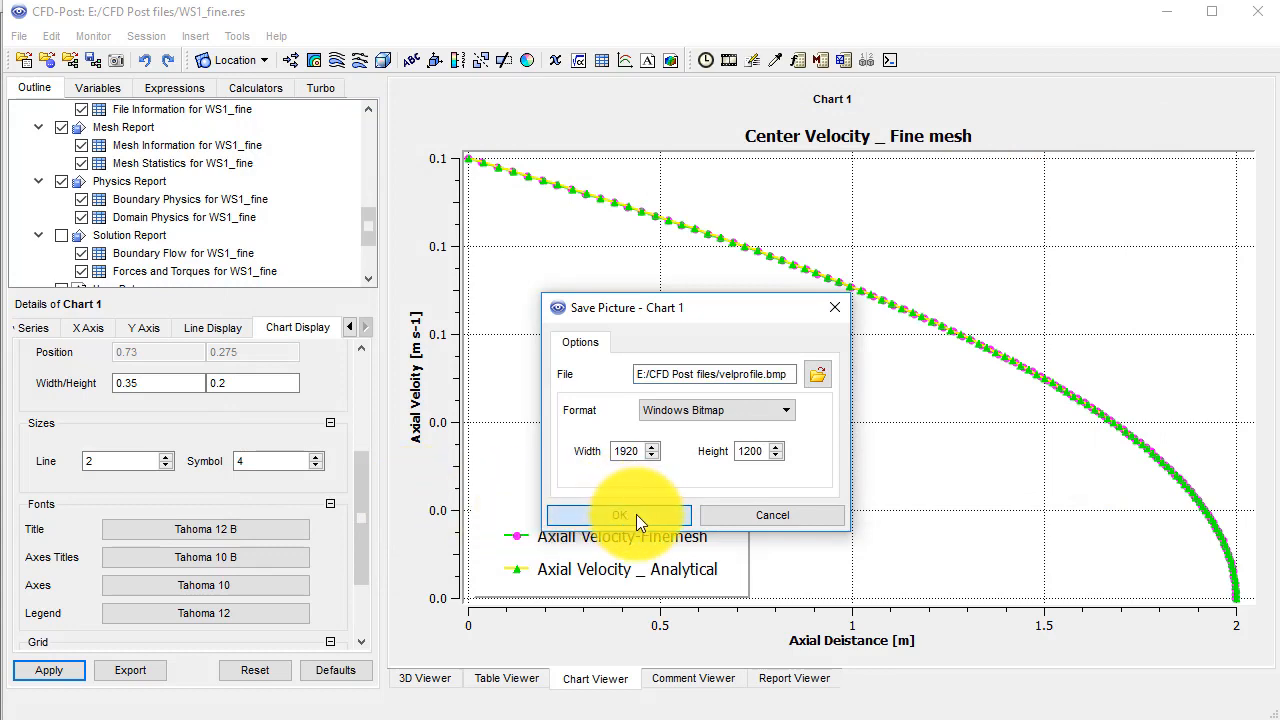
click(619, 515)
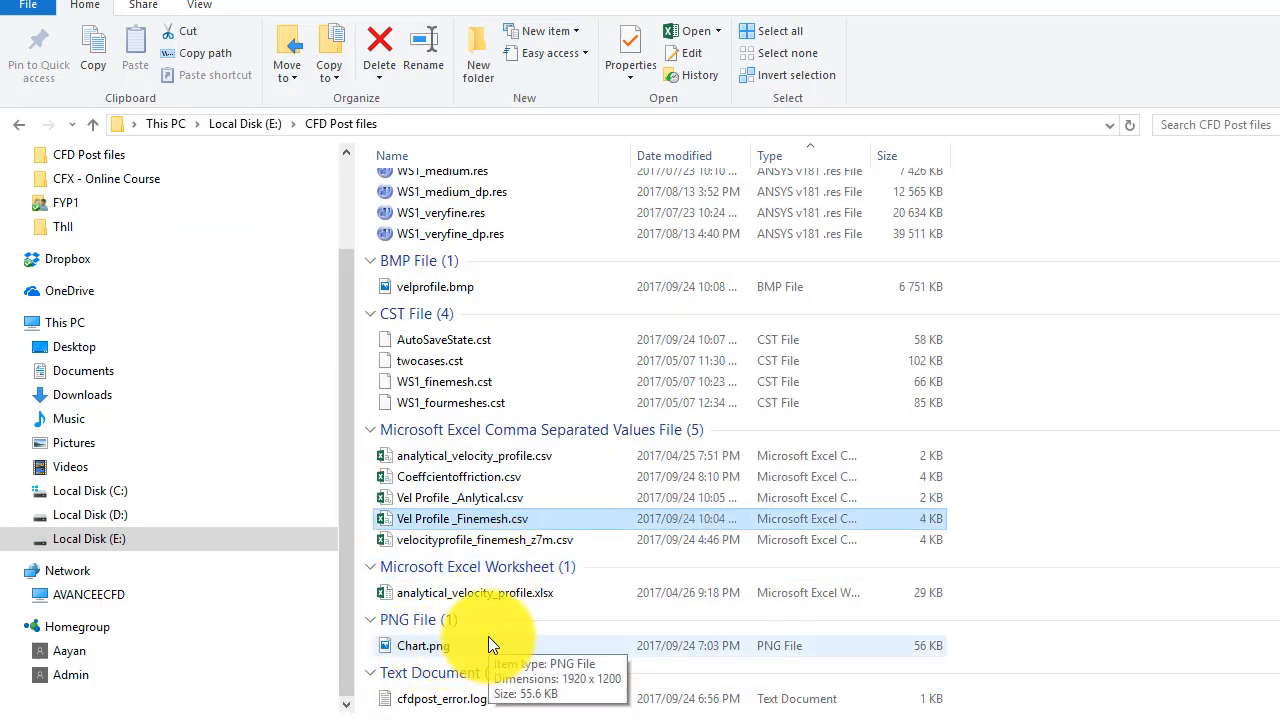
mouse_move(435, 287)
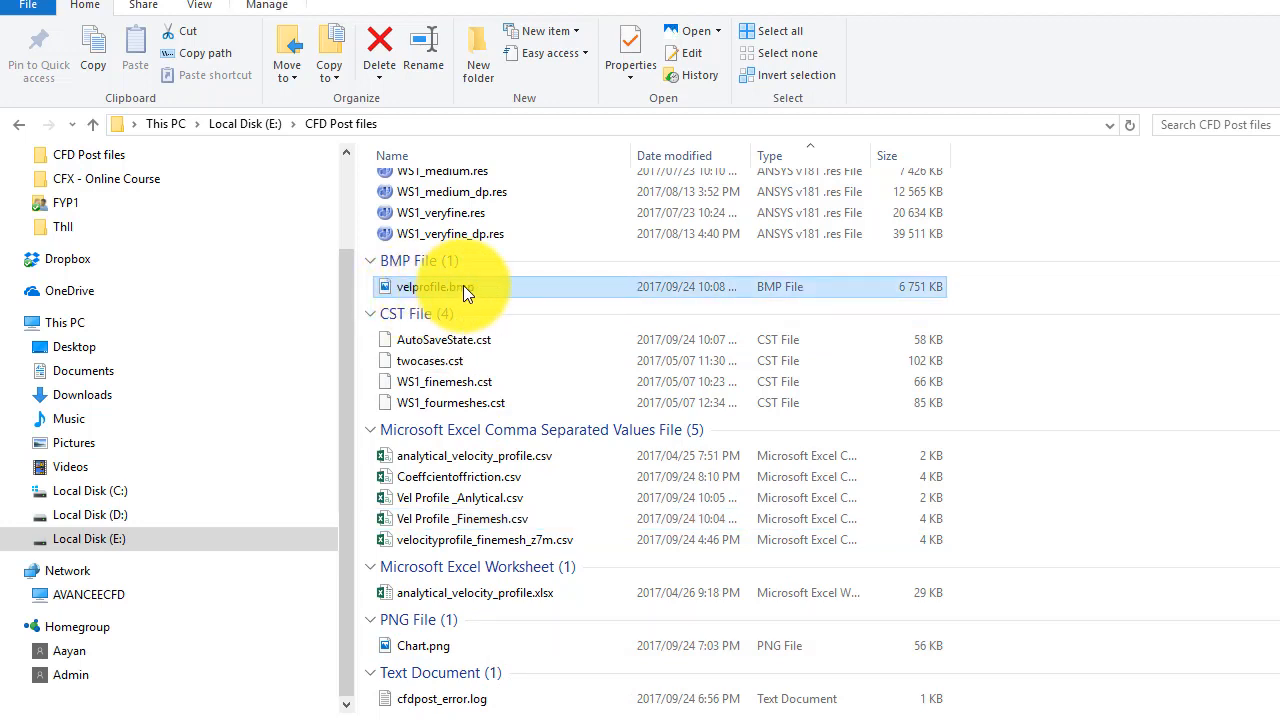
mouse_move(430, 287)
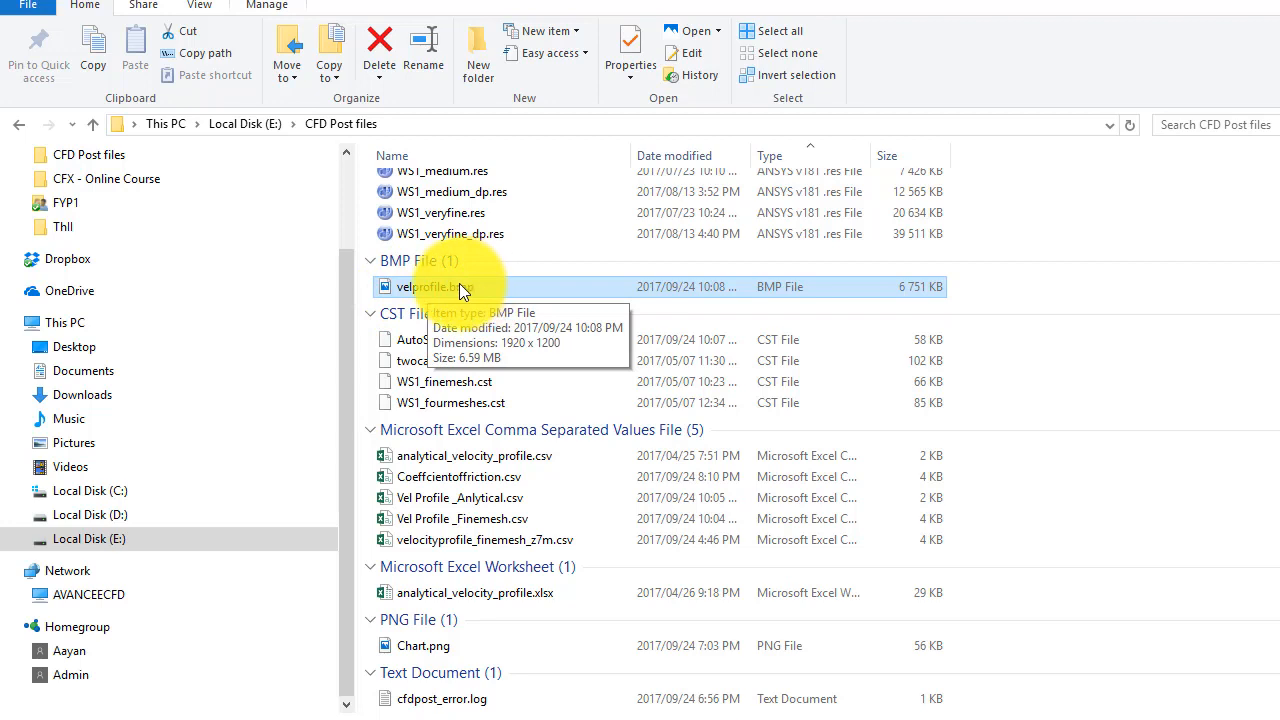
Open velprofile.bmp from the CFD Post files folder in the photo viewer
double_click(434, 287)
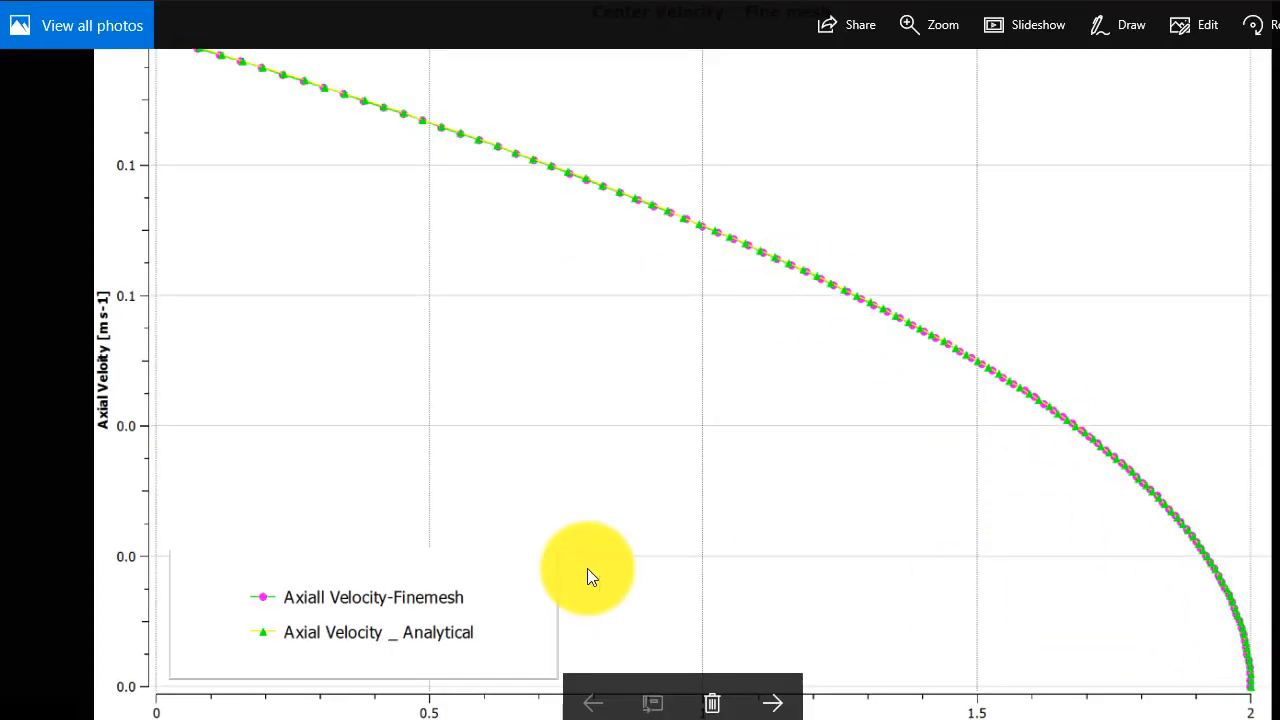
mouse_move(240, 353)
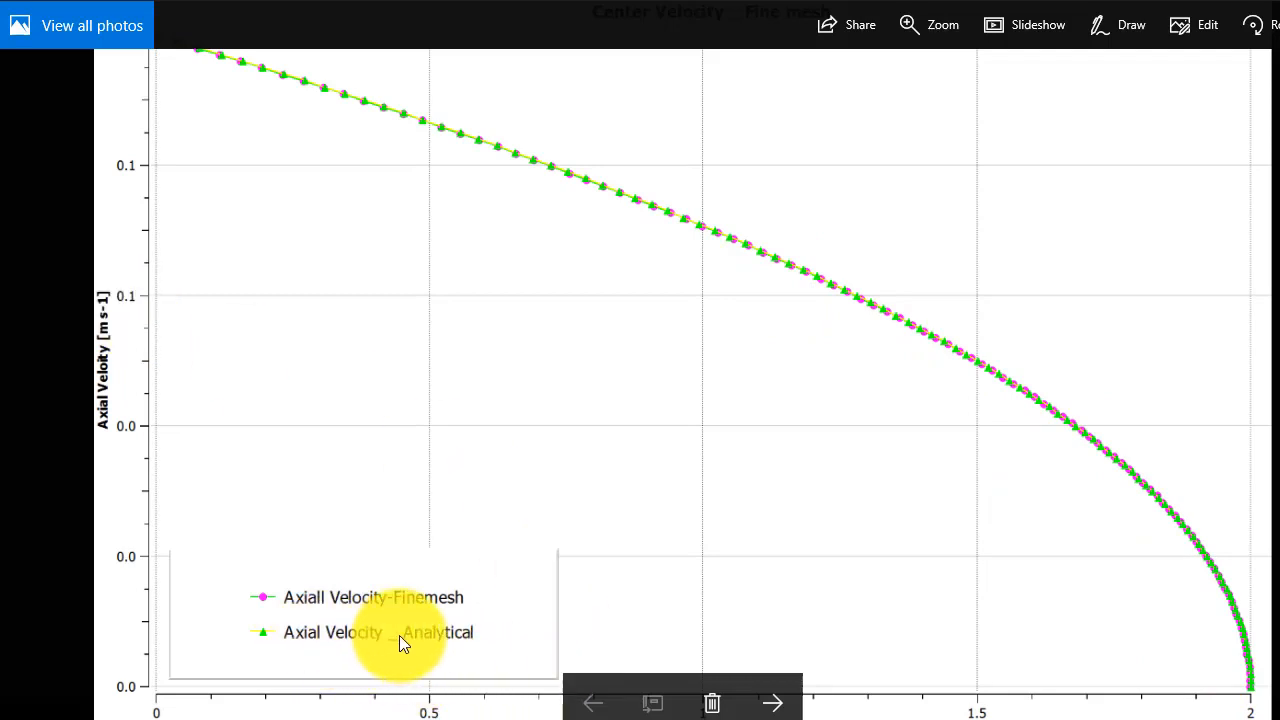
mouse_move(335, 258)
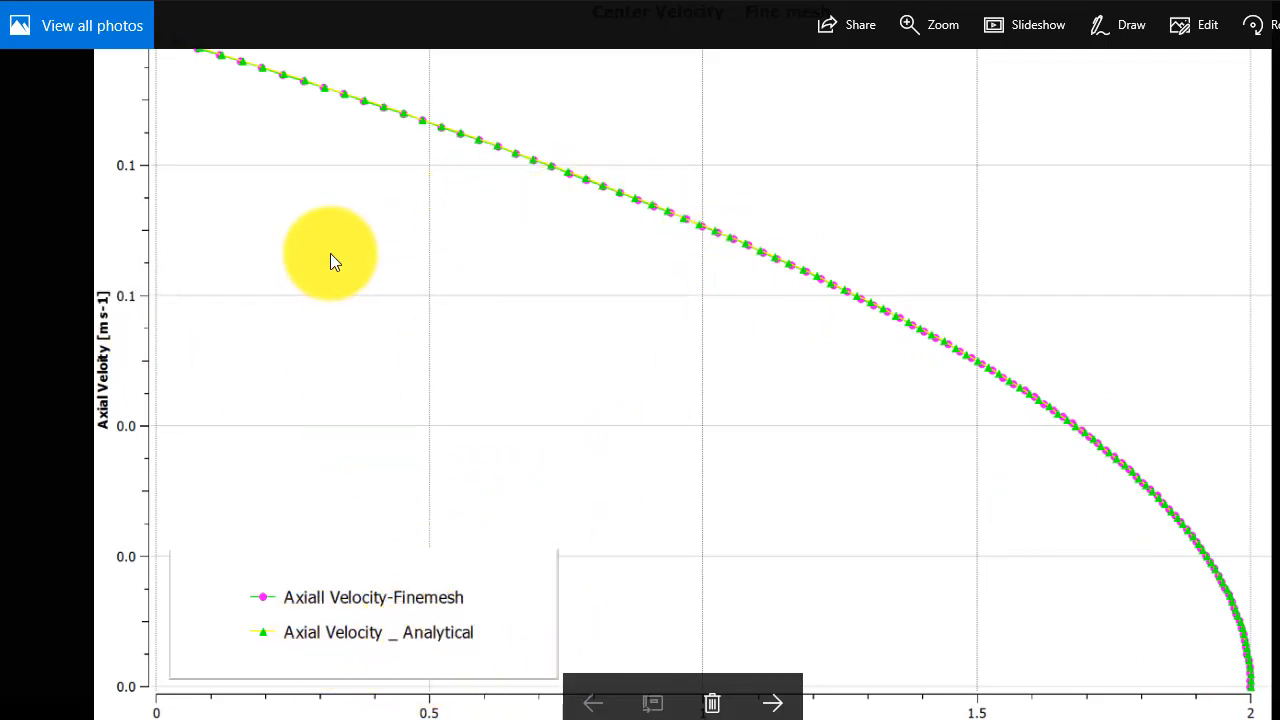
mouse_move(480, 330)
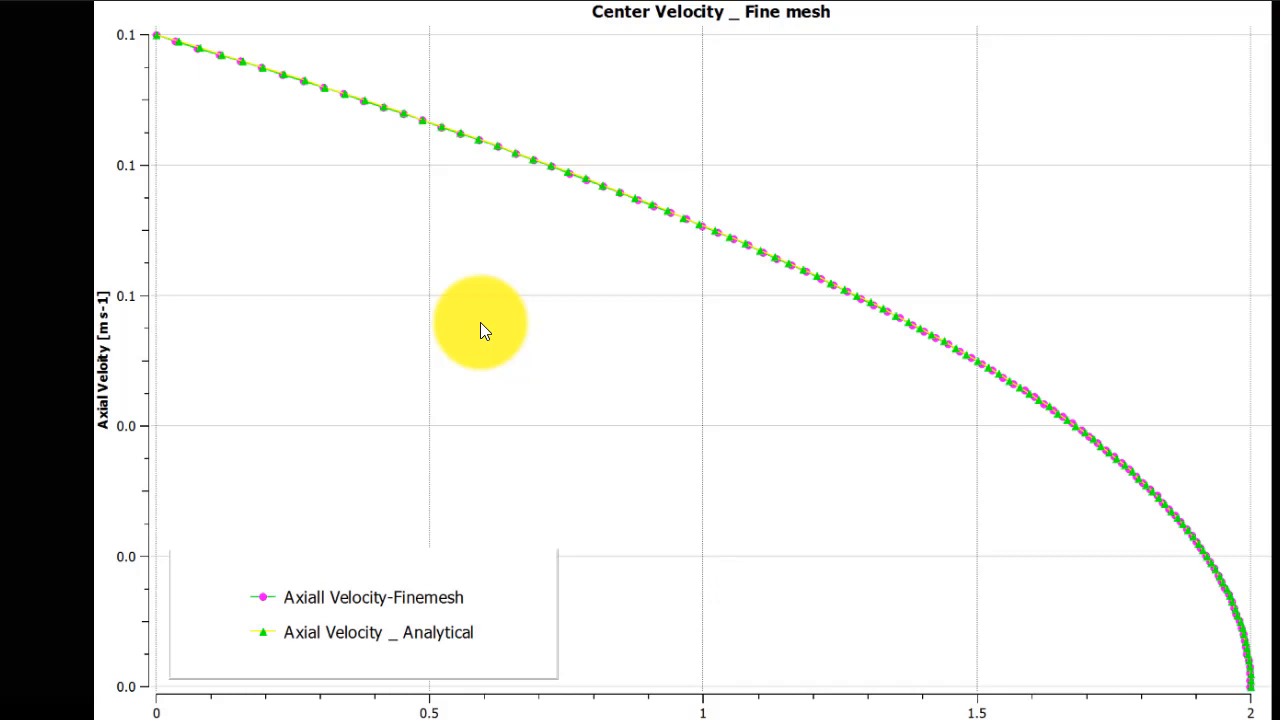
mouse_move(487, 337)
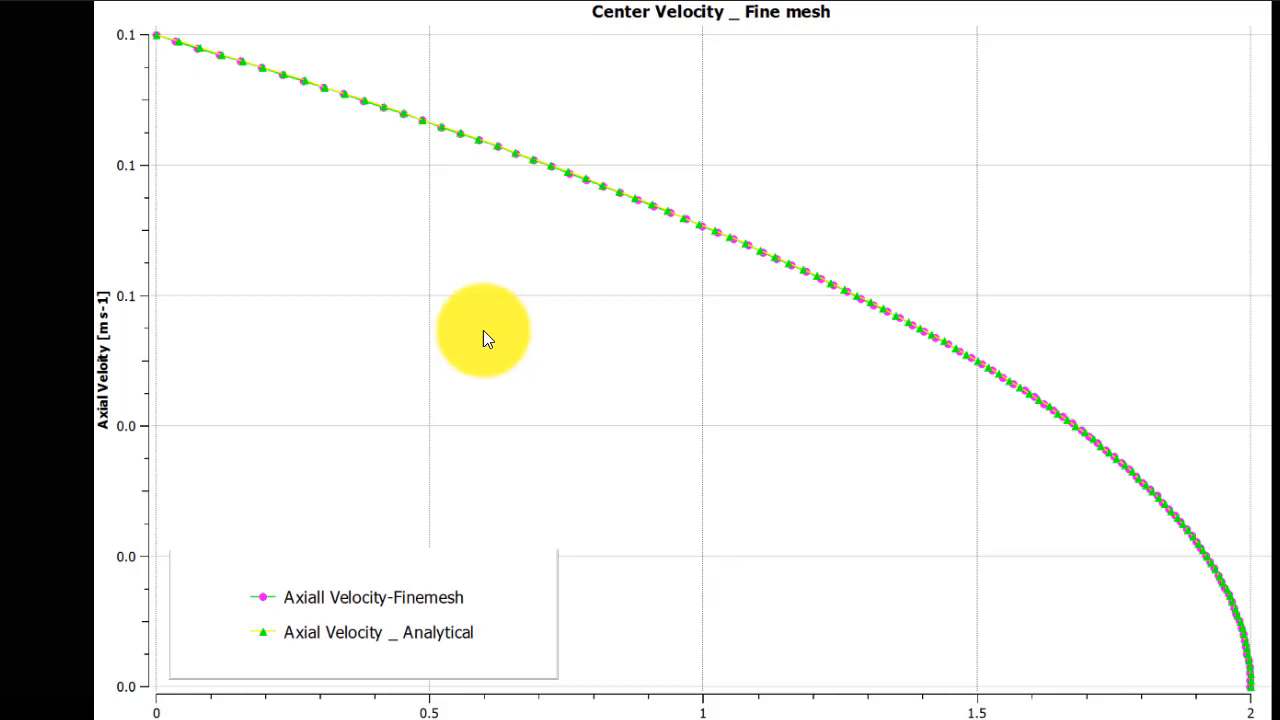